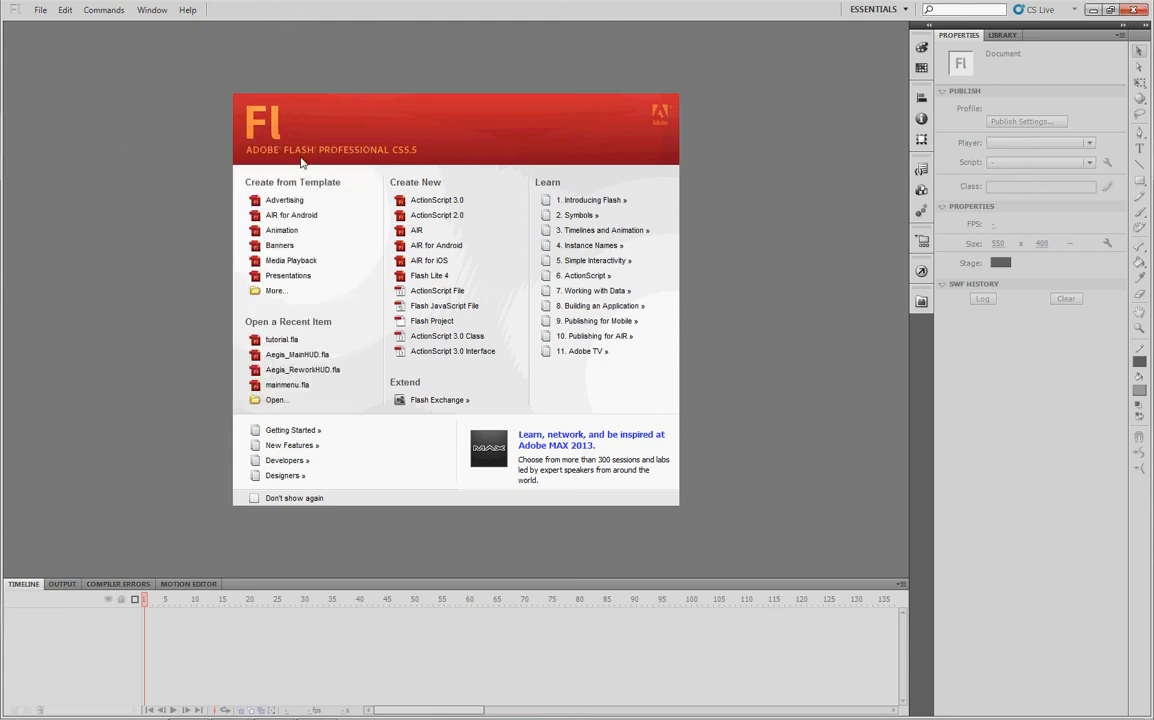
pyautogui.moveTo(270, 138)
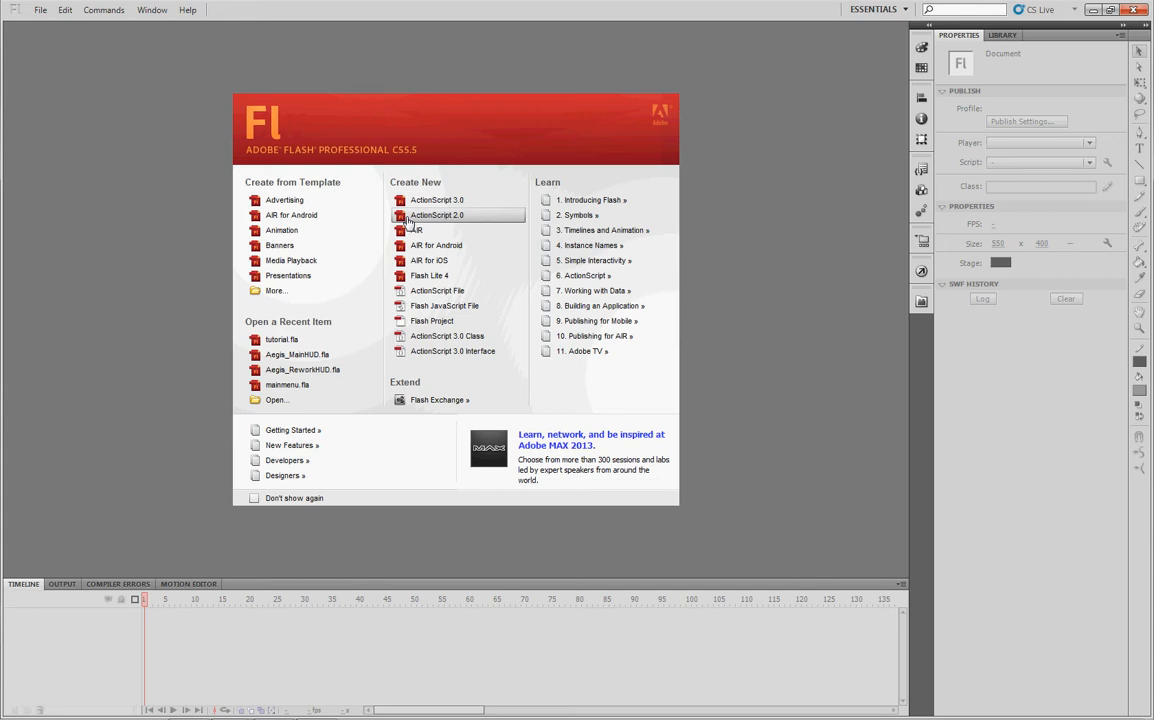
pyautogui.moveTo(463, 220)
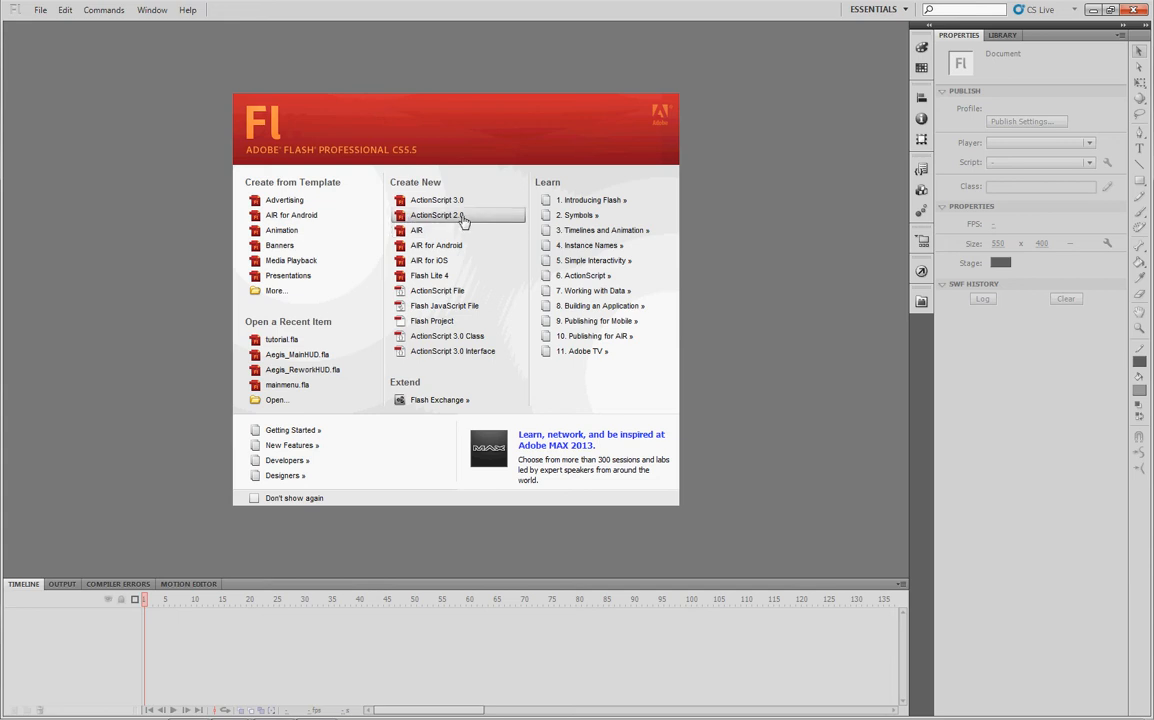
pyautogui.moveTo(460, 229)
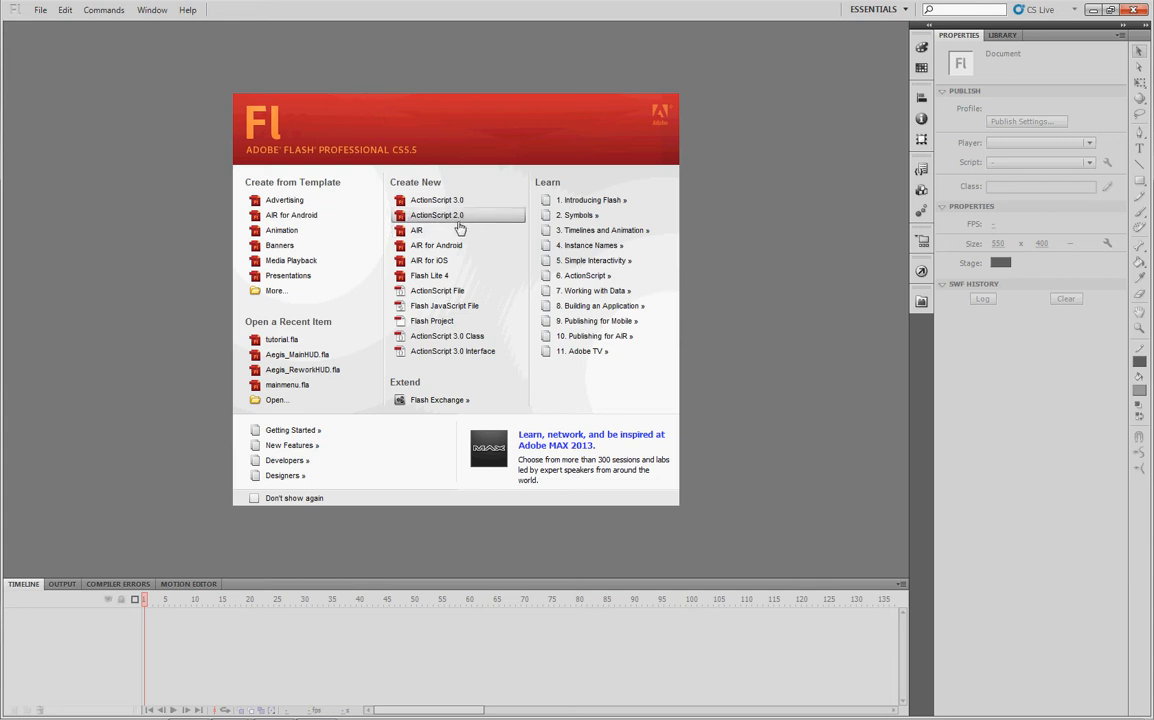
pyautogui.moveTo(465, 219)
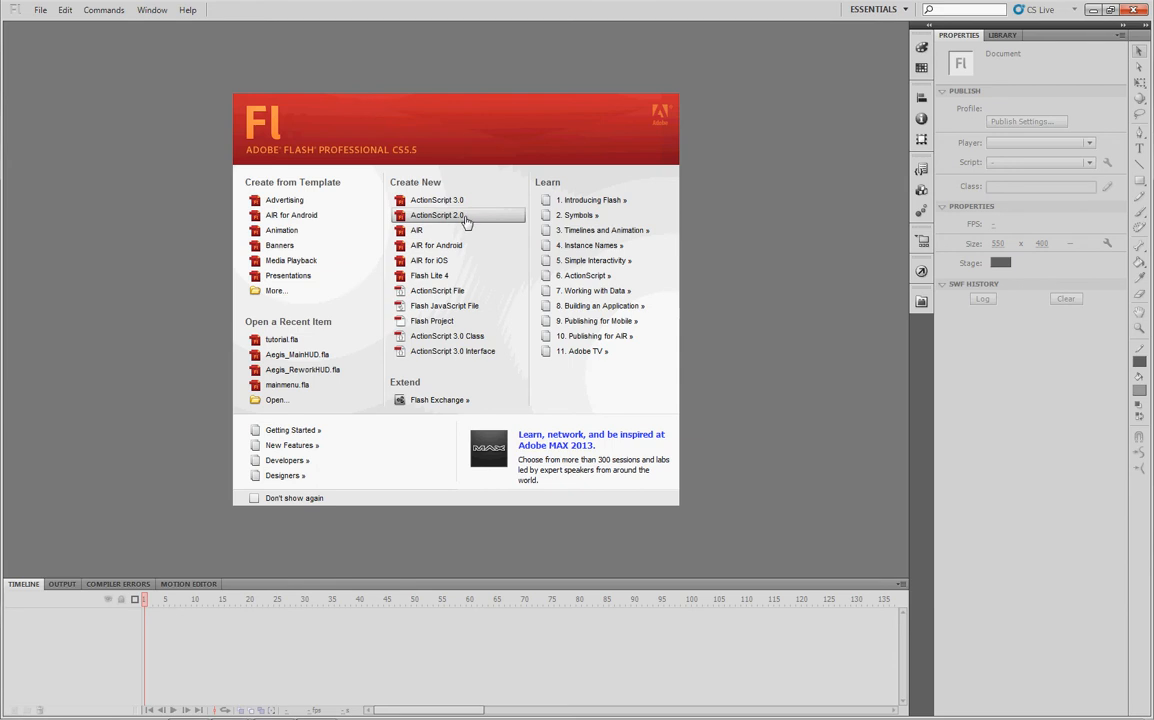
# Create an ActionScript 2.0 document with a dark grey stage sized 2140 × 1200
pyautogui.click(436, 215)
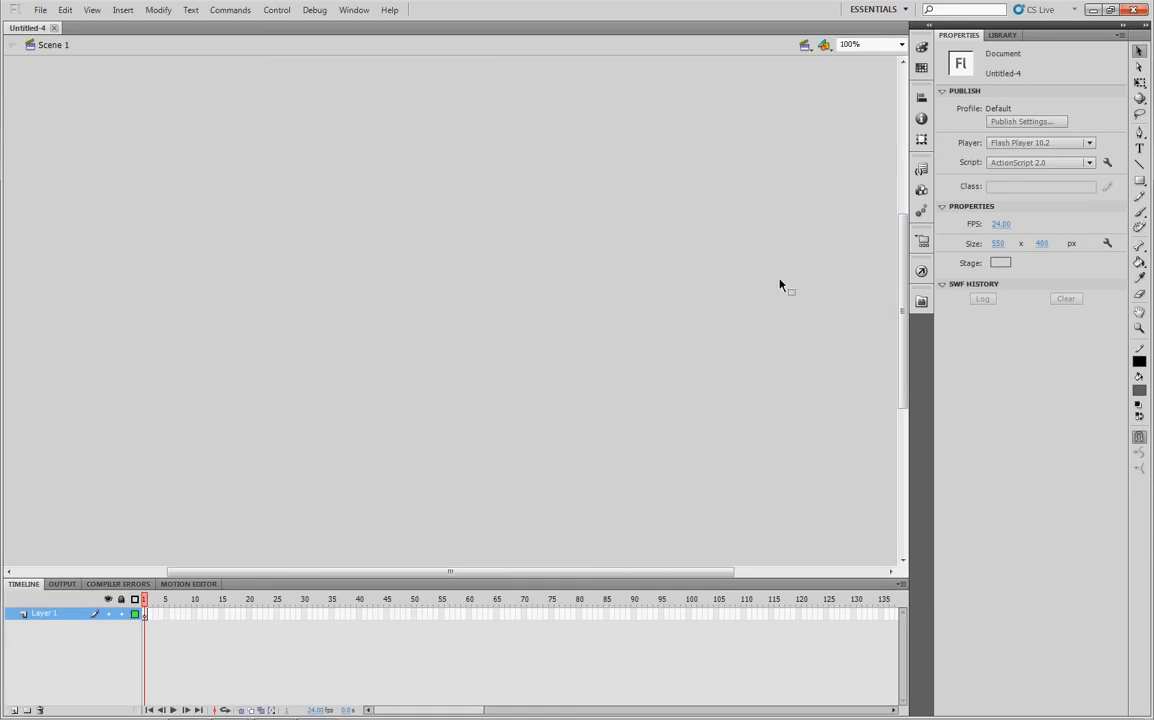
pyautogui.moveTo(997, 243)
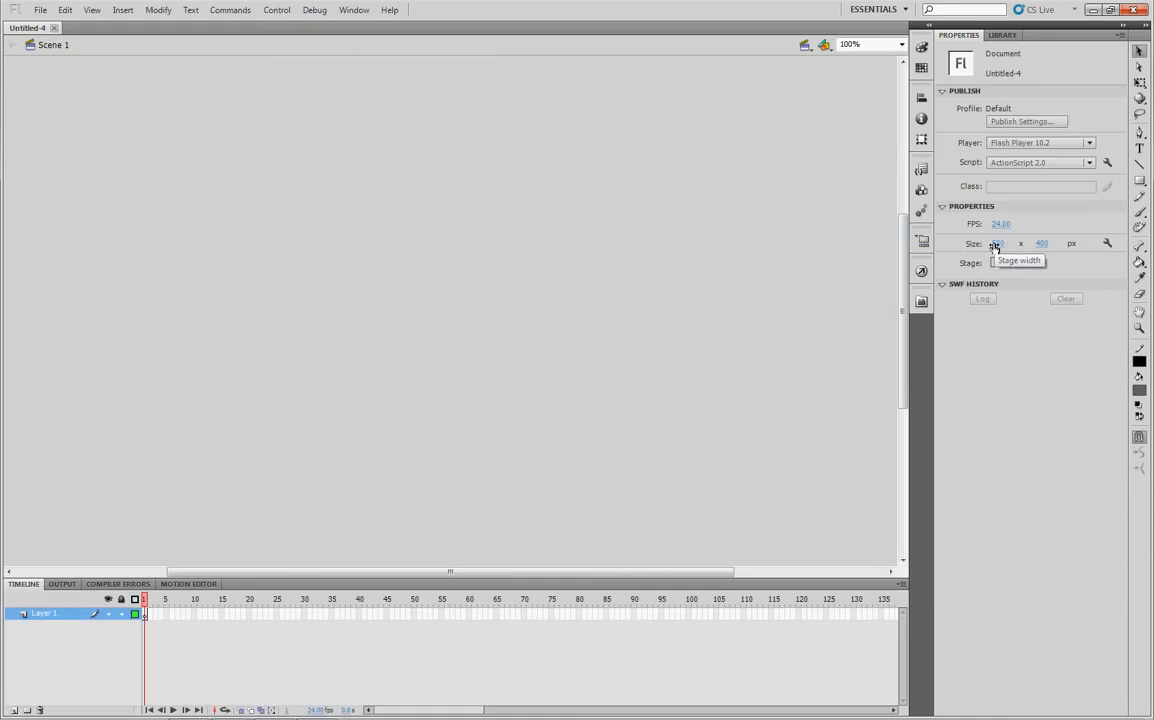
pyautogui.click(999, 262)
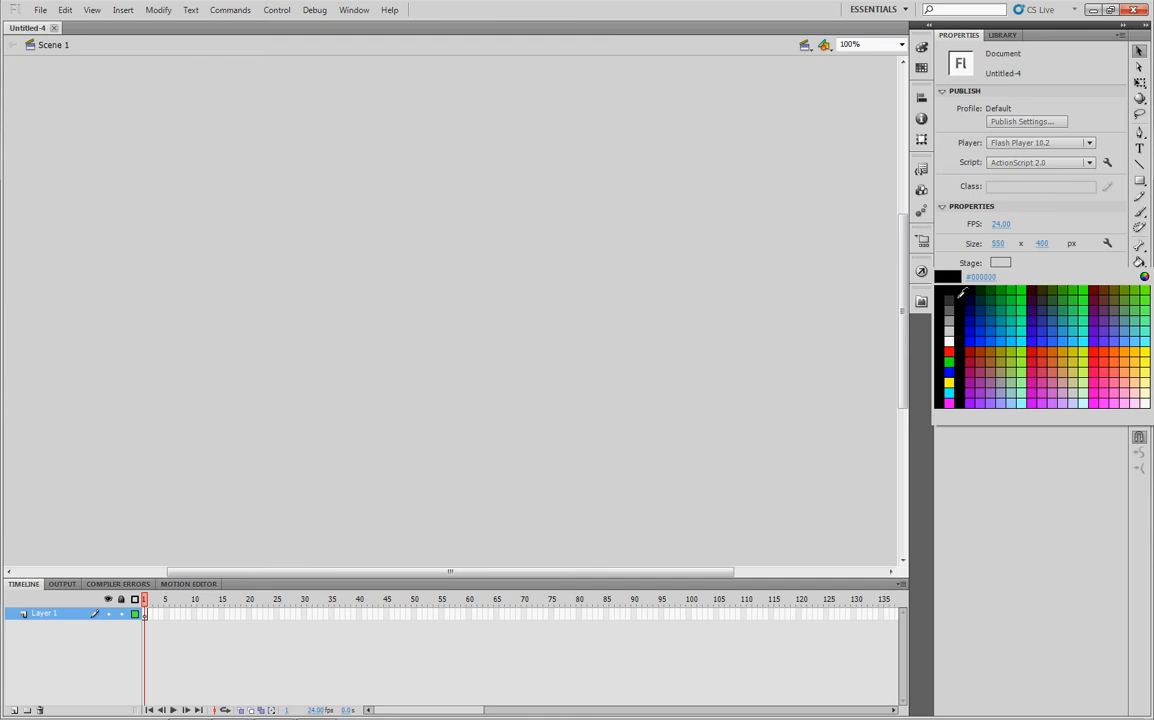
pyautogui.click(949, 293)
pyautogui.write('2140')
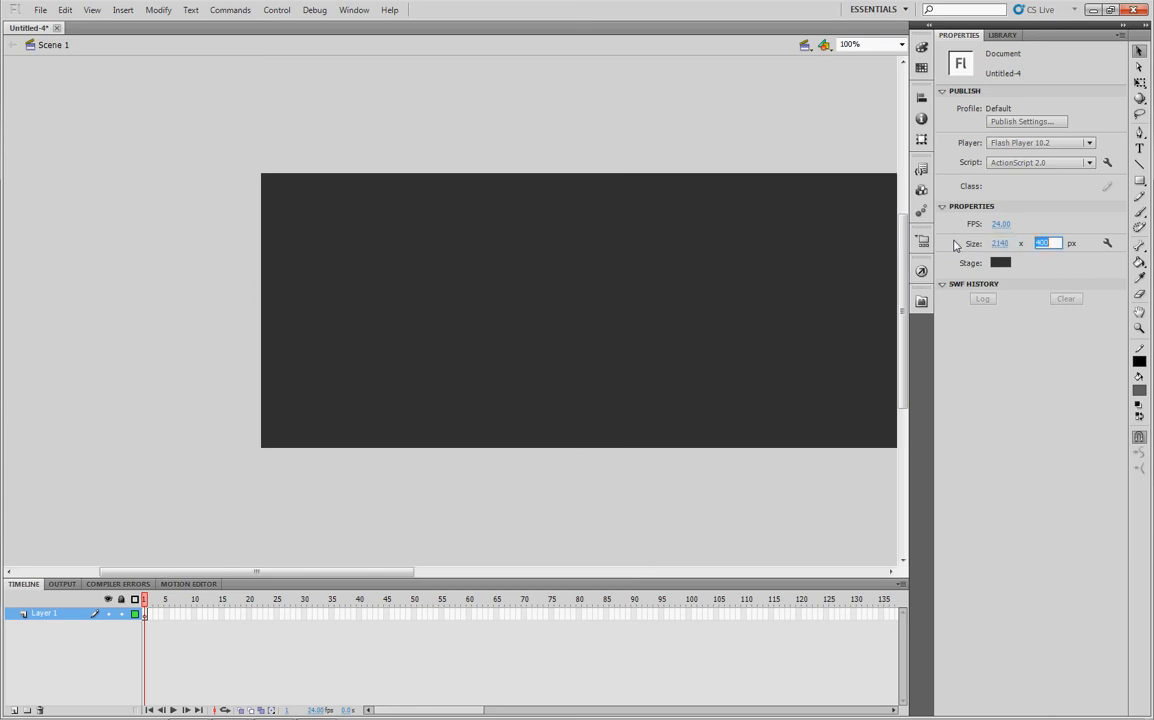
pyautogui.write('1200')
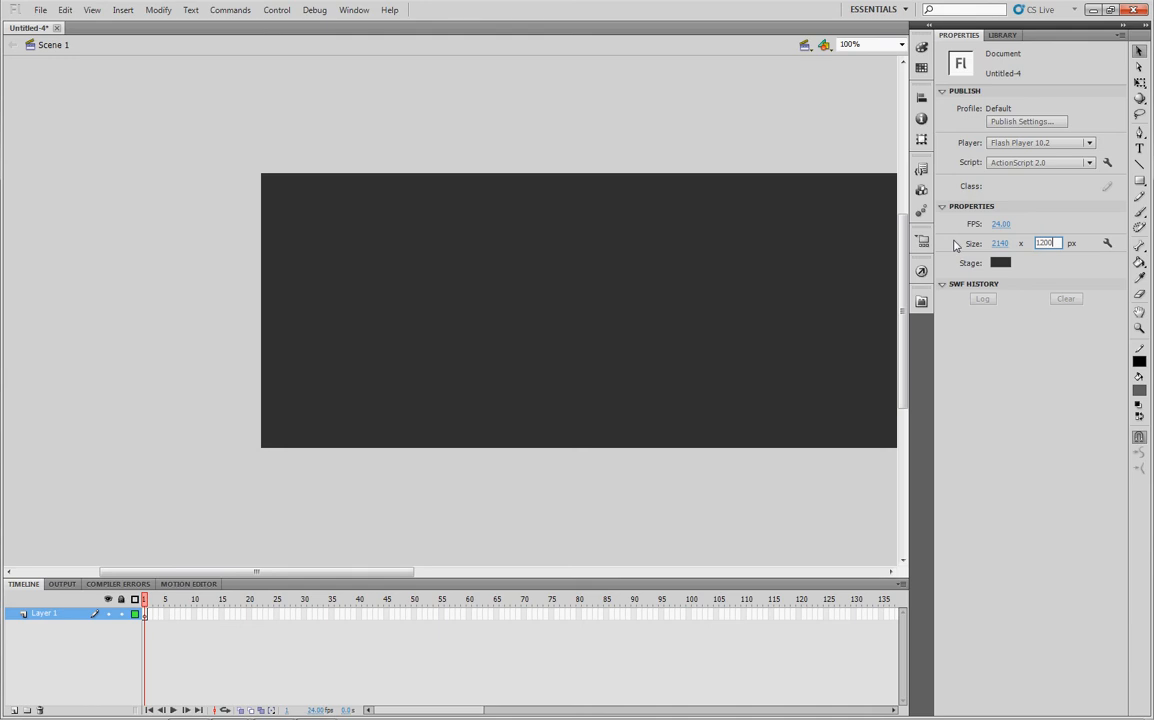
pyautogui.tripleClick(1044, 243)
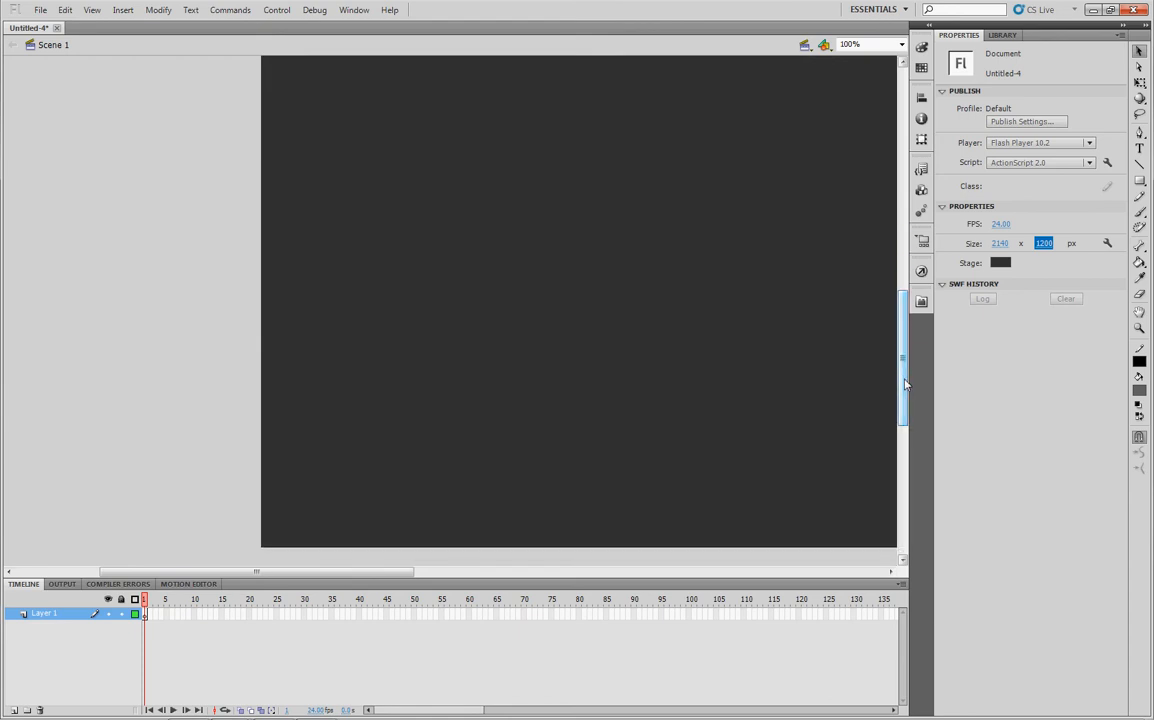
pyautogui.moveTo(675, 477)
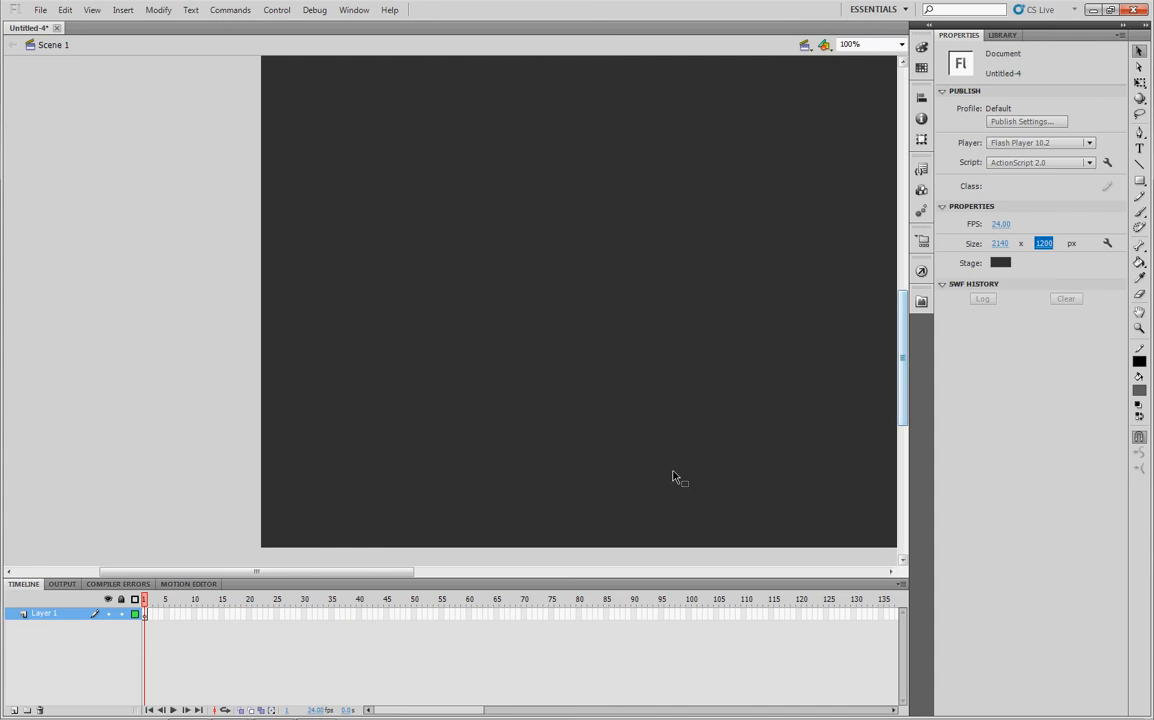
pyautogui.moveTo(255, 571); pyautogui.dragTo(477, 571)
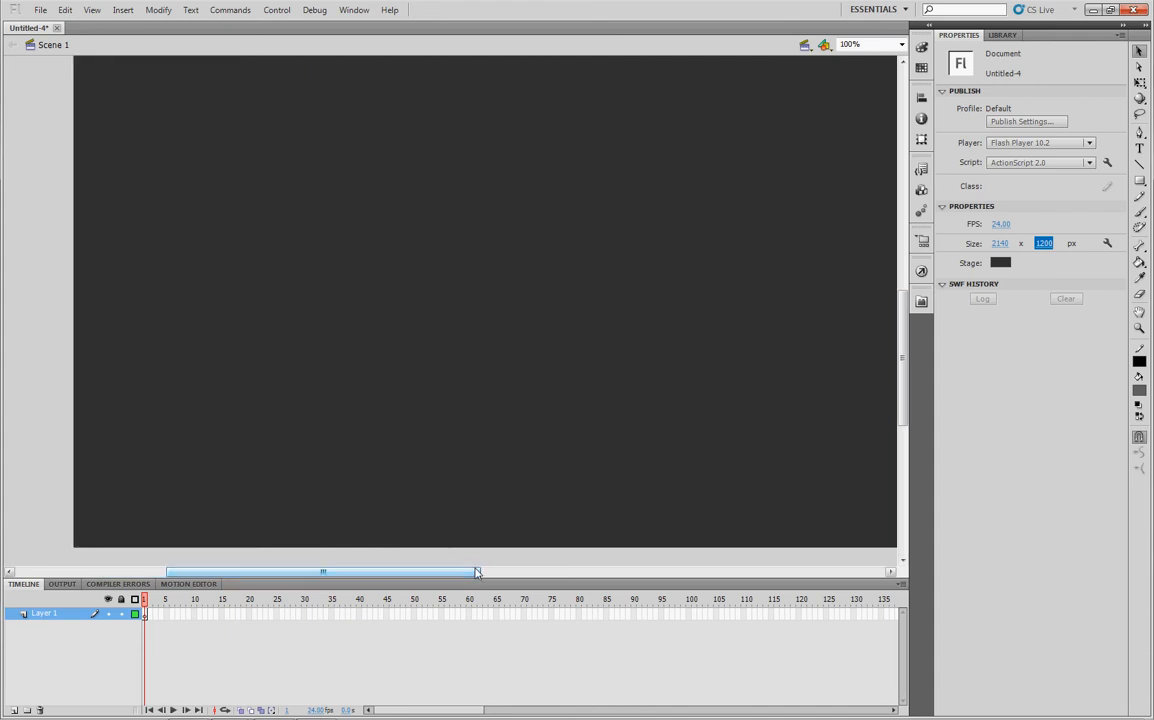
pyautogui.moveTo(740, 207)
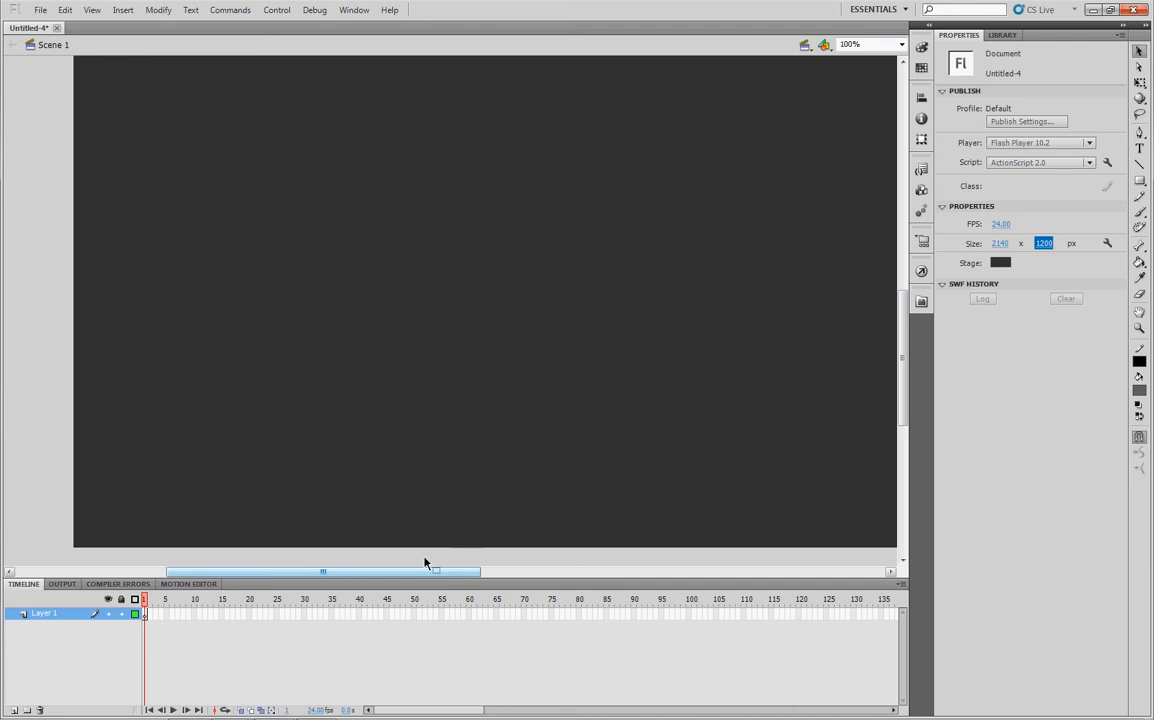
pyautogui.moveTo(41, 10)
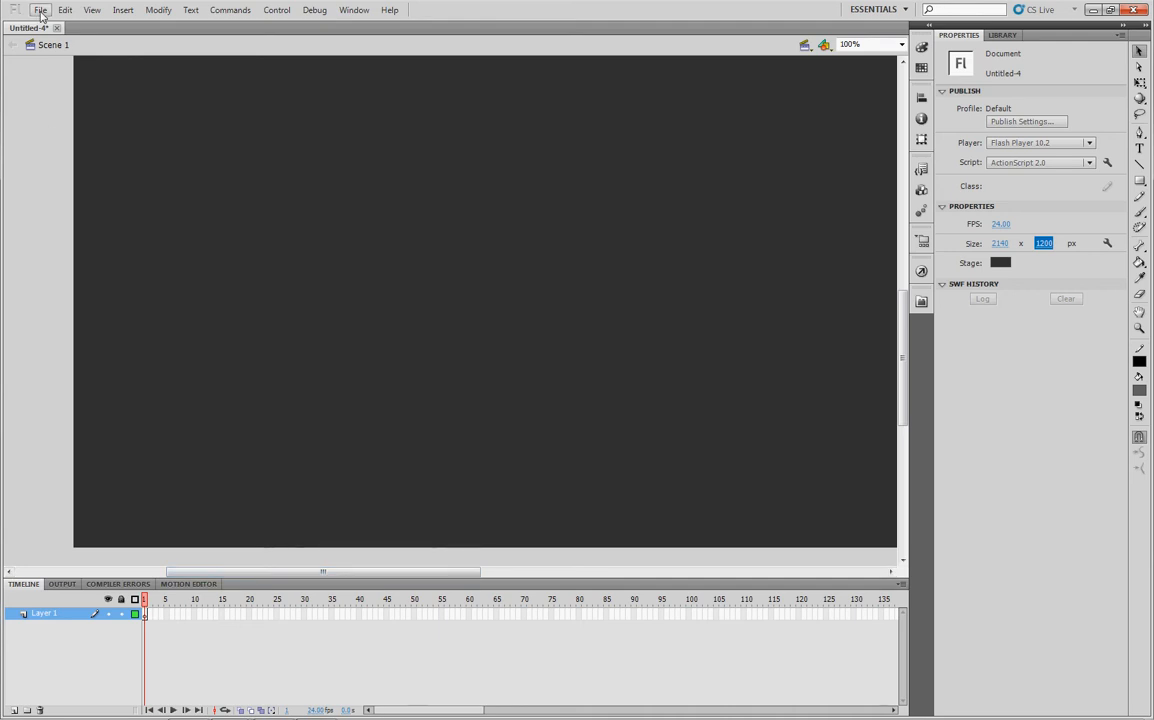
# Import UI_Life_border.png to the library and preview Symbol 1, the HP/MP frame
pyautogui.click(40, 9)
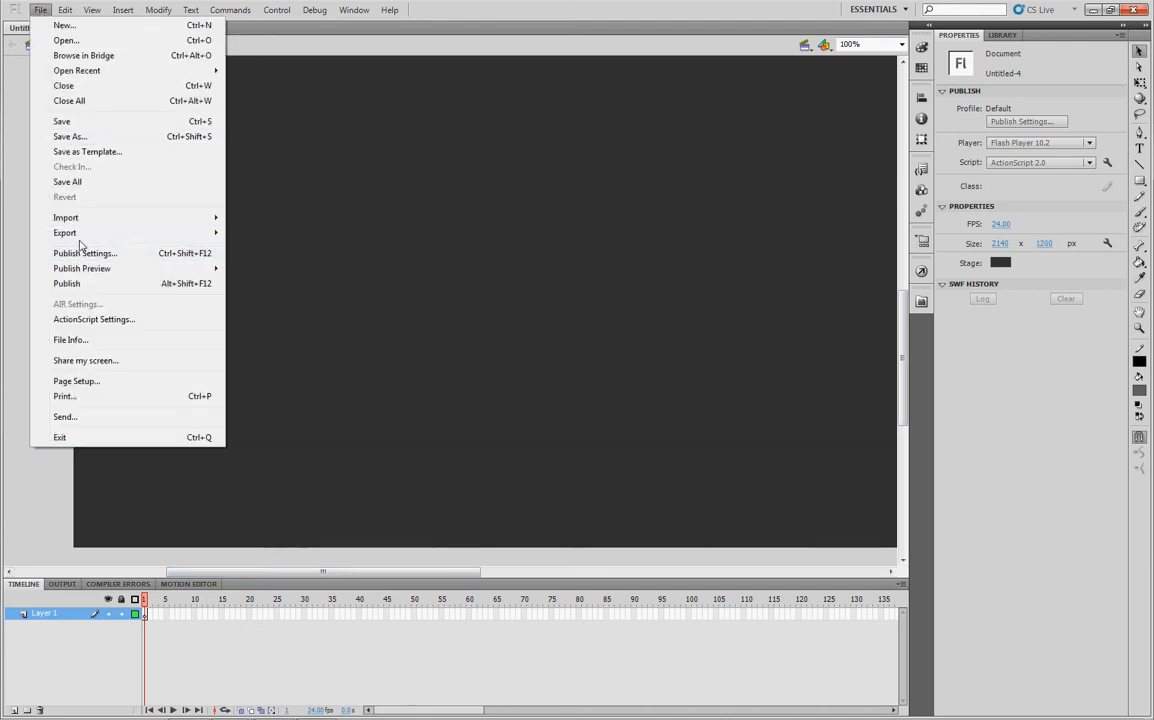
pyautogui.moveTo(65, 217)
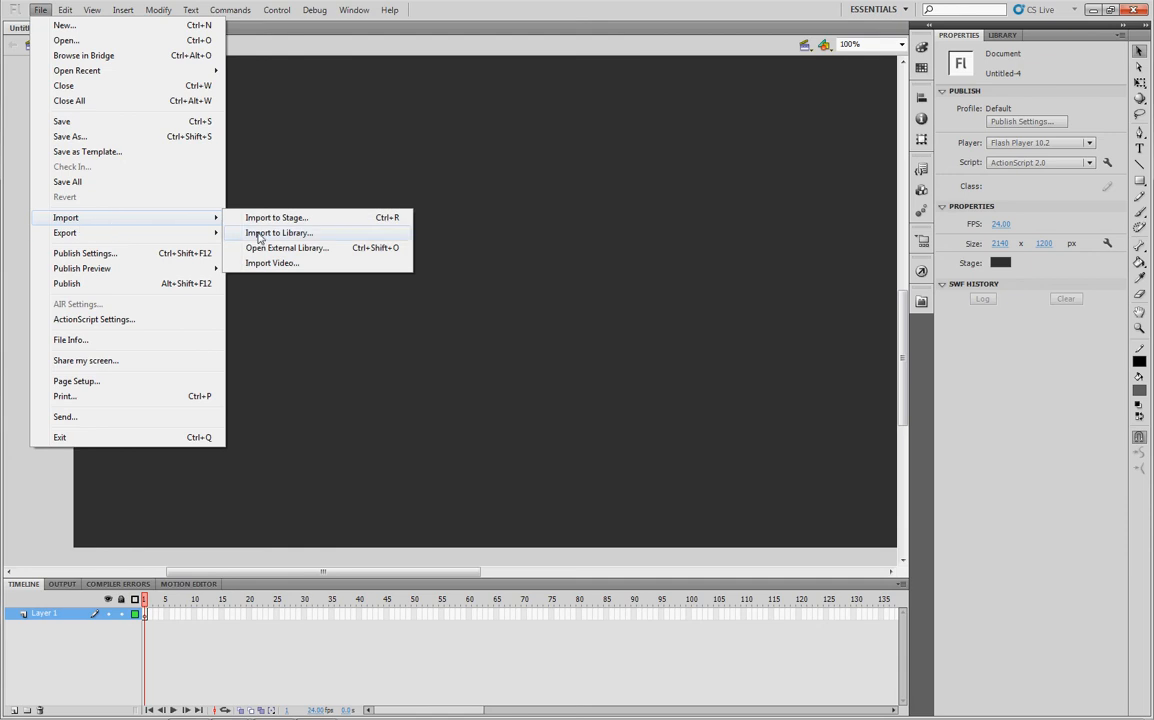
pyautogui.moveTo(315, 240)
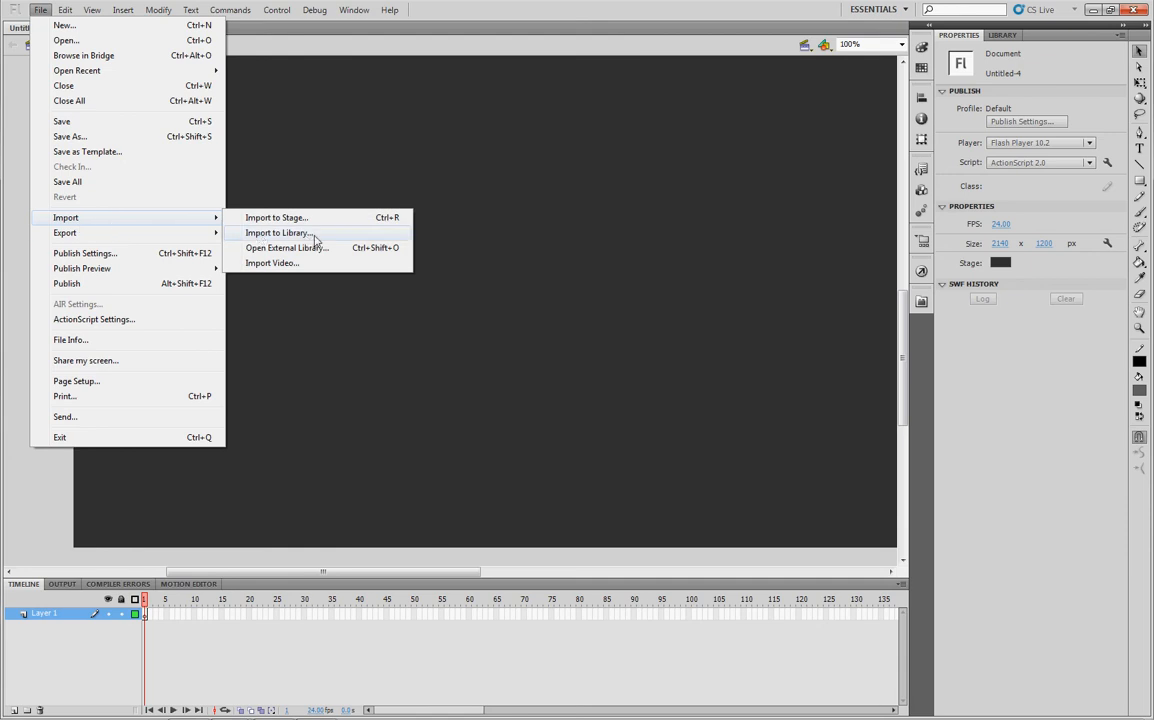
pyautogui.moveTo(297, 247)
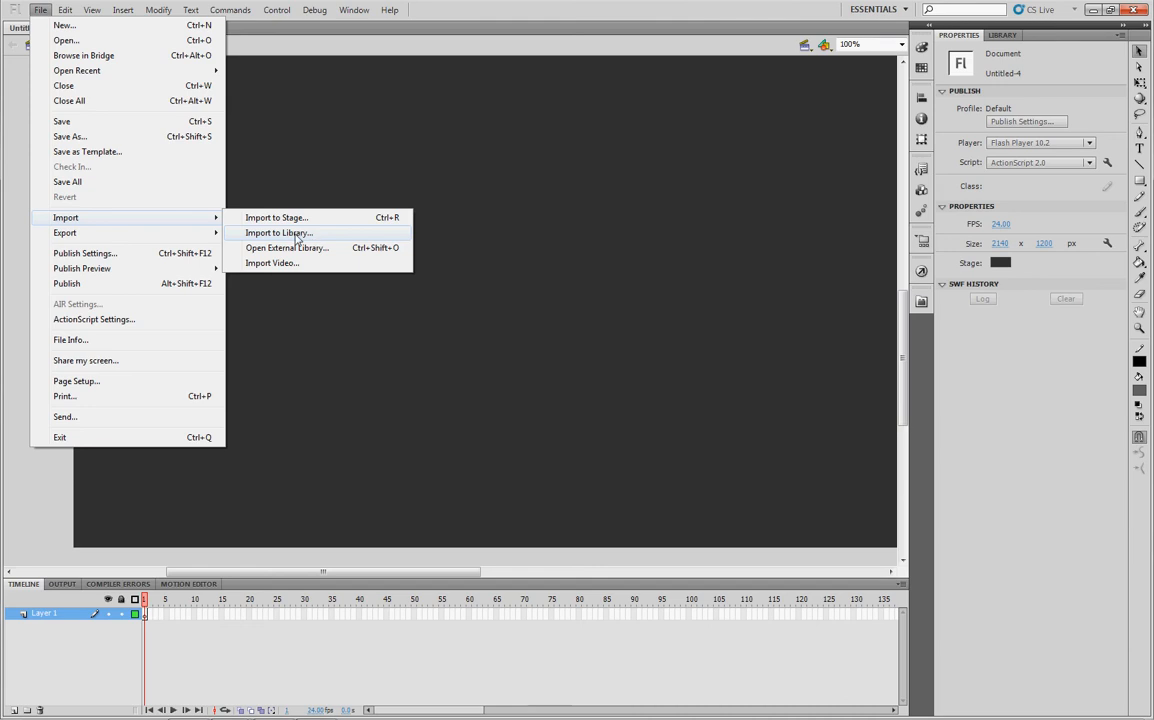
pyautogui.click(278, 232)
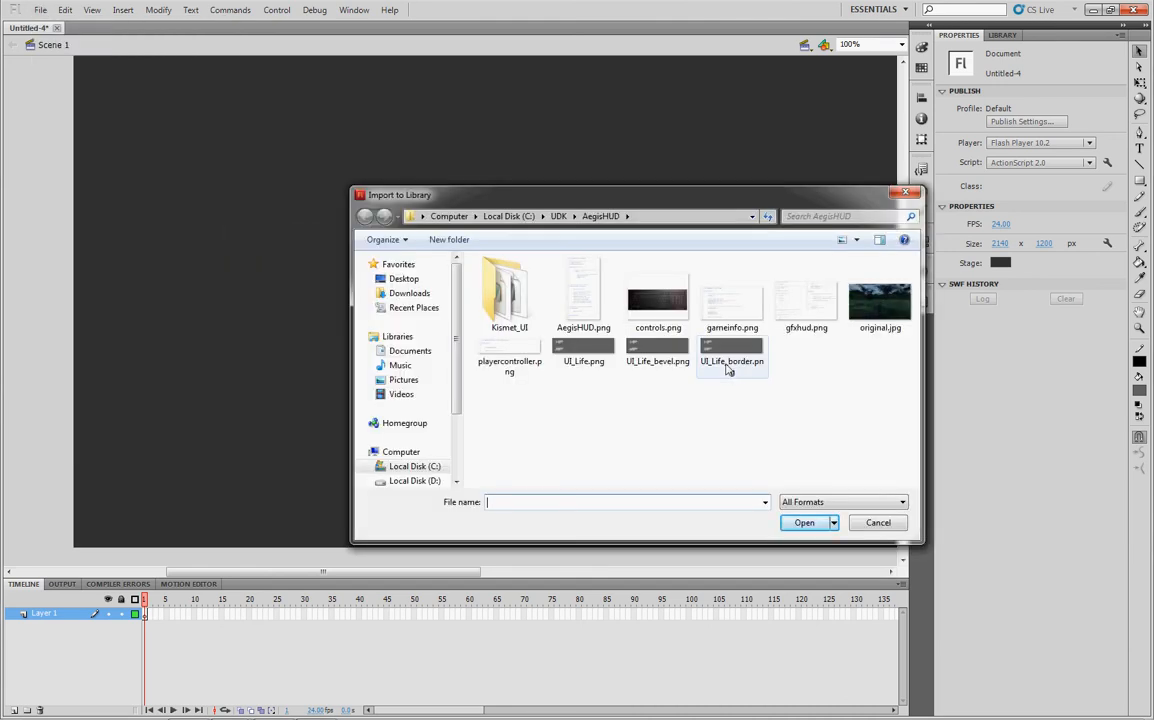
pyautogui.click(877, 522)
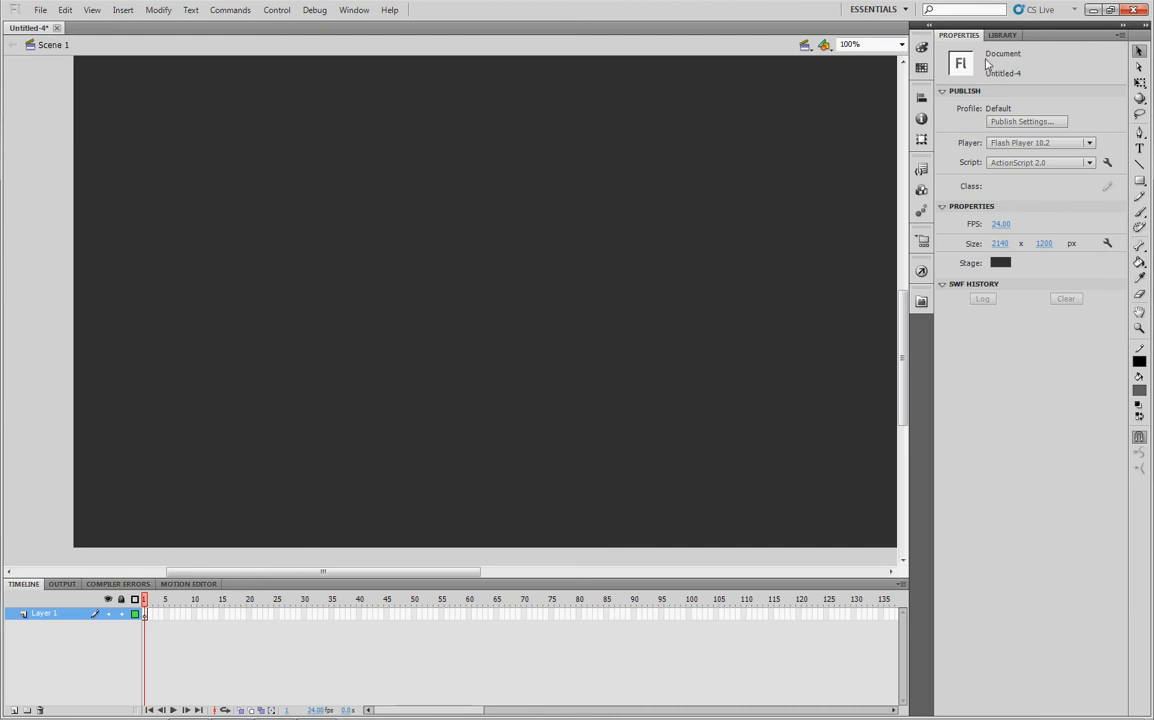
pyautogui.click(1002, 35)
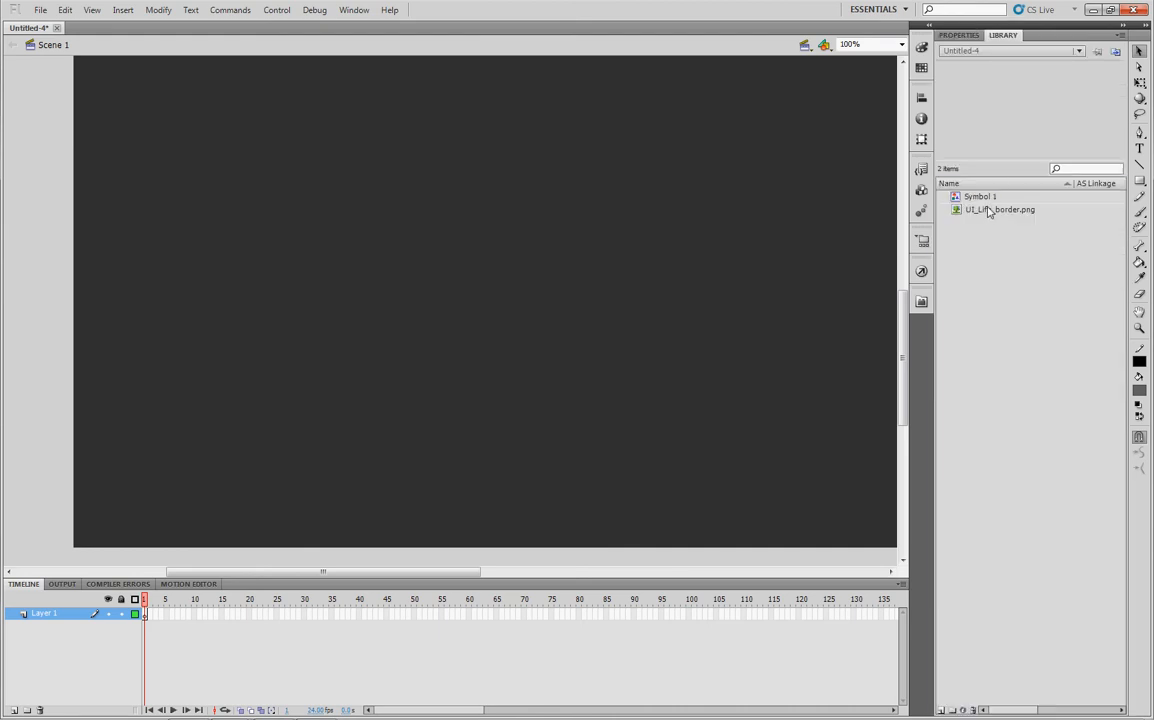
pyautogui.click(998, 209)
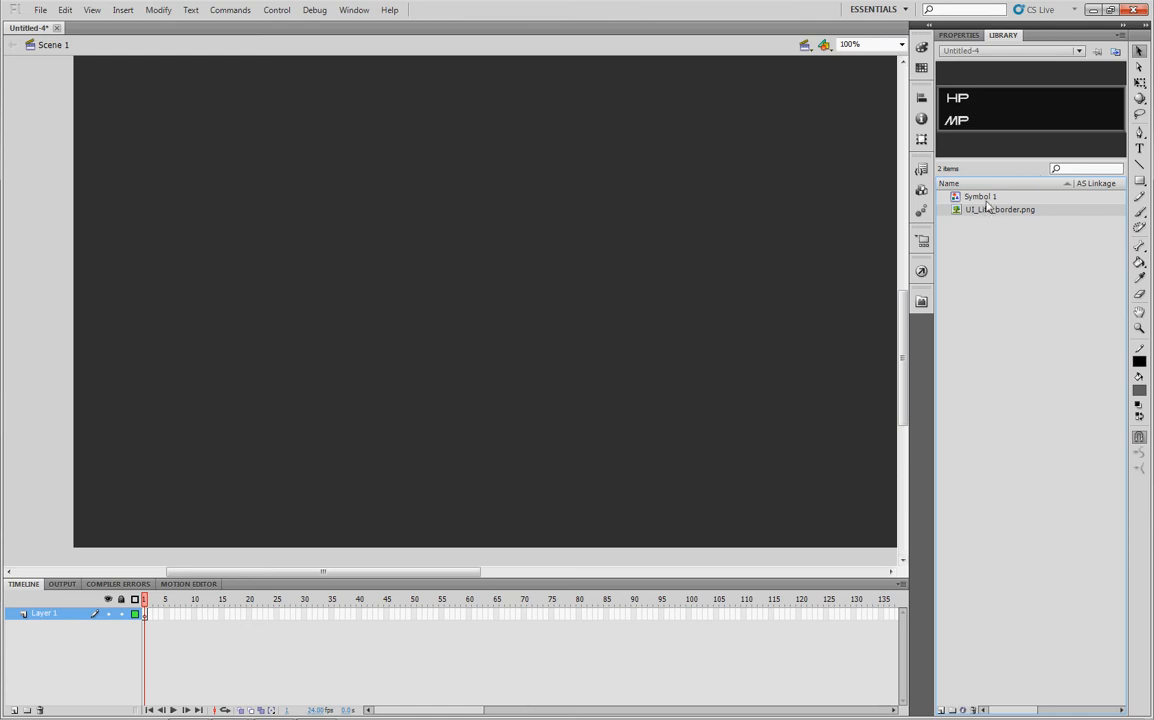
# Drag Symbol 1 onto the stage at the bottom-left corner
pyautogui.rightClick(990, 196)
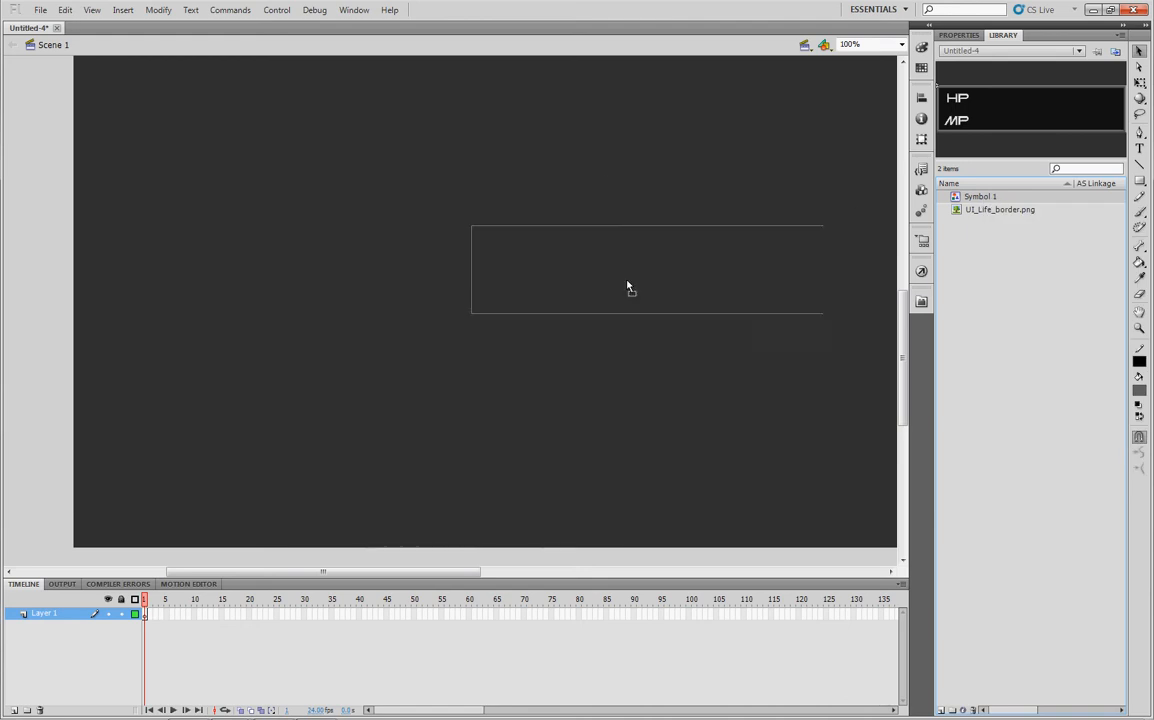
pyautogui.moveTo(629, 287); pyautogui.dragTo(267, 491)
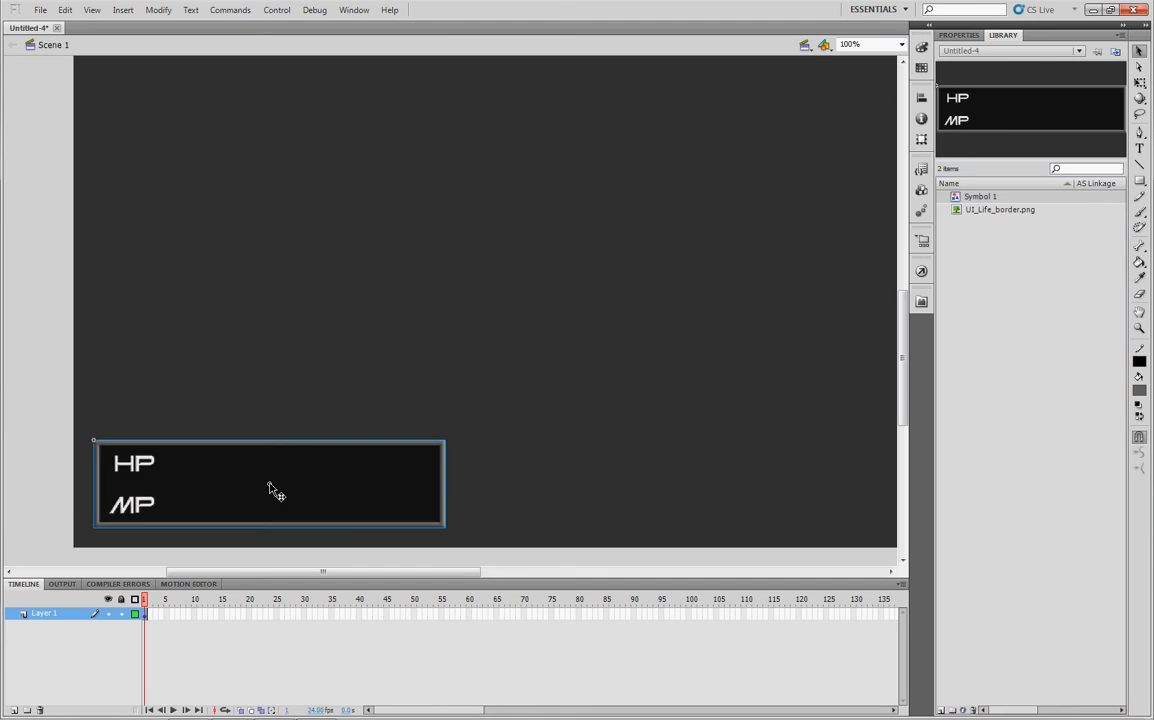
pyautogui.moveTo(388, 420)
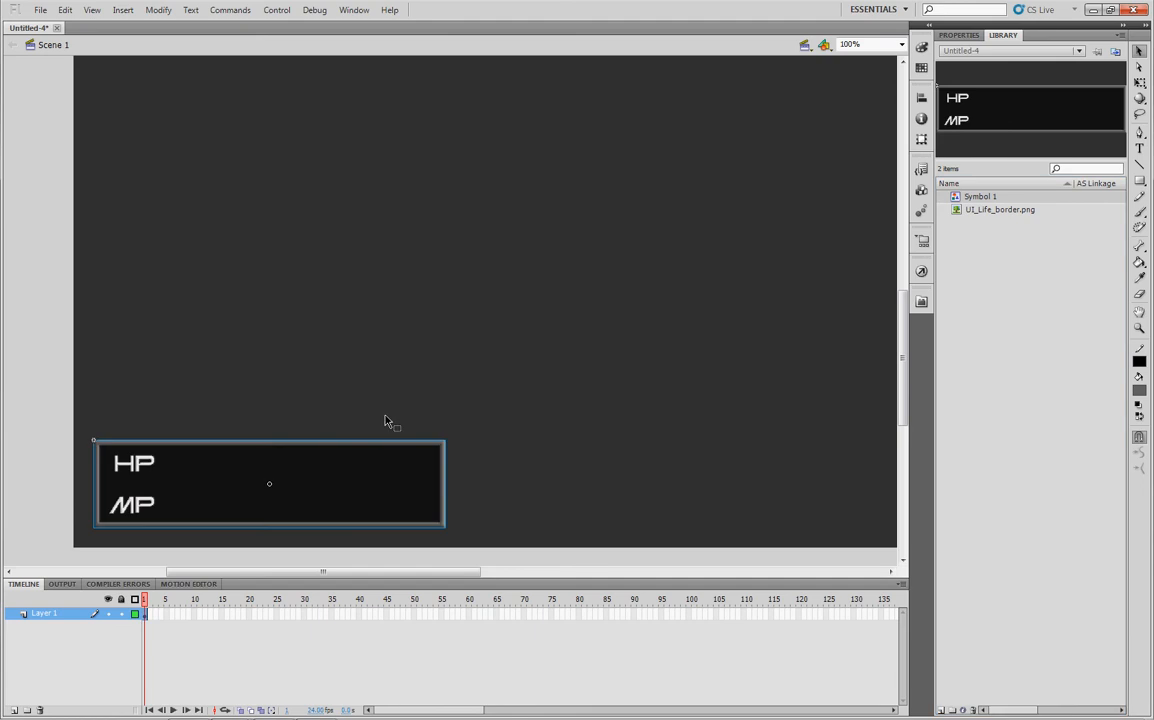
pyautogui.moveTo(316, 483)
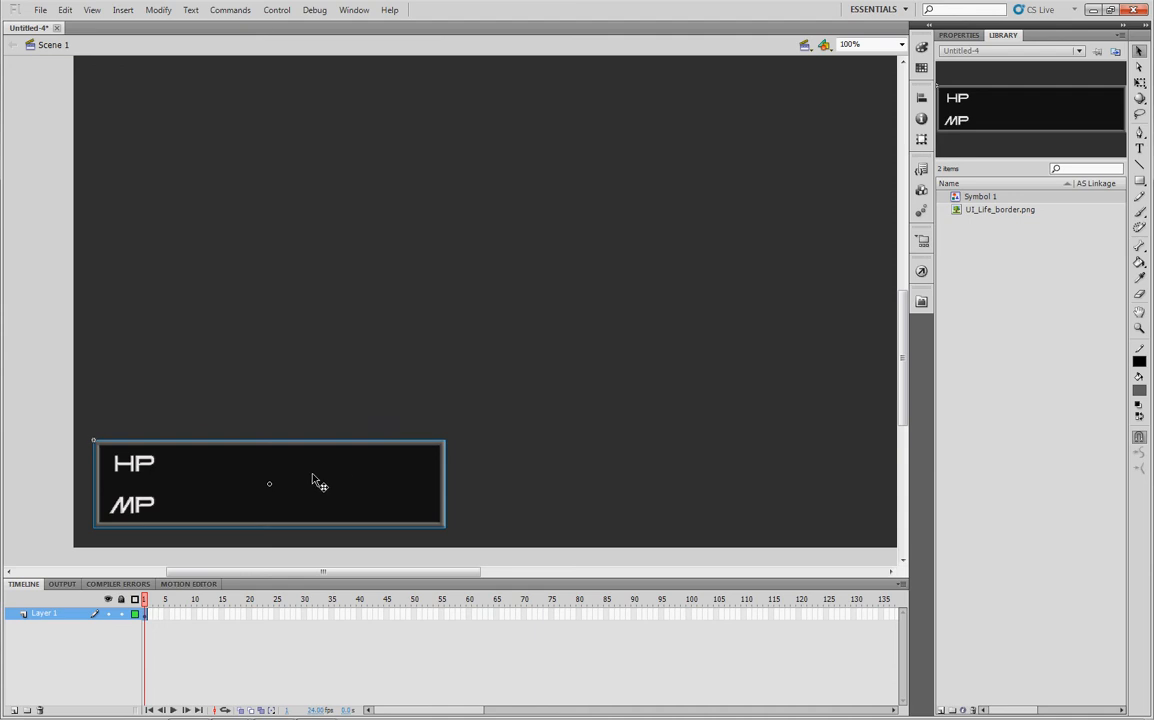
pyautogui.moveTo(222, 468)
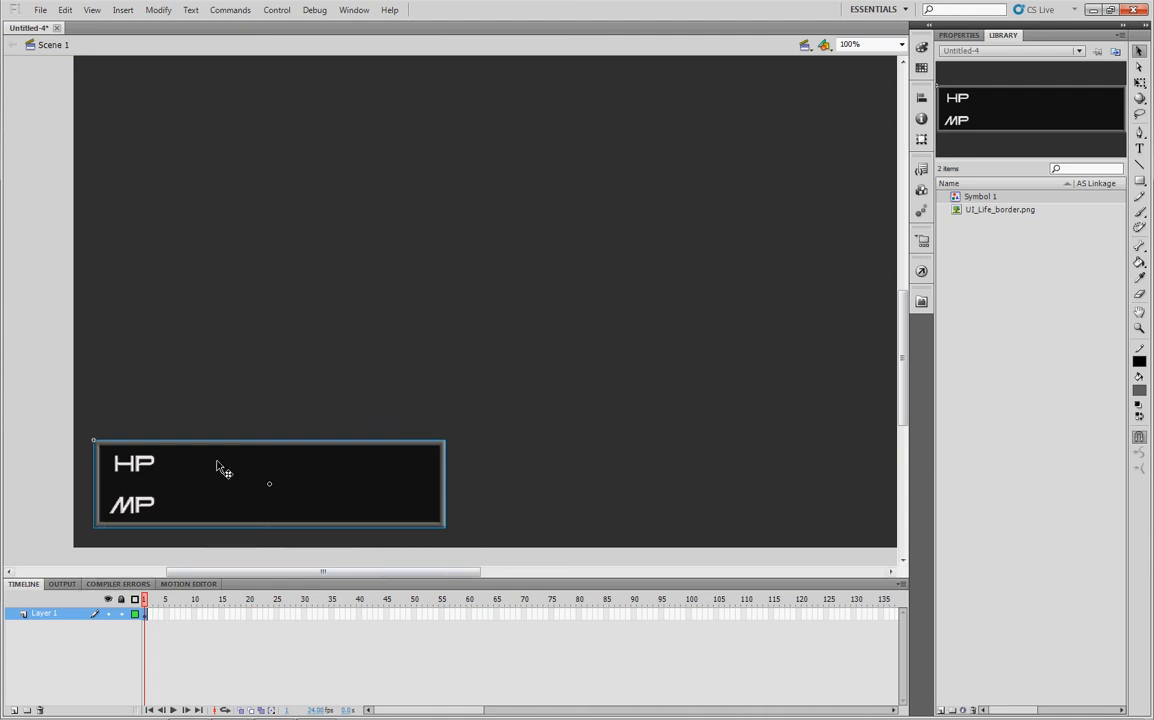
# Convert the frame to movie clip Base_mc with Export for ActionScript ticked
pyautogui.rightClick(222, 470)
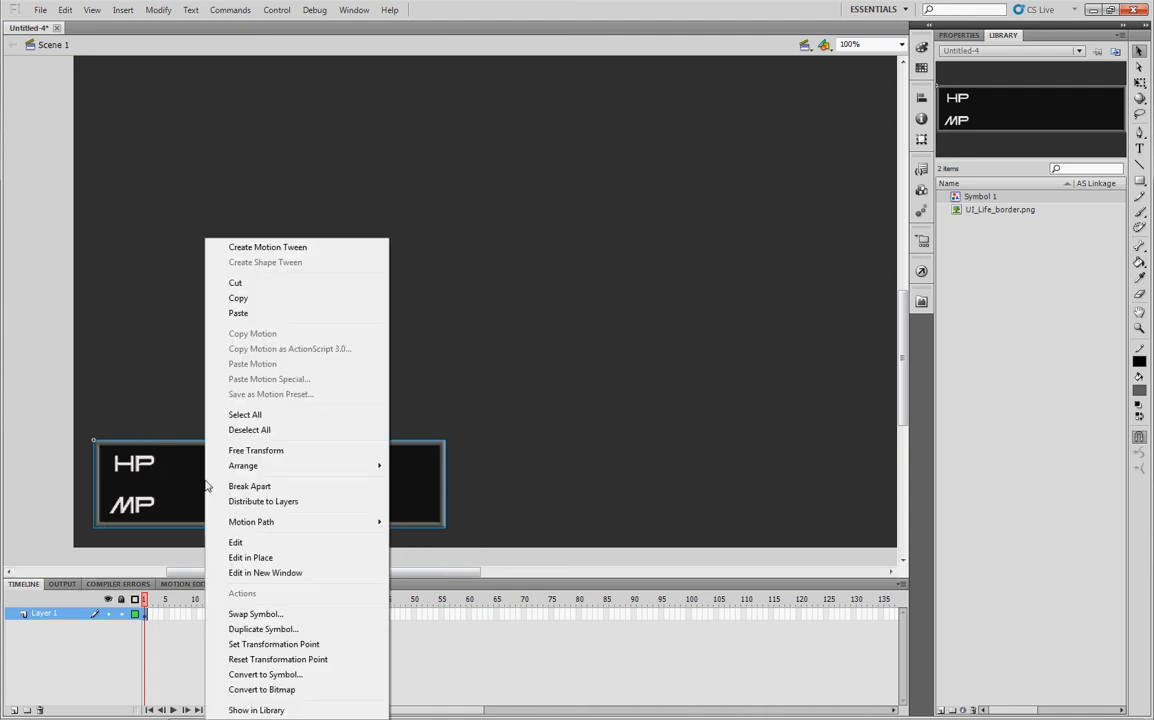
pyautogui.moveTo(235, 542)
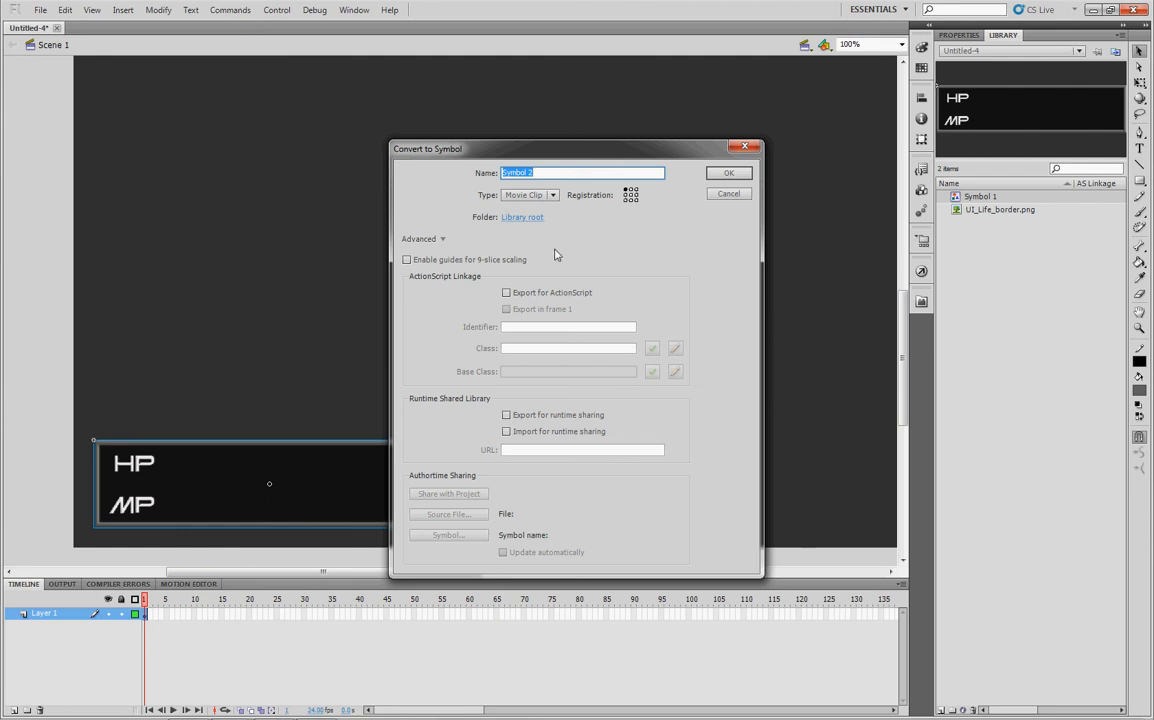
pyautogui.moveTo(549, 249)
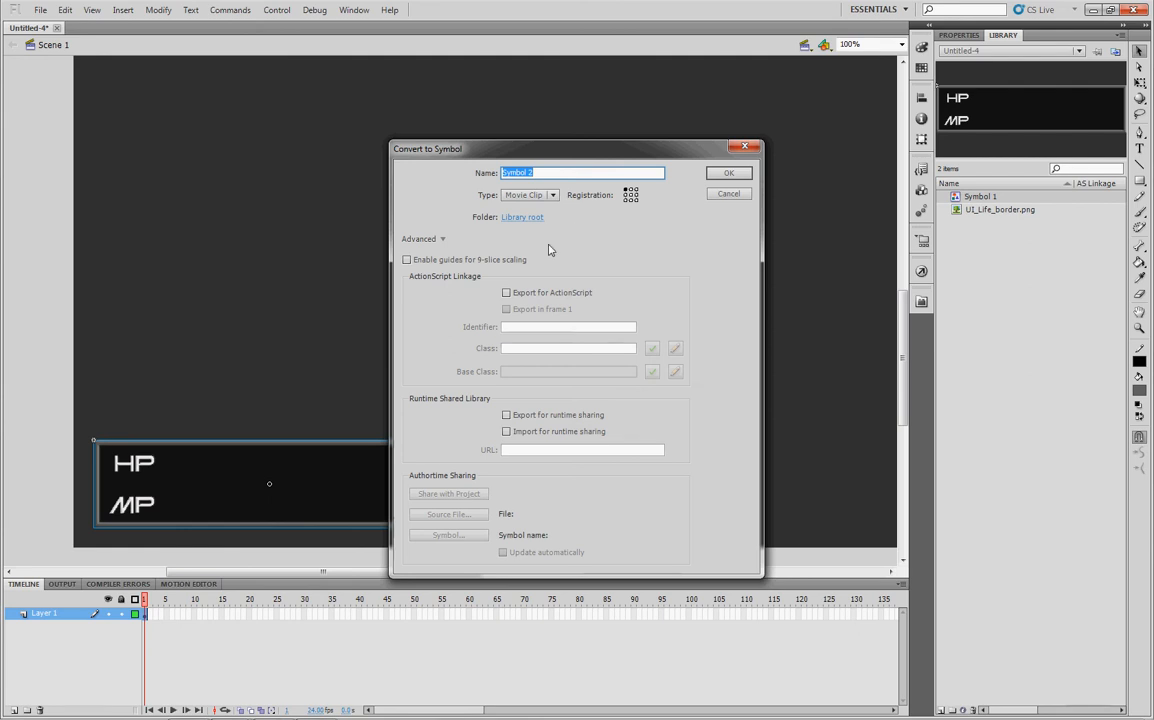
pyautogui.moveTo(273, 707)
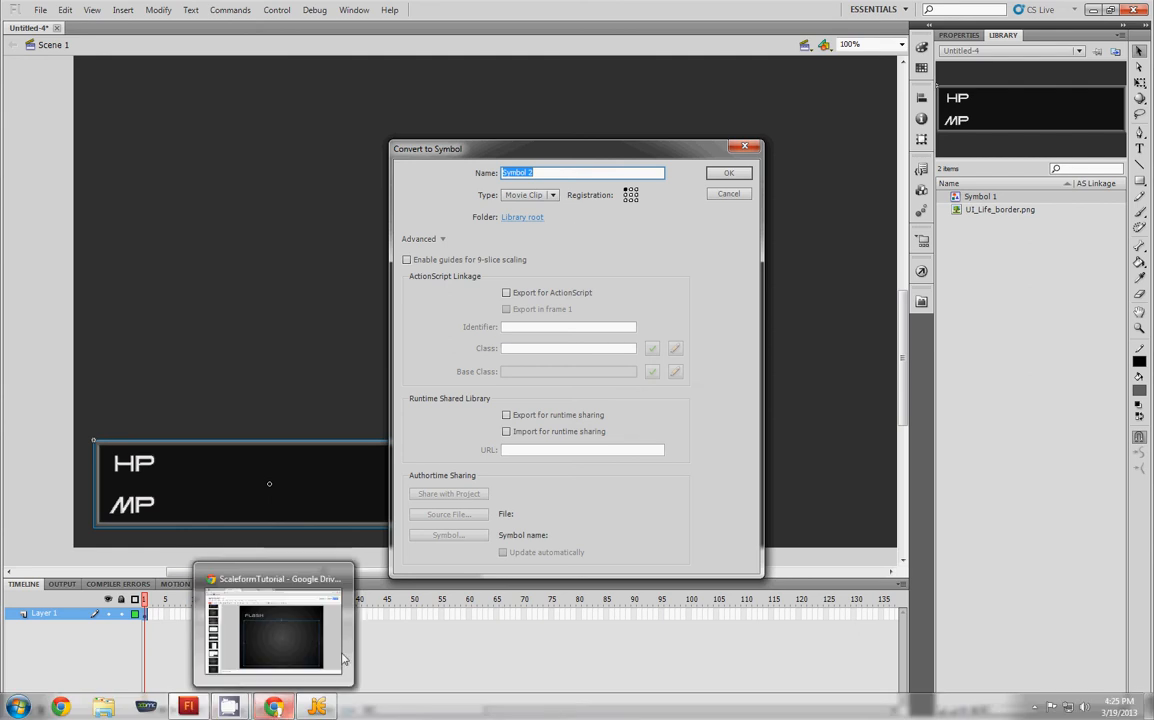
pyautogui.write('Base_mc')
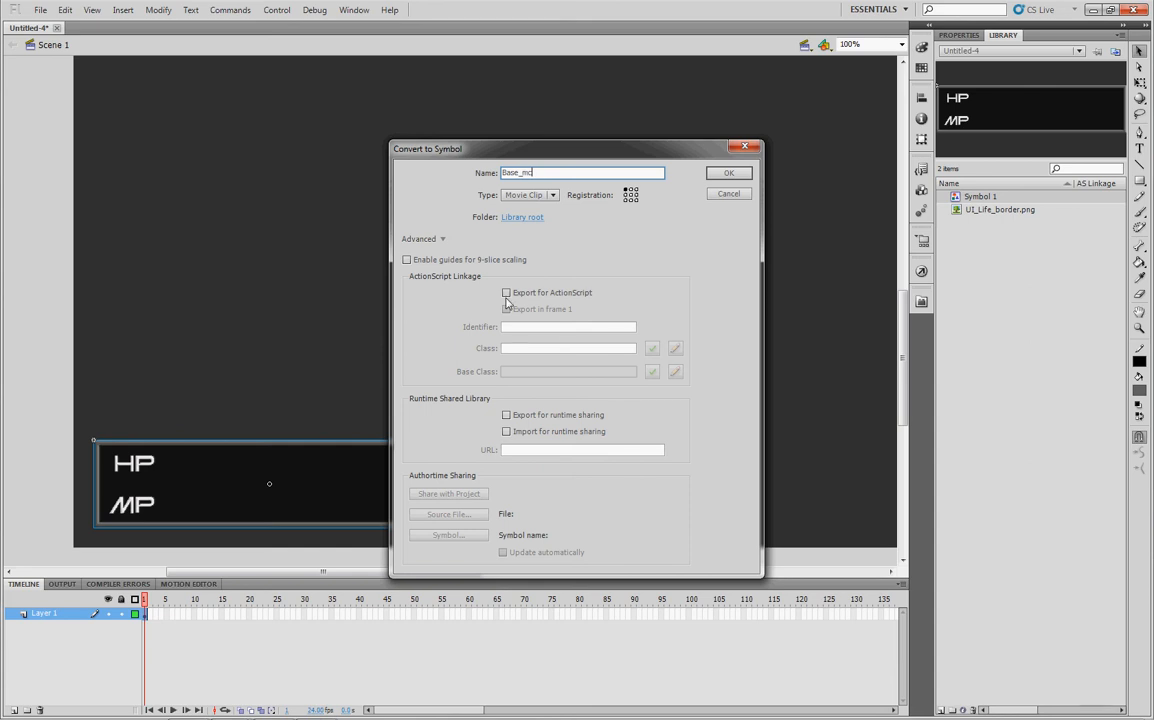
pyautogui.click(506, 292)
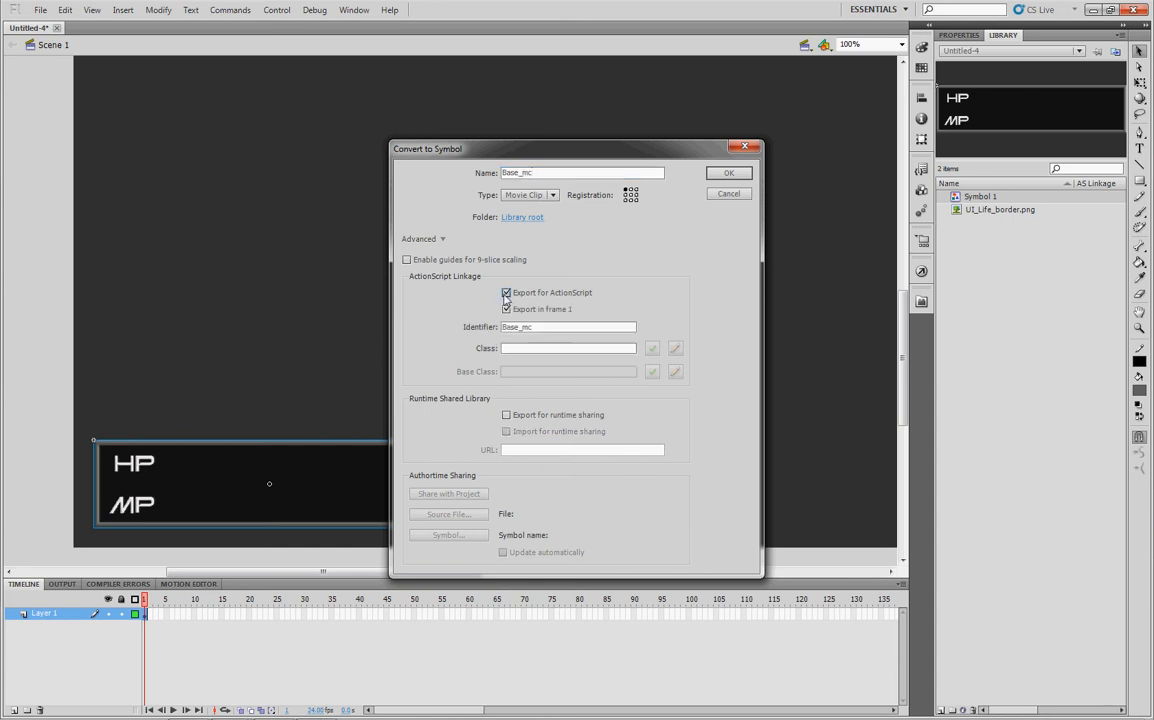
pyautogui.moveTo(545, 301)
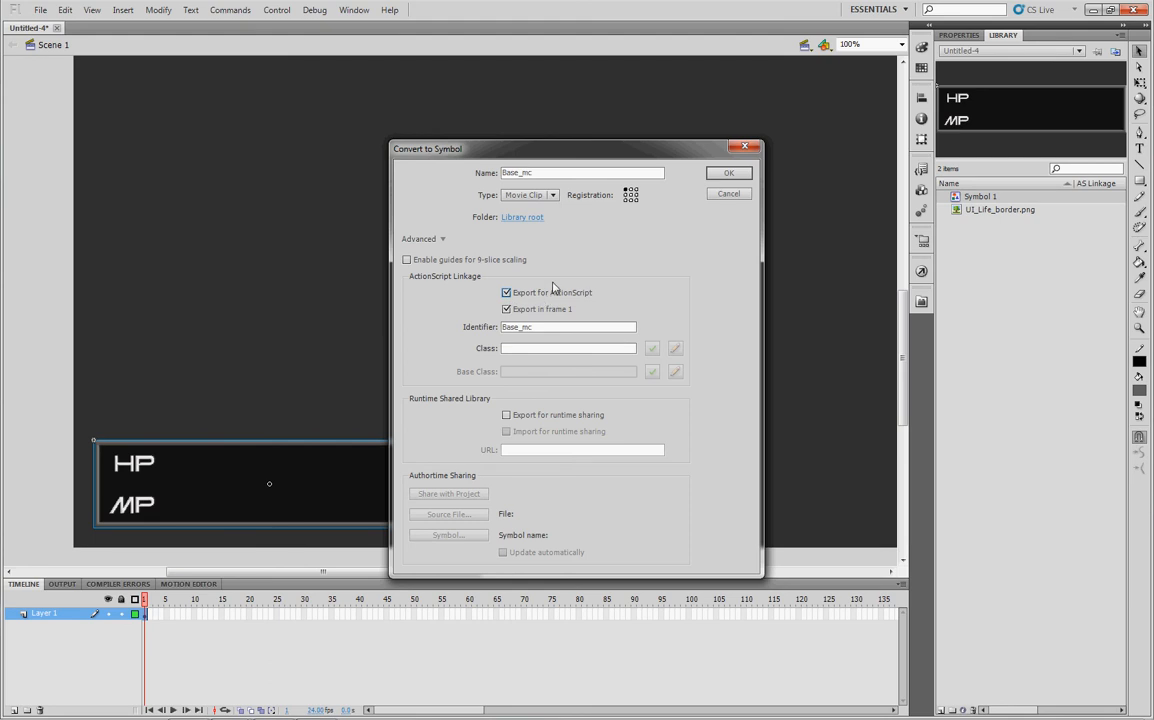
pyautogui.moveTo(698, 194)
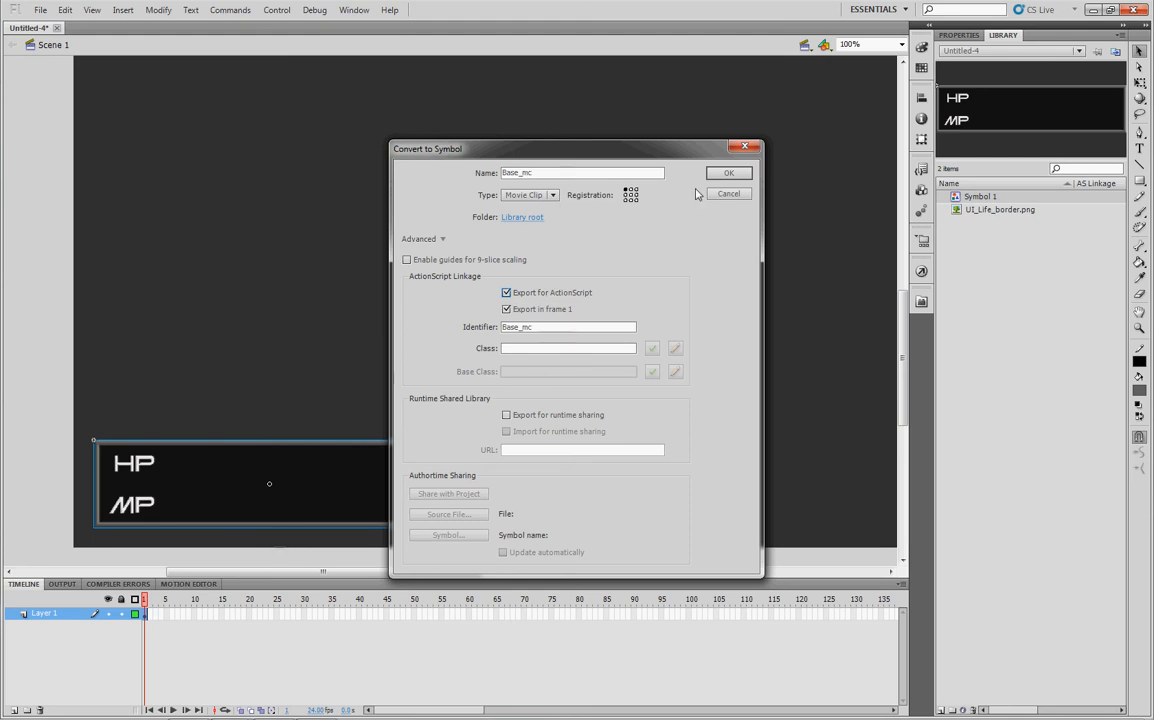
pyautogui.click(728, 172)
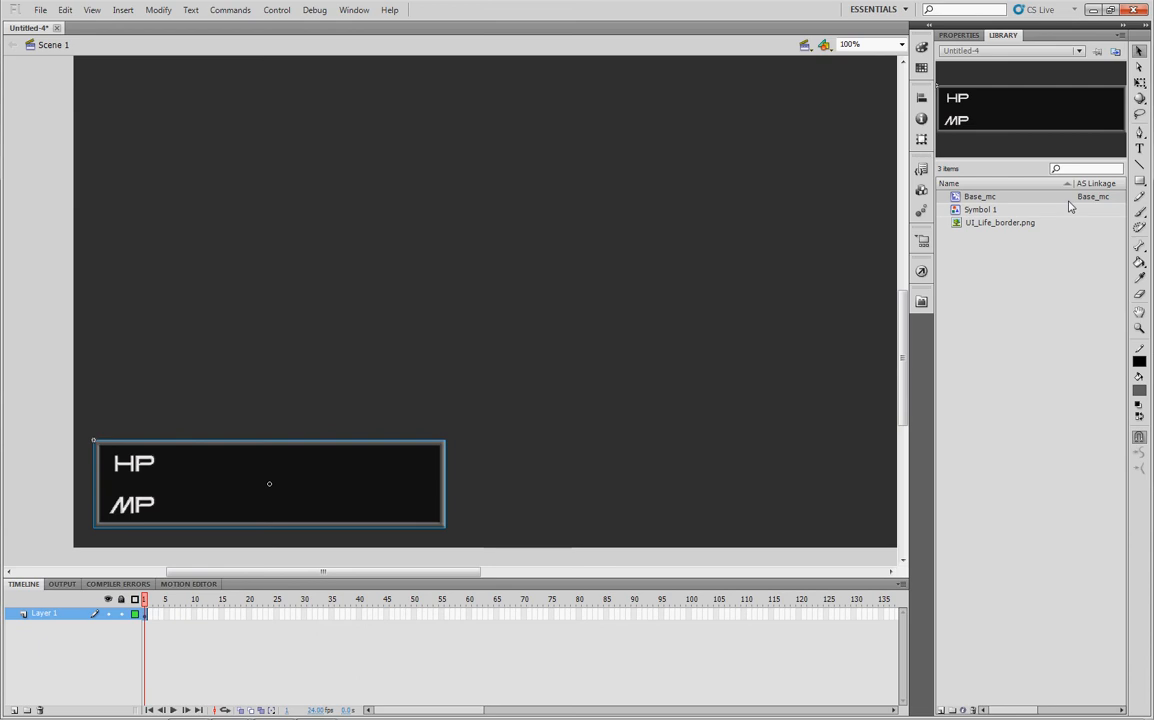
# Type Base_mc into the Instance name field in Properties
pyautogui.click(958, 35)
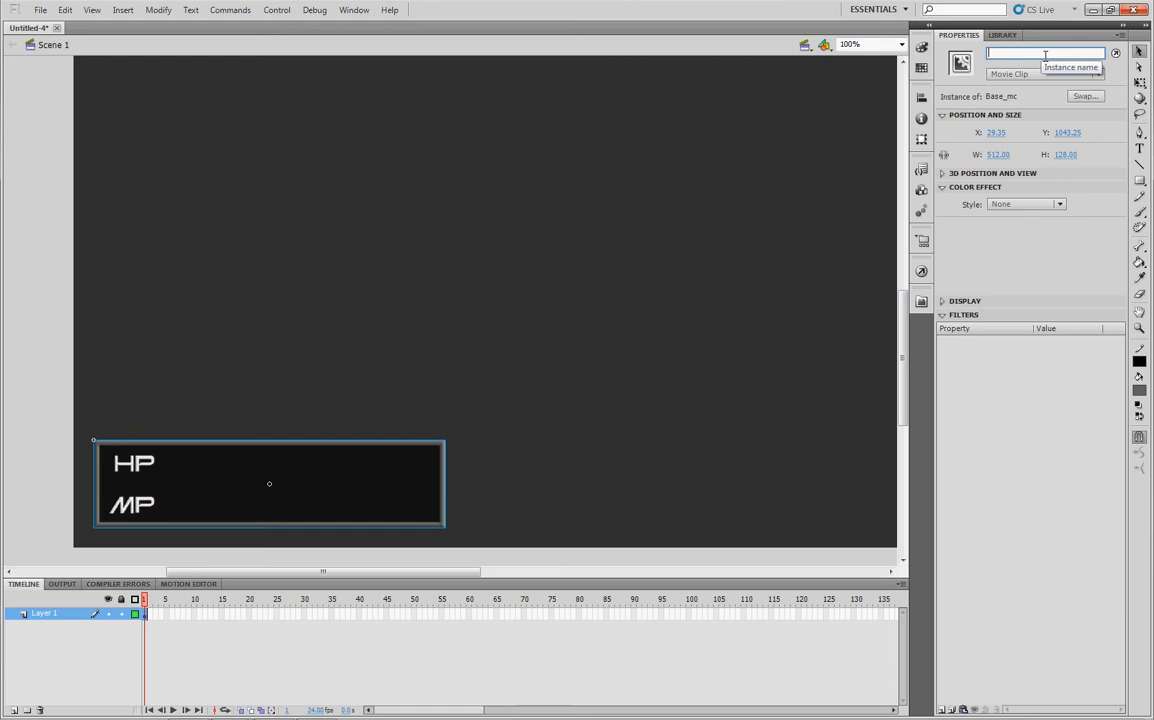
pyautogui.write('Base_mc')
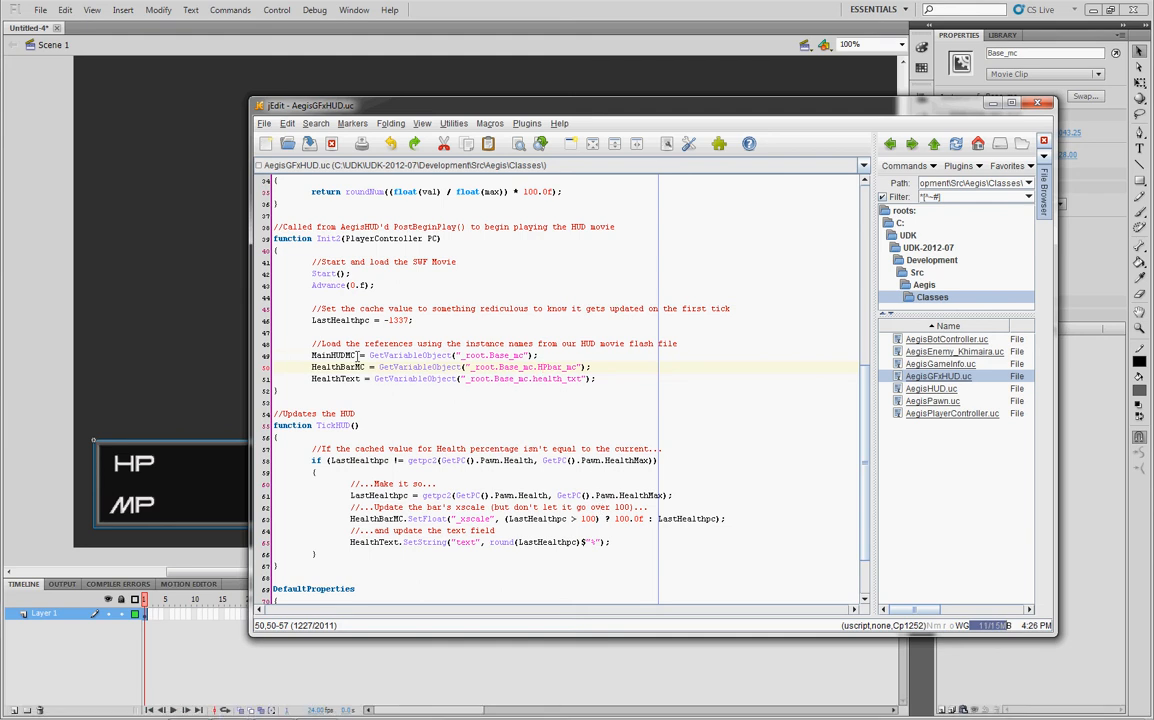
pyautogui.click(307, 241)
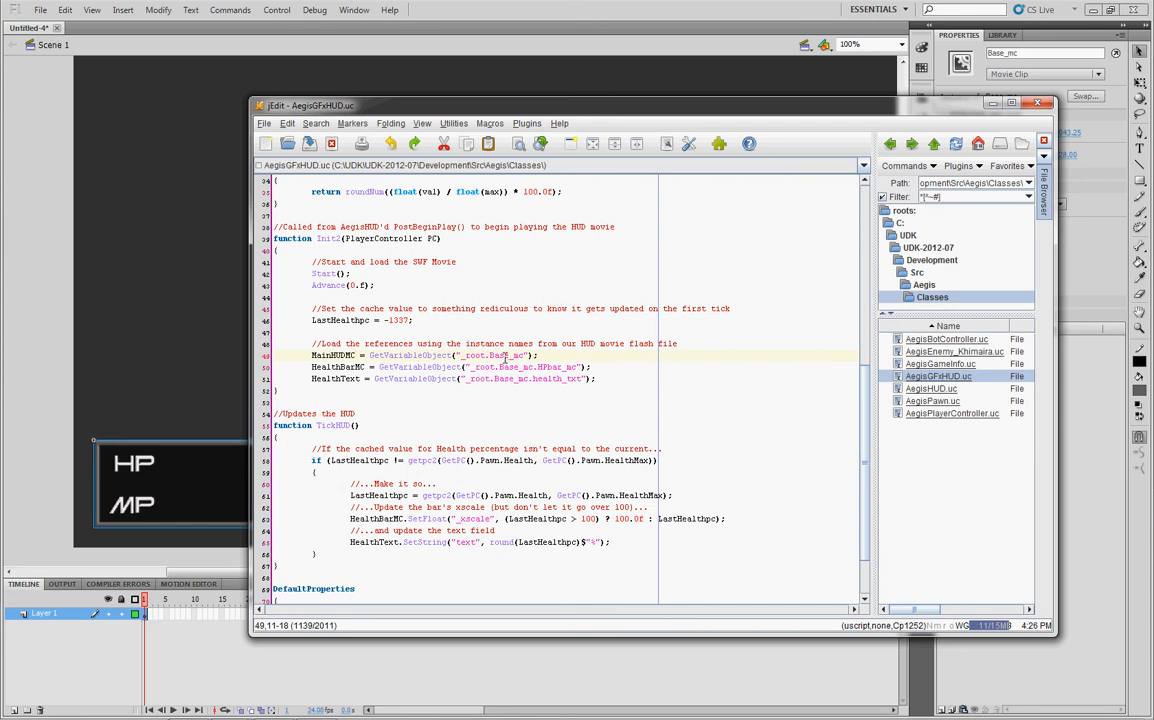
pyautogui.doubleClick(507, 355)
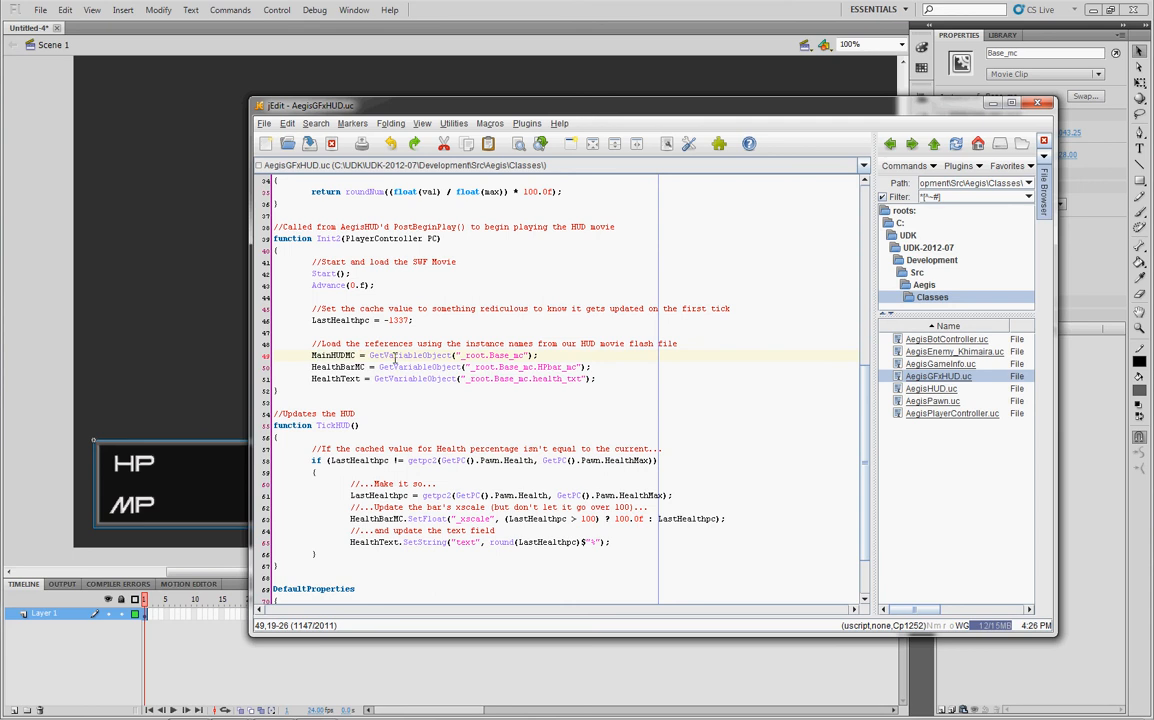
pyautogui.moveTo(536, 14)
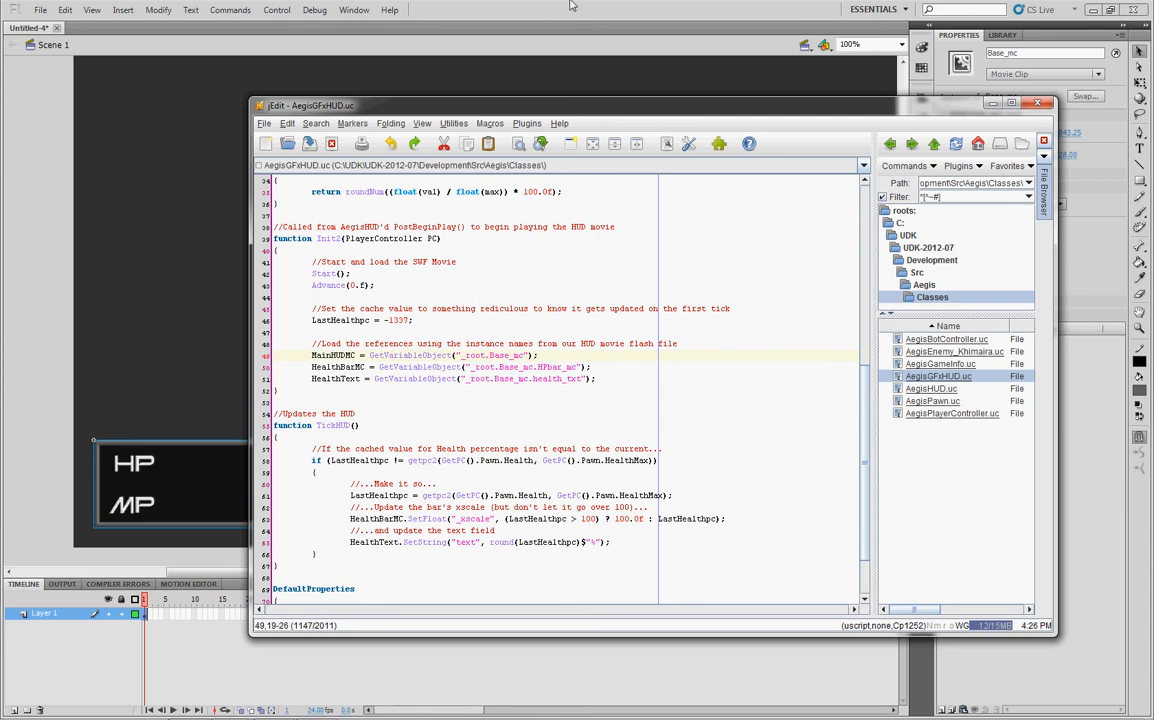
# Edit the Base_mc symbol and rename its Layer 1 to Base
pyautogui.click(1037, 103)
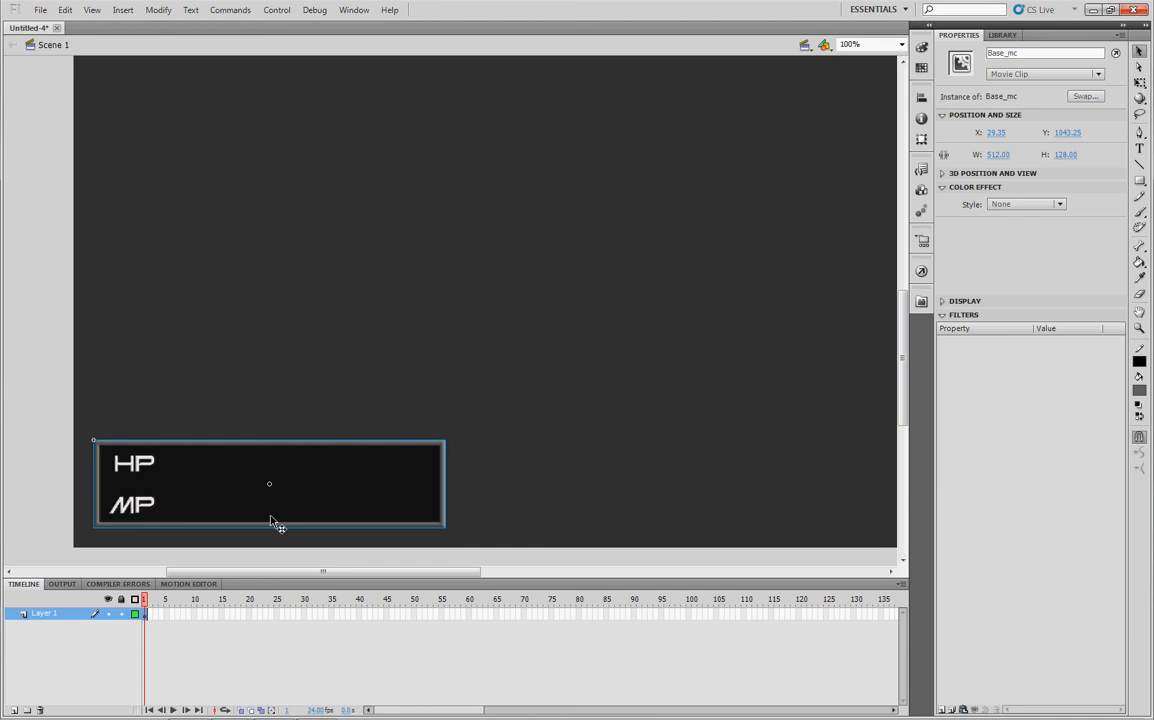
pyautogui.moveTo(184, 538)
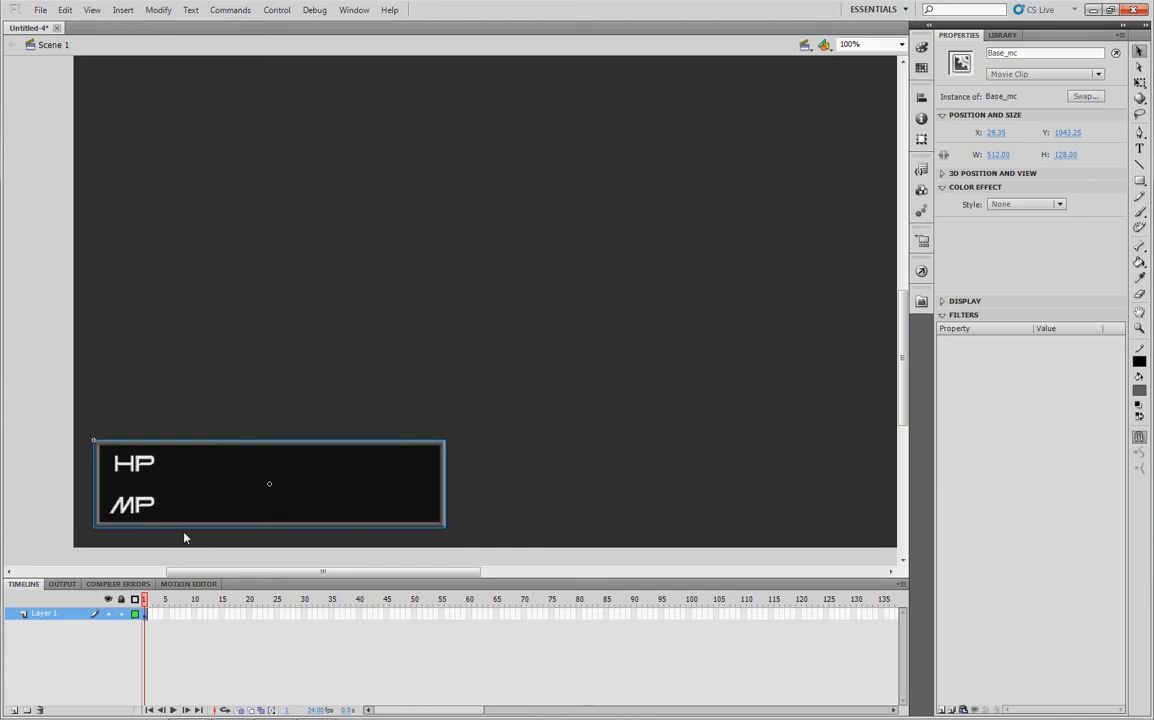
pyautogui.rightClick(269, 484)
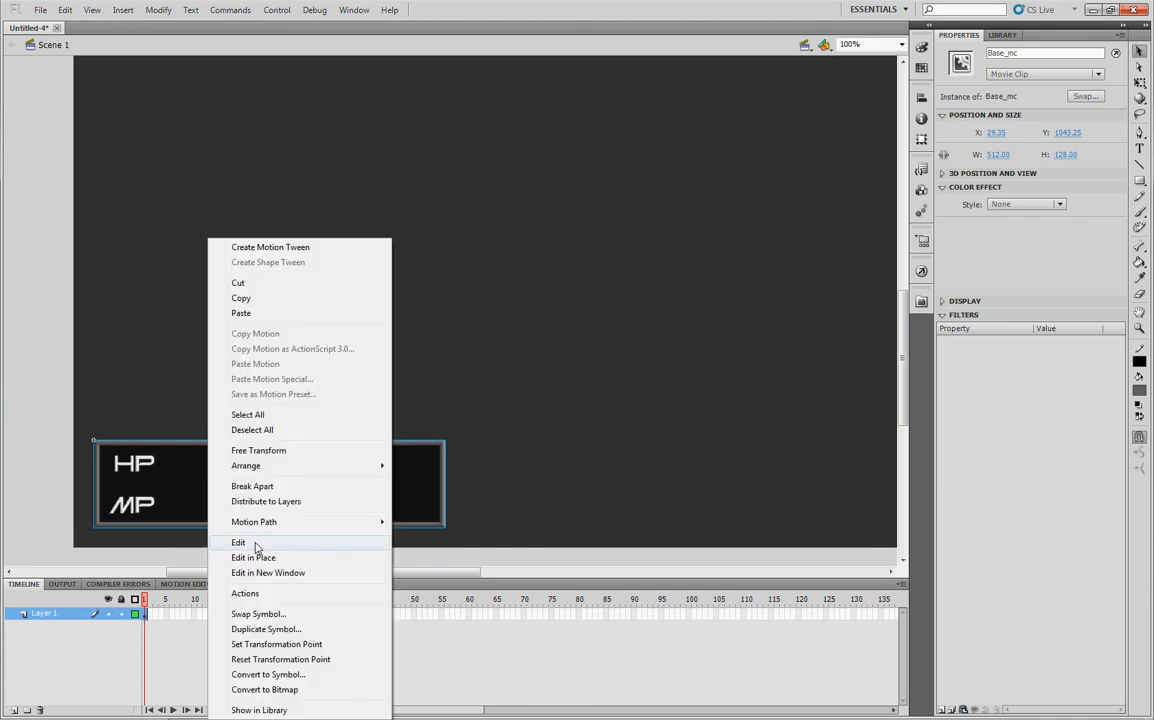
pyautogui.click(238, 542)
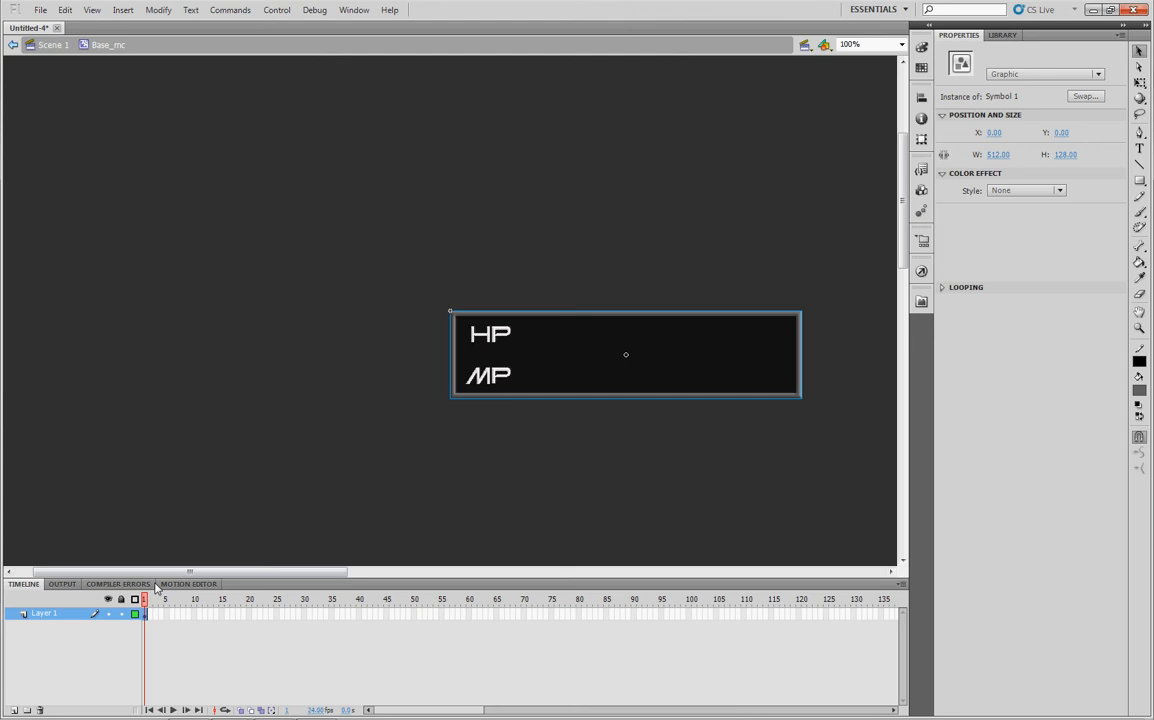
pyautogui.click(45, 613)
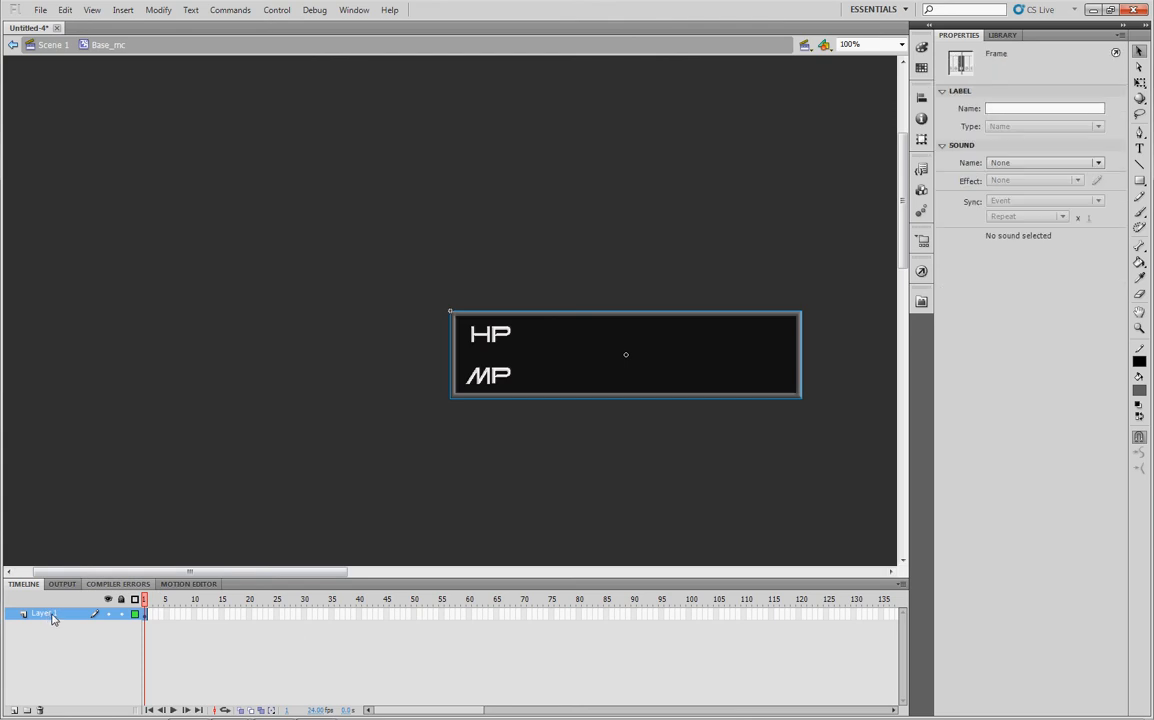
pyautogui.doubleClick(44, 613)
pyautogui.write('Base')
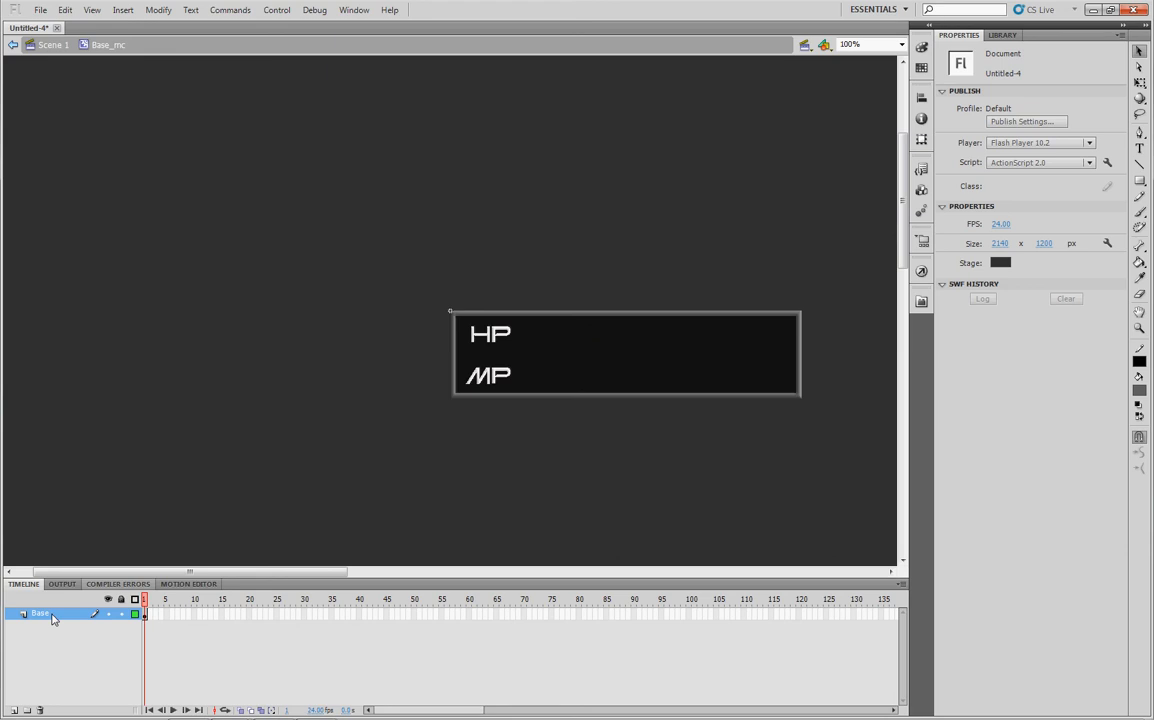
# Insert Layer 2 above the Base layer from its context menu
pyautogui.rightClick(40, 613)
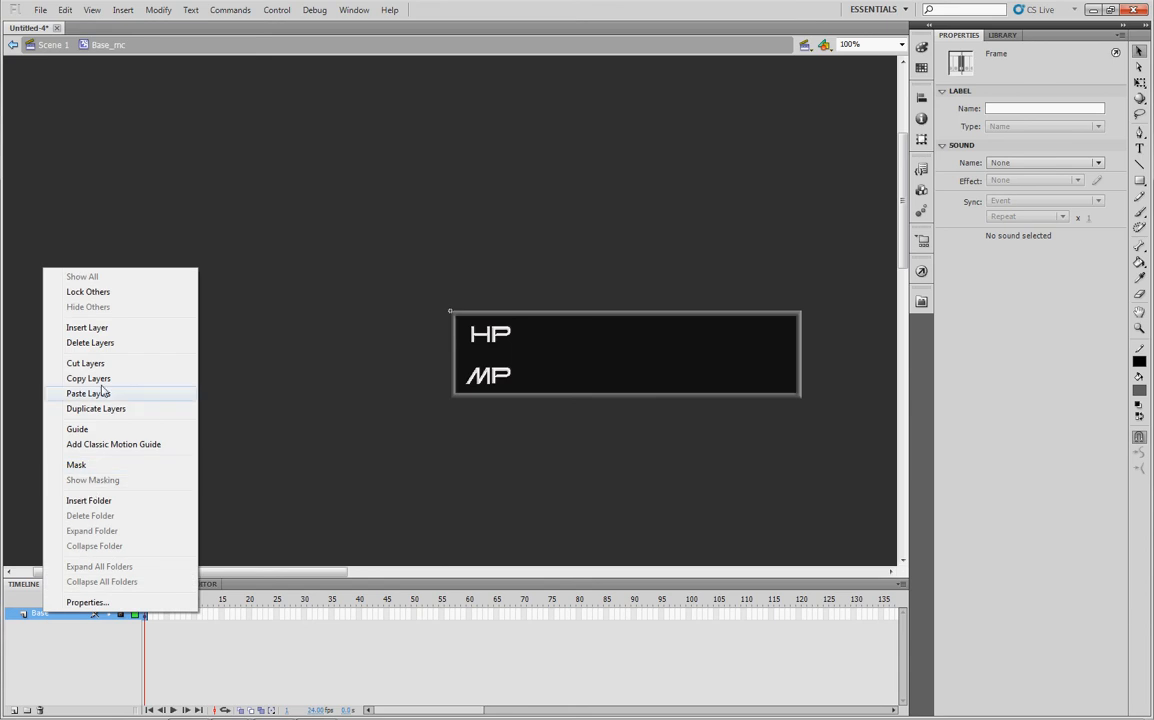
pyautogui.click(87, 327)
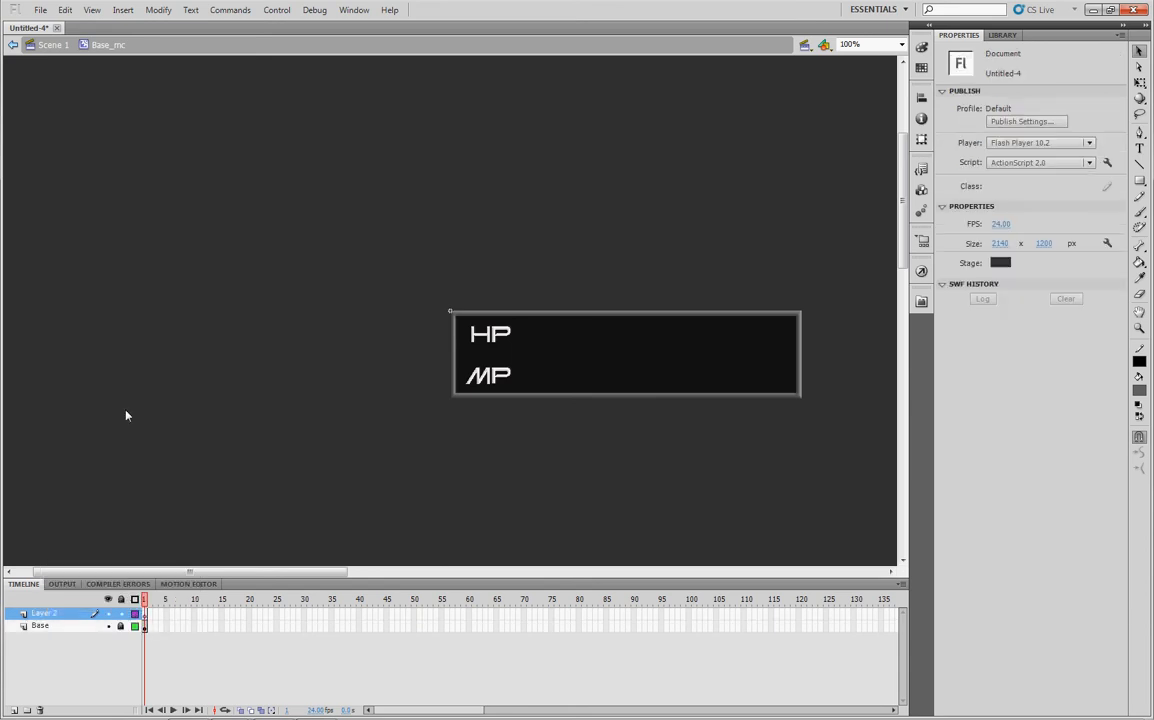
pyautogui.moveTo(709, 320)
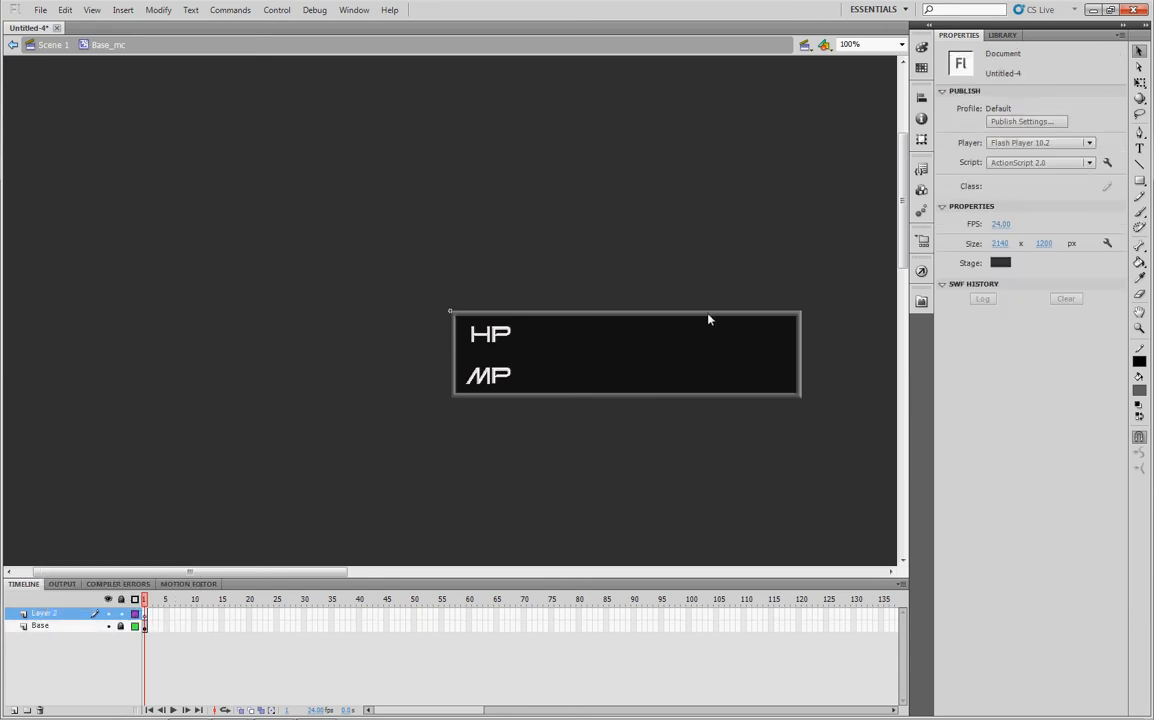
pyautogui.moveTo(168, 538)
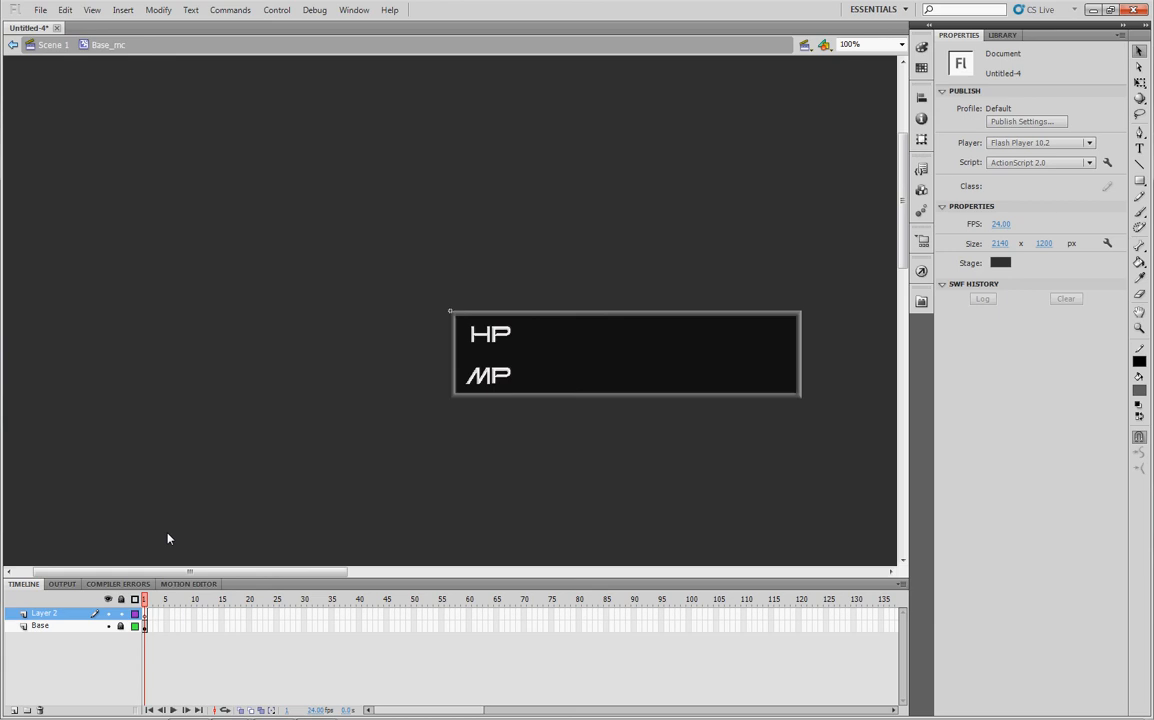
pyautogui.moveTo(232, 493)
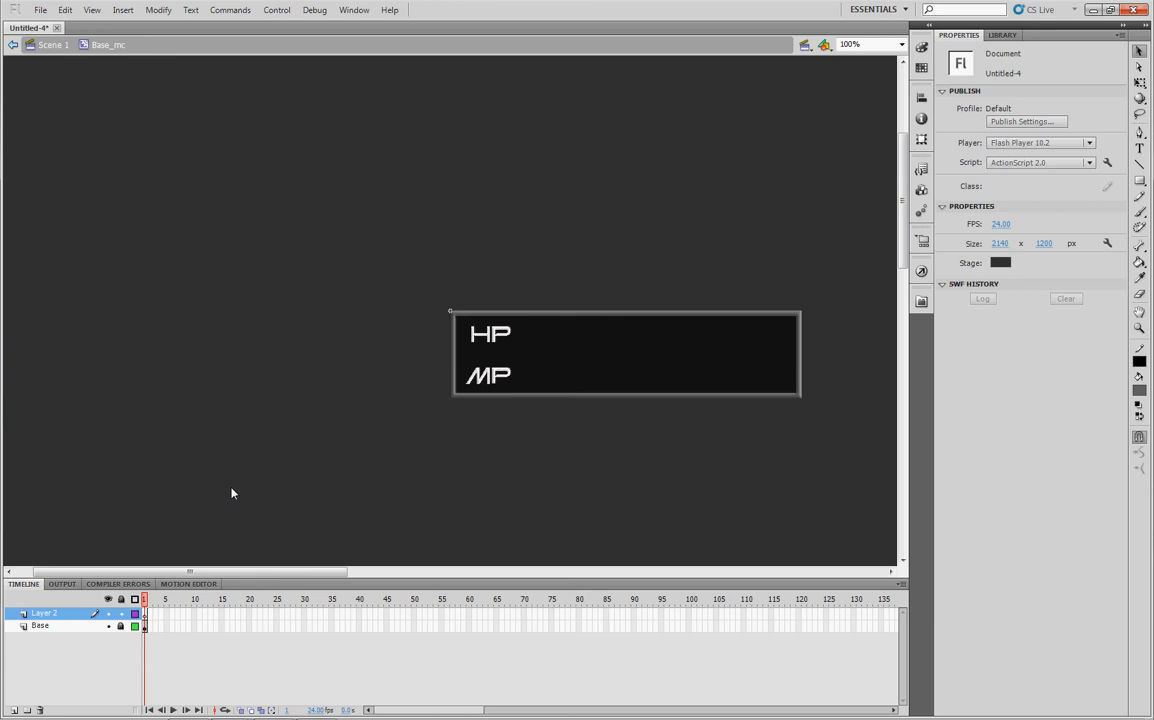
pyautogui.moveTo(532, 462)
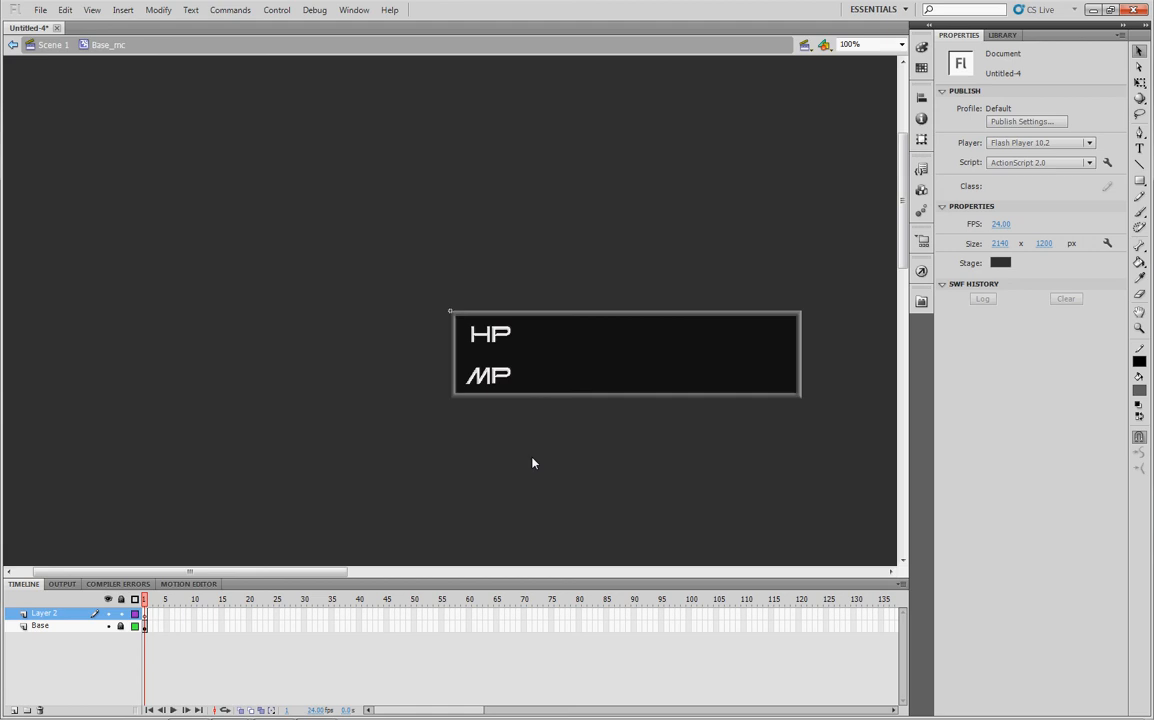
pyautogui.moveTo(649, 467)
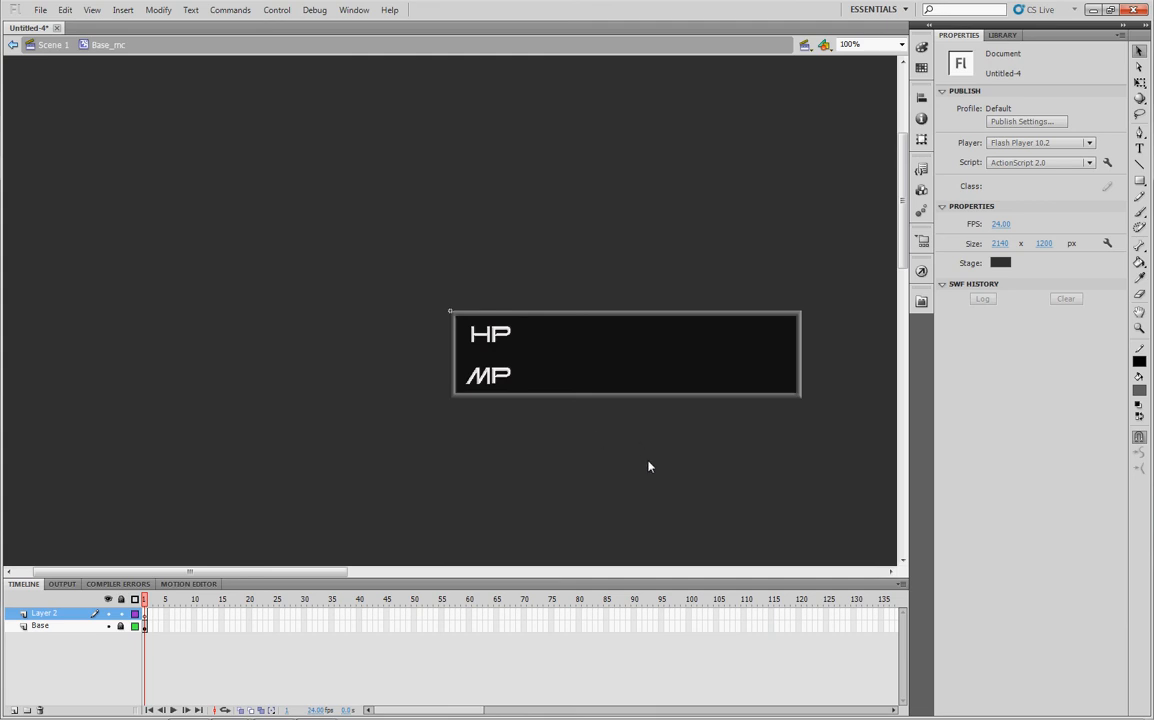
pyautogui.moveTo(684, 465)
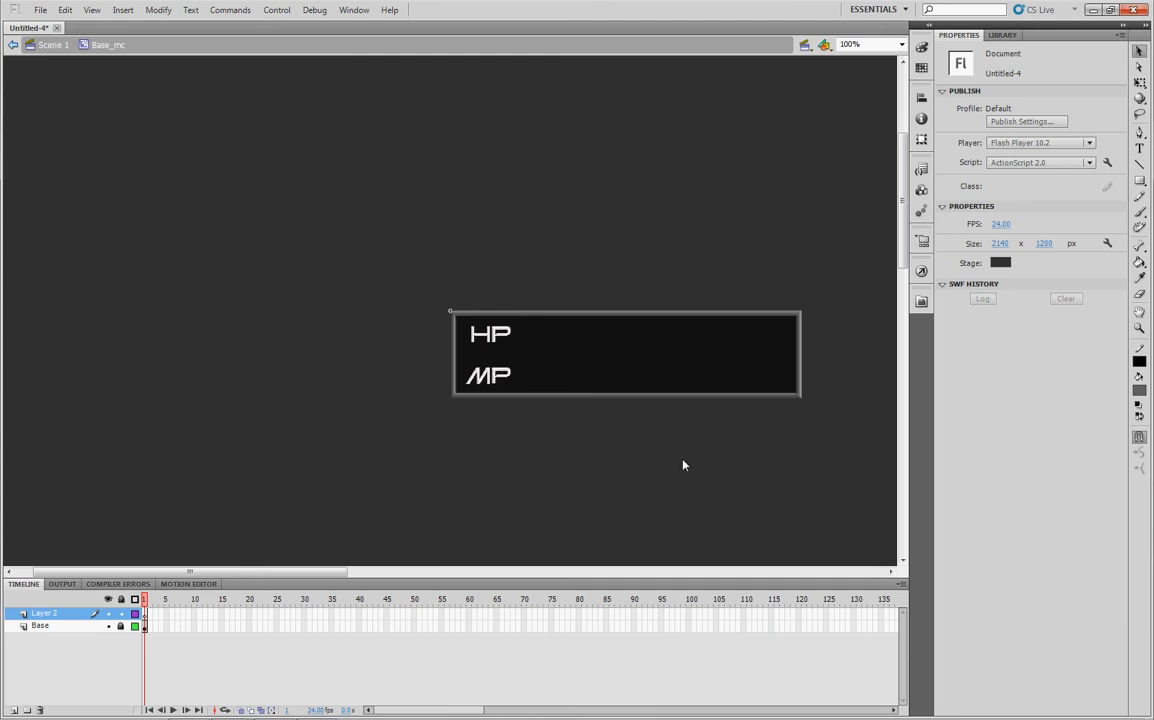
pyautogui.moveTo(1107, 321)
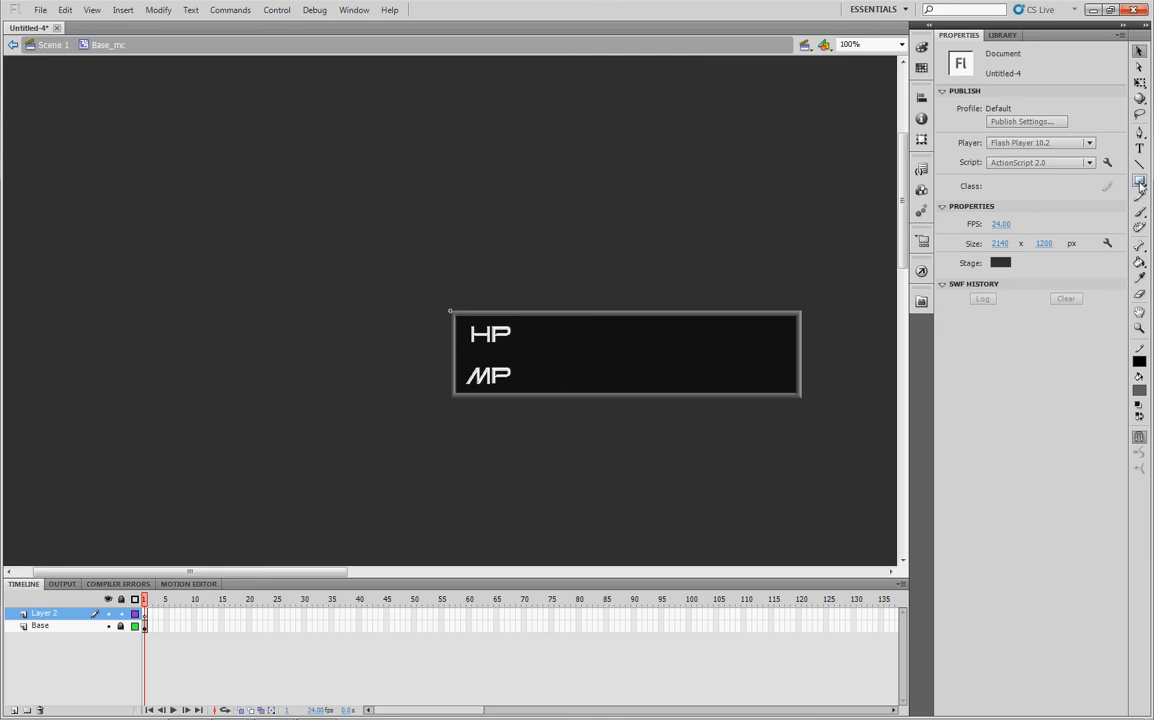
# Draw a solid-outlined red gradient rectangle across the HP row
pyautogui.click(1139, 181)
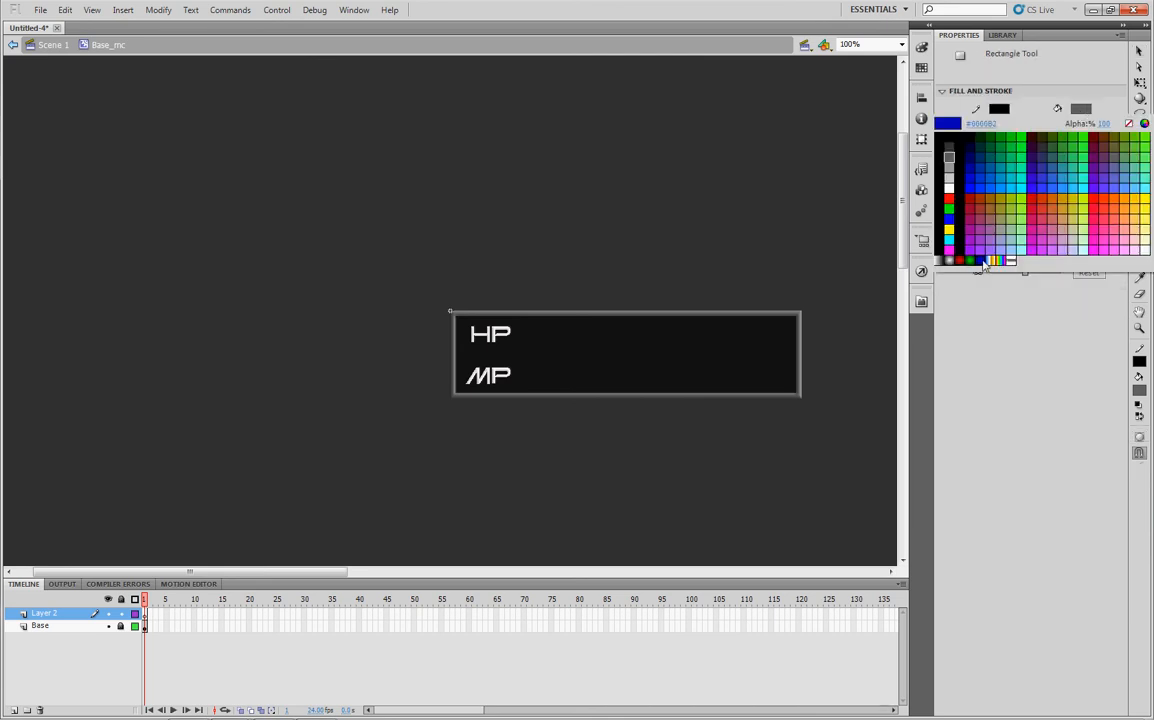
pyautogui.click(963, 205)
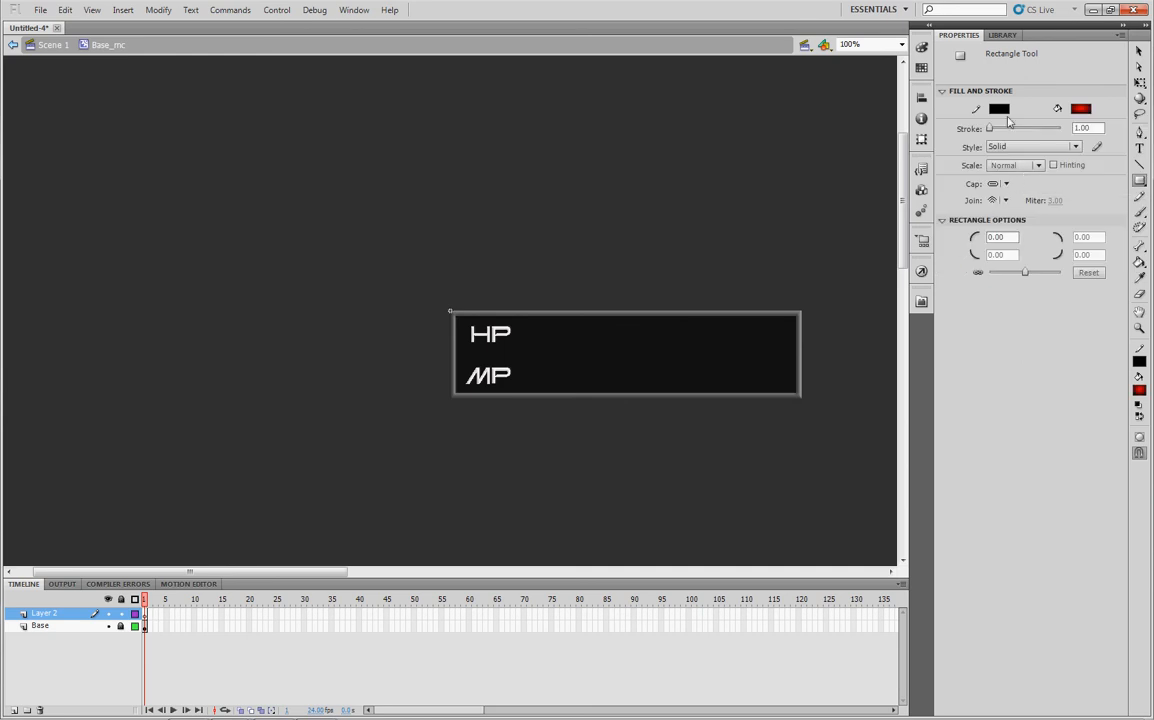
pyautogui.moveTo(1001, 118)
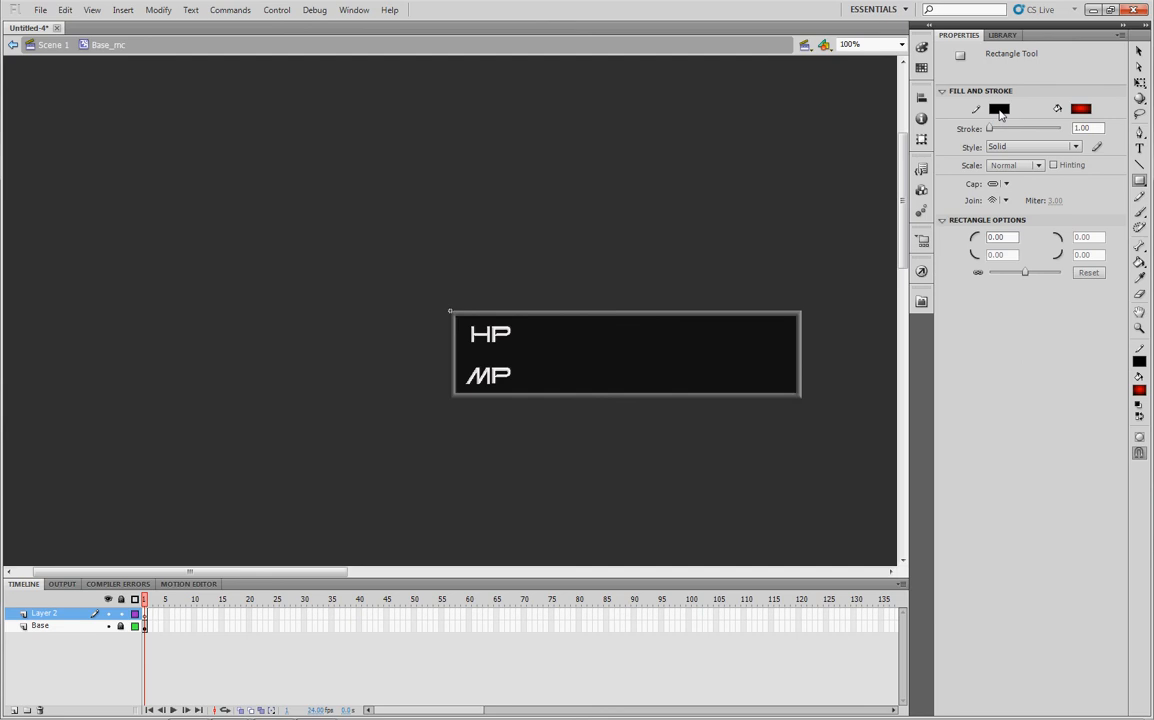
pyautogui.click(1075, 147)
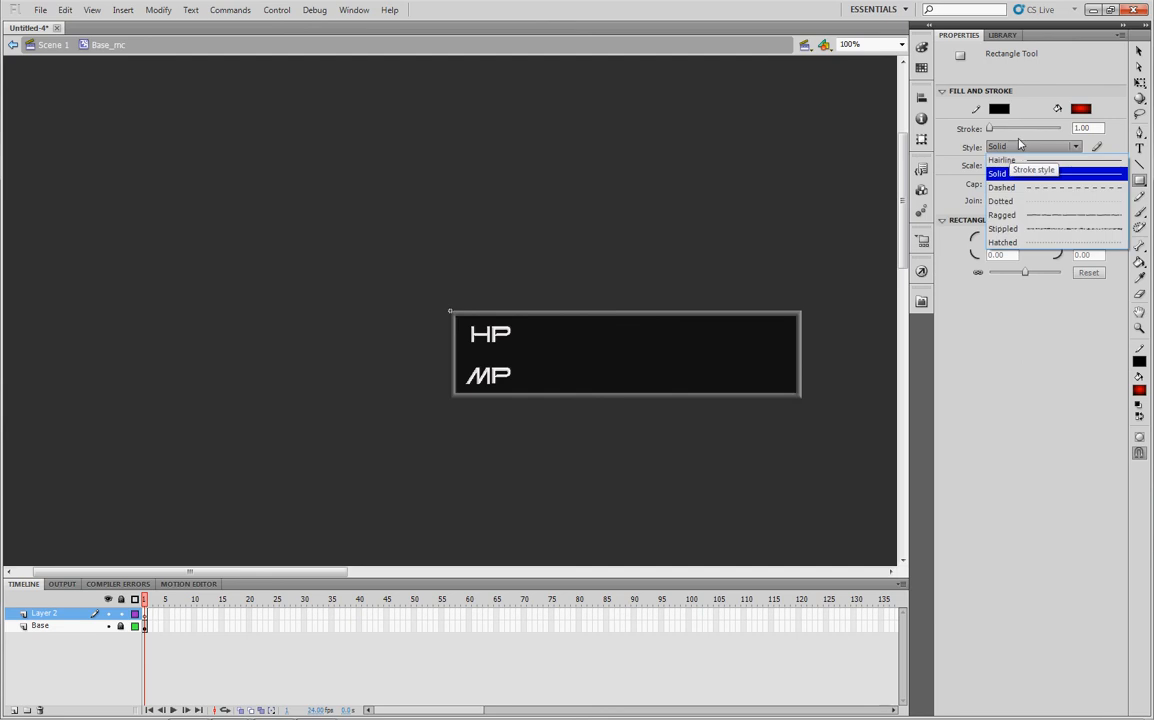
pyautogui.click(997, 173)
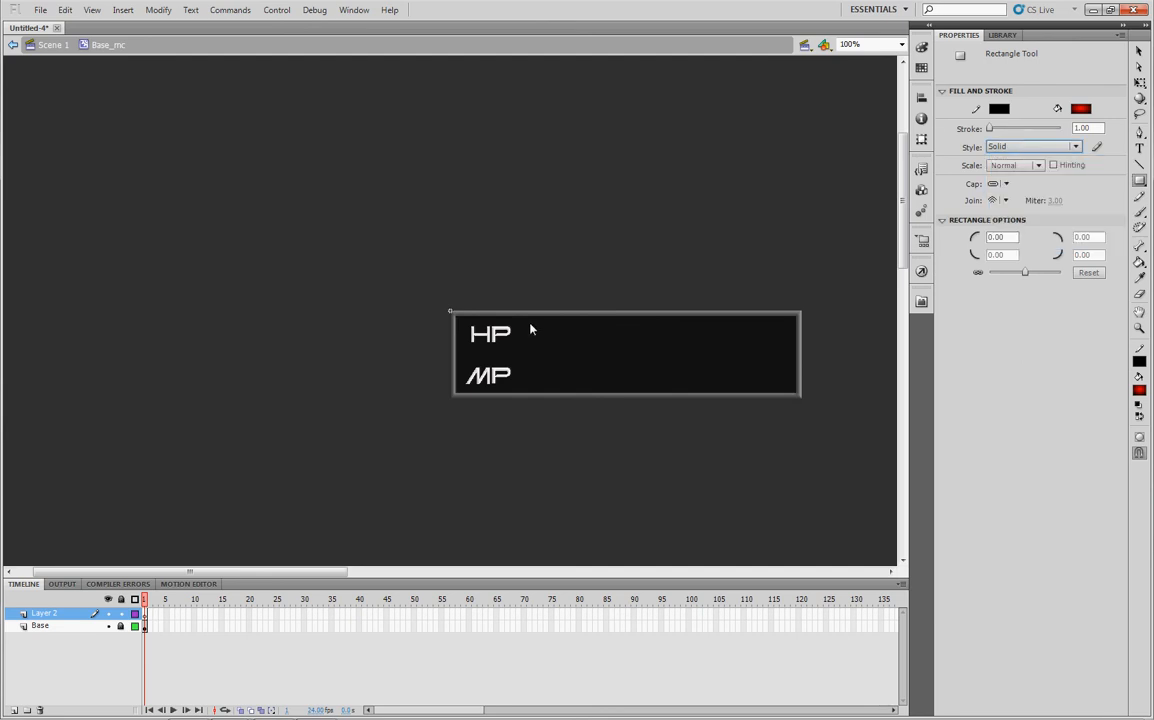
pyautogui.moveTo(530, 327); pyautogui.dragTo(685, 357)
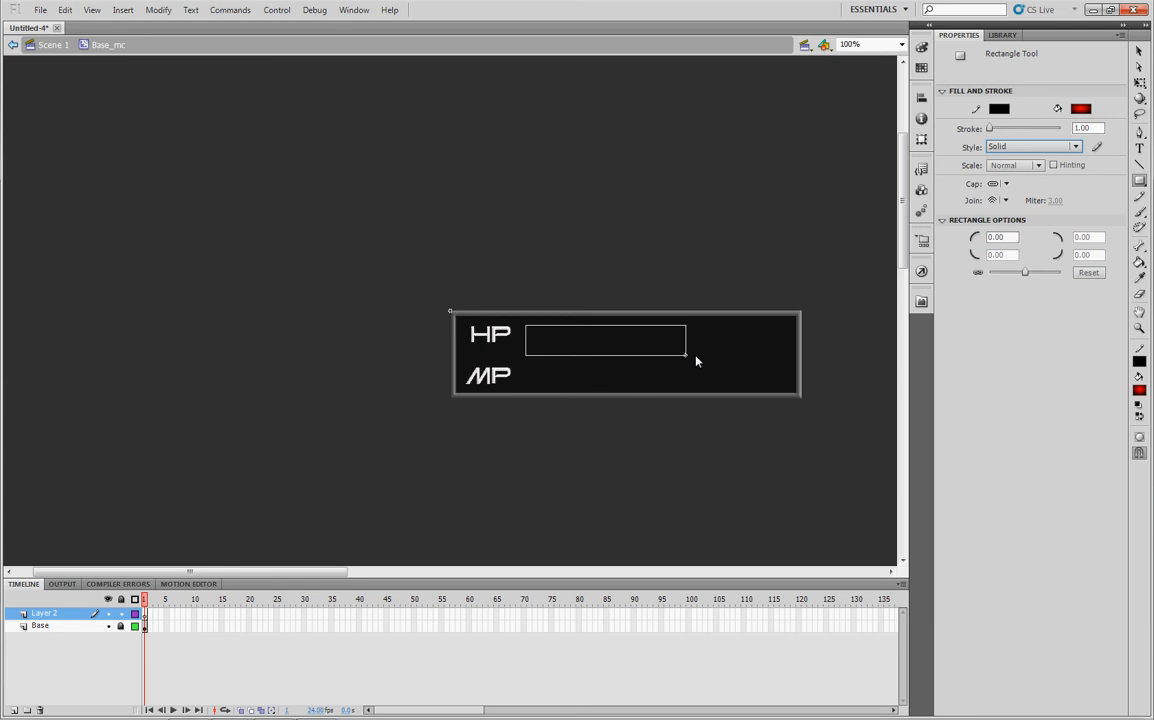
pyautogui.moveTo(687, 337); pyautogui.dragTo(786, 354)
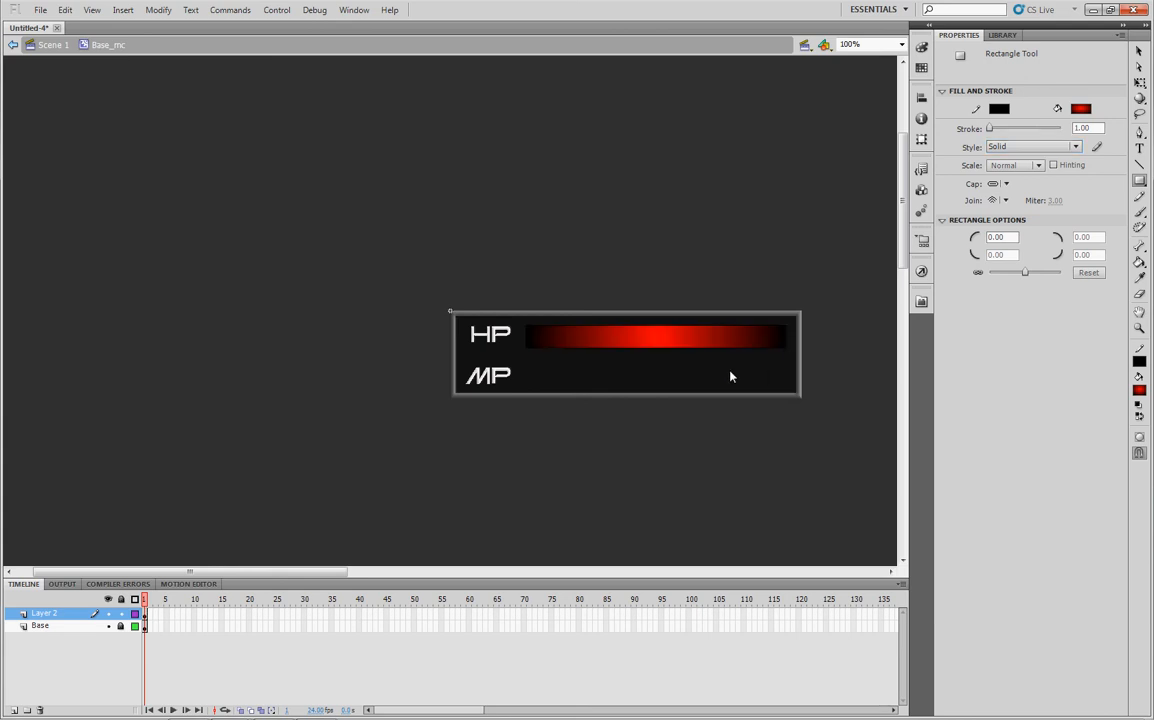
pyautogui.moveTo(642, 347)
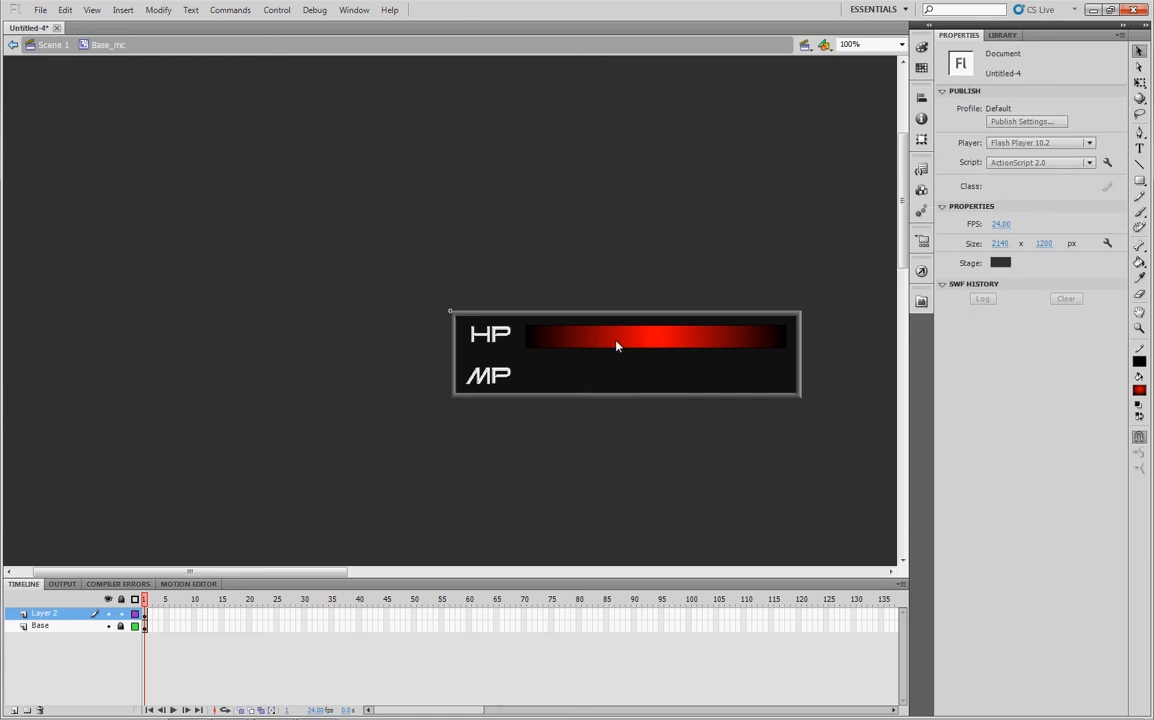
# Convert the red bar to movie clip HPbar, exported for ActionScript
pyautogui.click(655, 337)
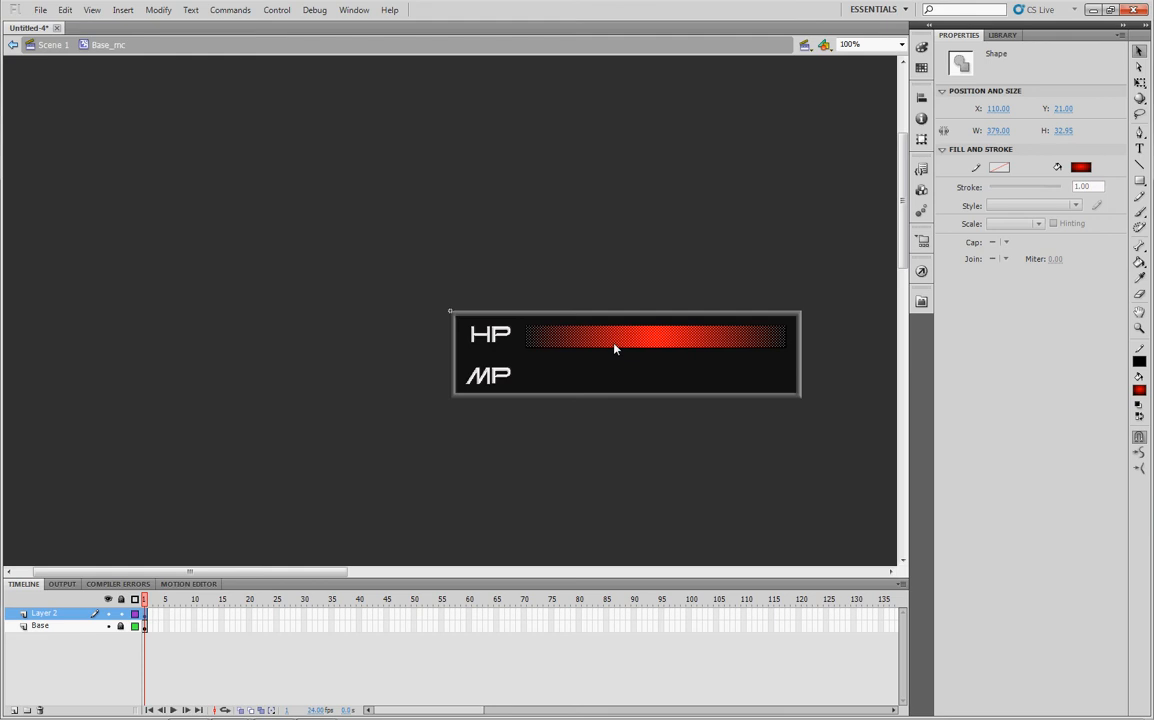
pyautogui.rightClick(615, 349)
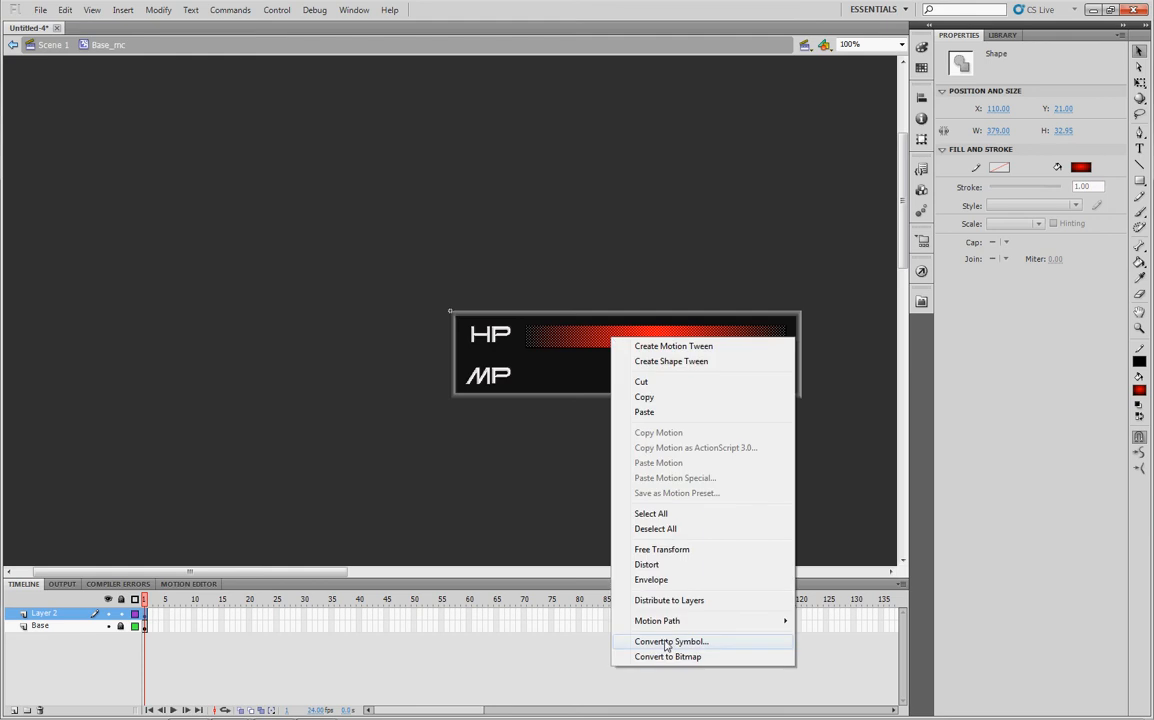
pyautogui.click(671, 641)
pyautogui.write('HPbar')
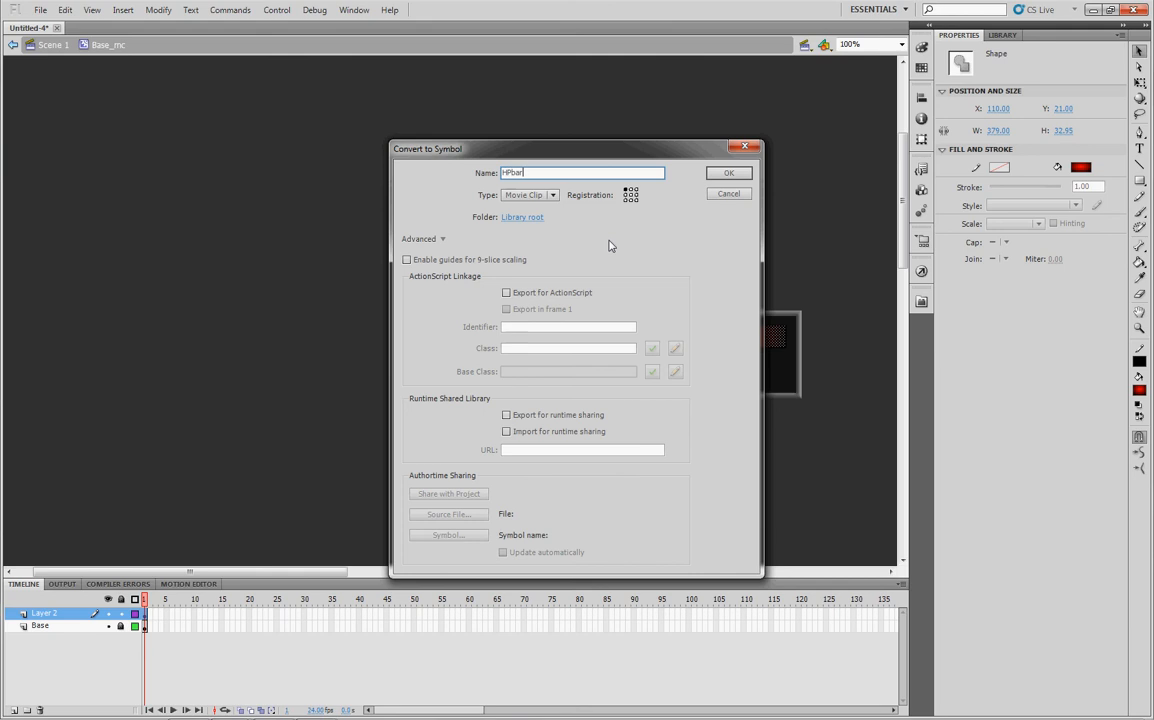
pyautogui.click(506, 292)
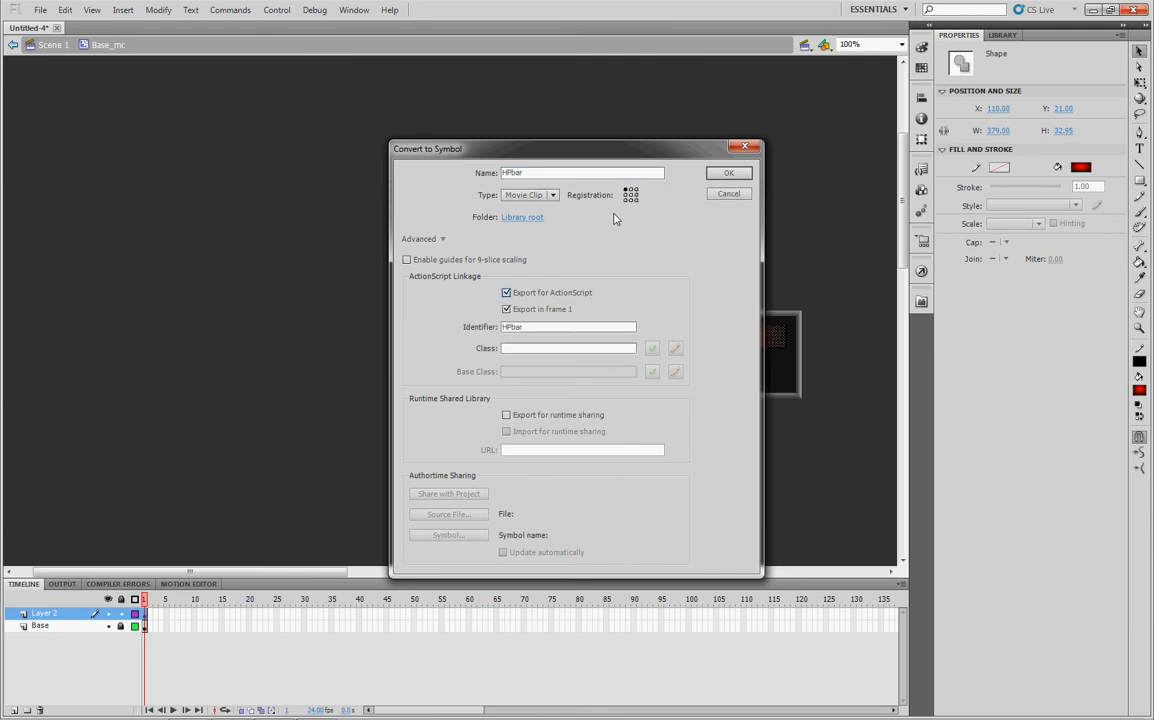
pyautogui.click(728, 172)
pyautogui.write('HPbar')
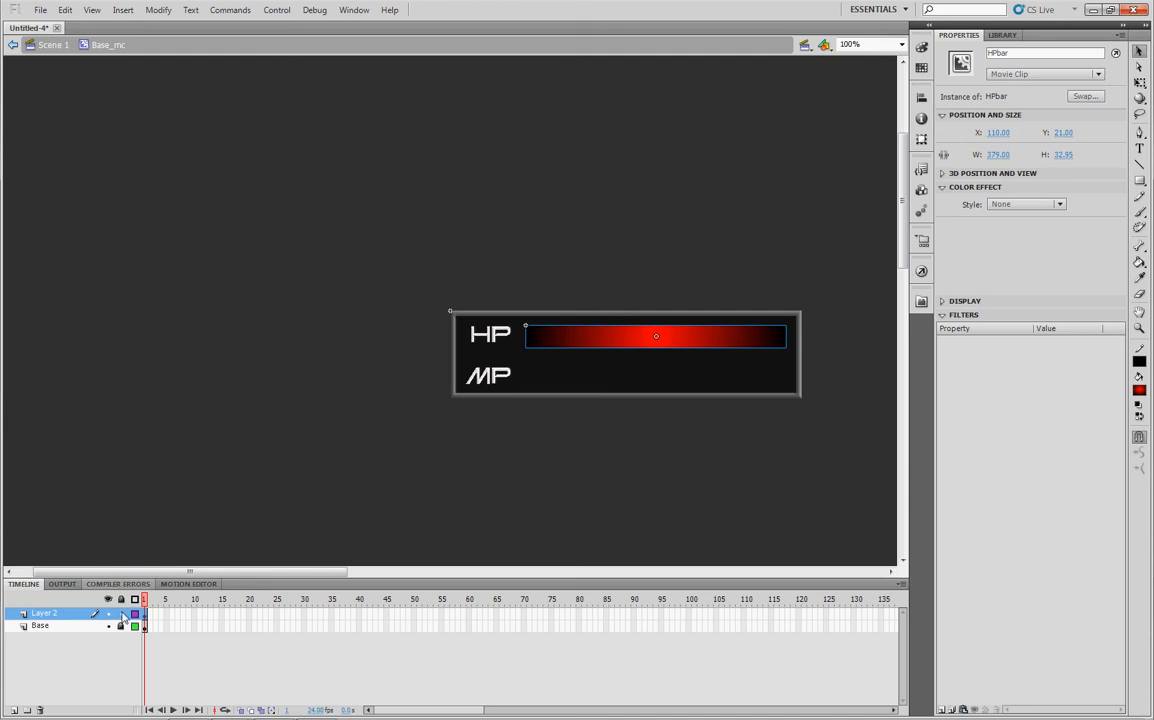
# Rename the timeline's Layer 2 to HPbar
pyautogui.click(45, 613)
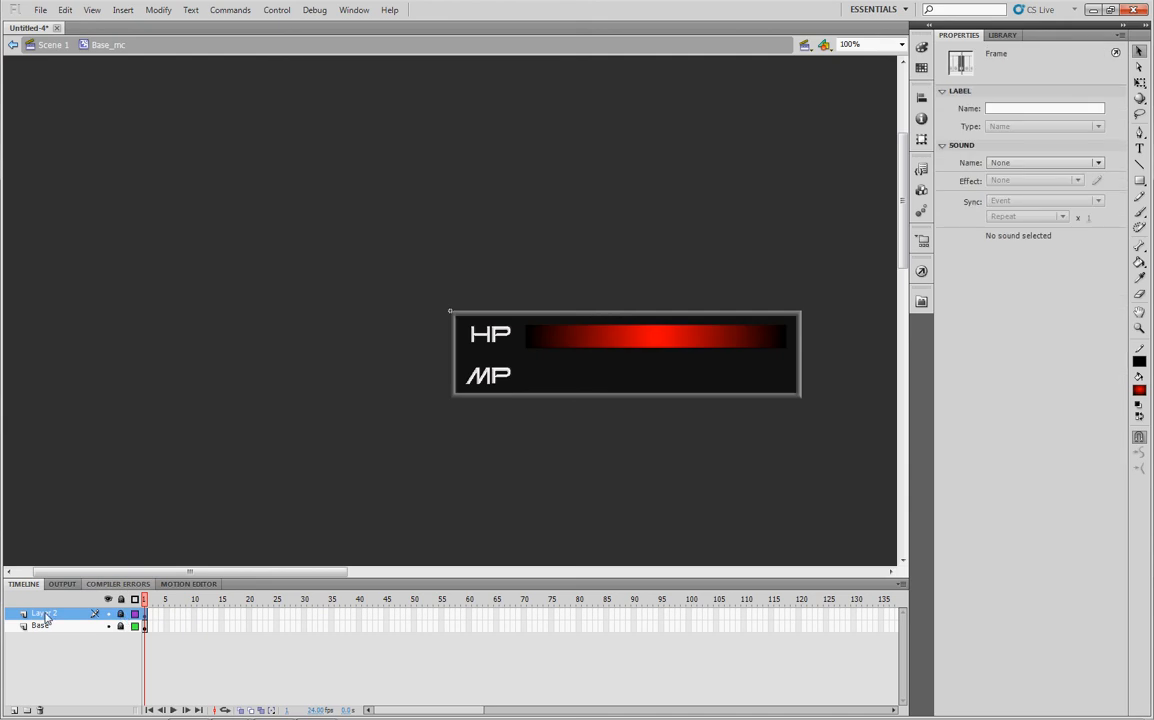
pyautogui.doubleClick(43, 613)
pyautogui.write('HPBar')
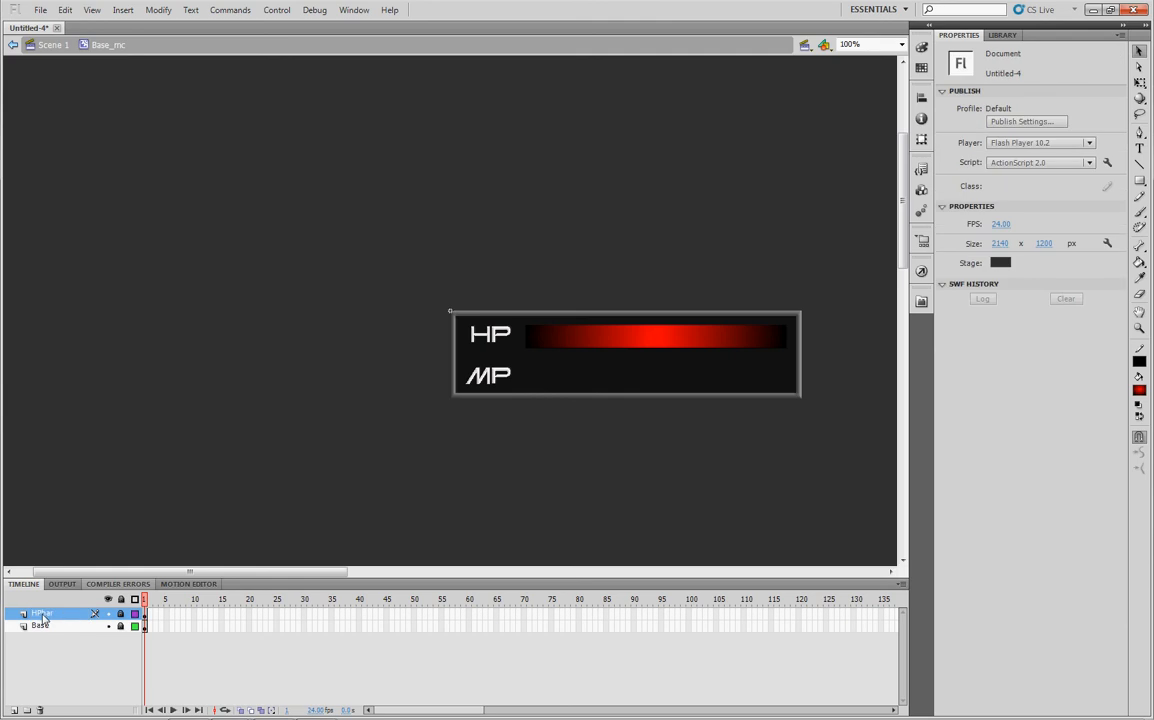
pyautogui.rightClick(42, 613)
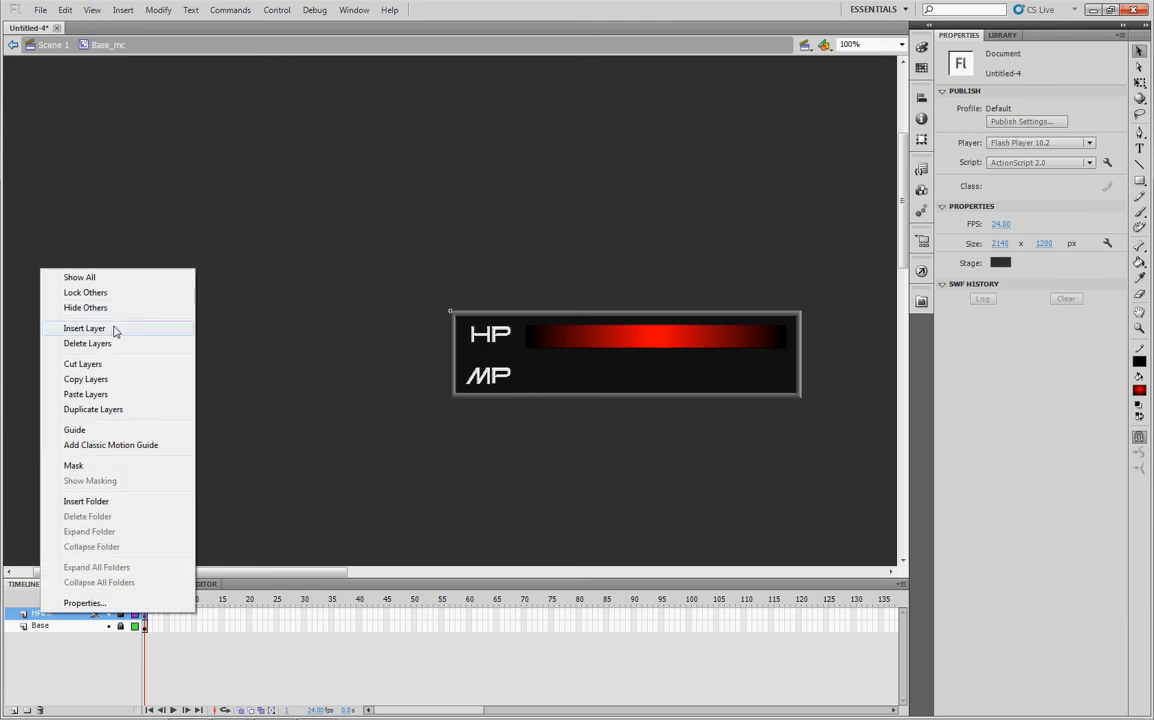
# Insert an MPbar layer and draw a blue gradient bar beside the MP label
pyautogui.click(84, 328)
pyautogui.write('MPbar')
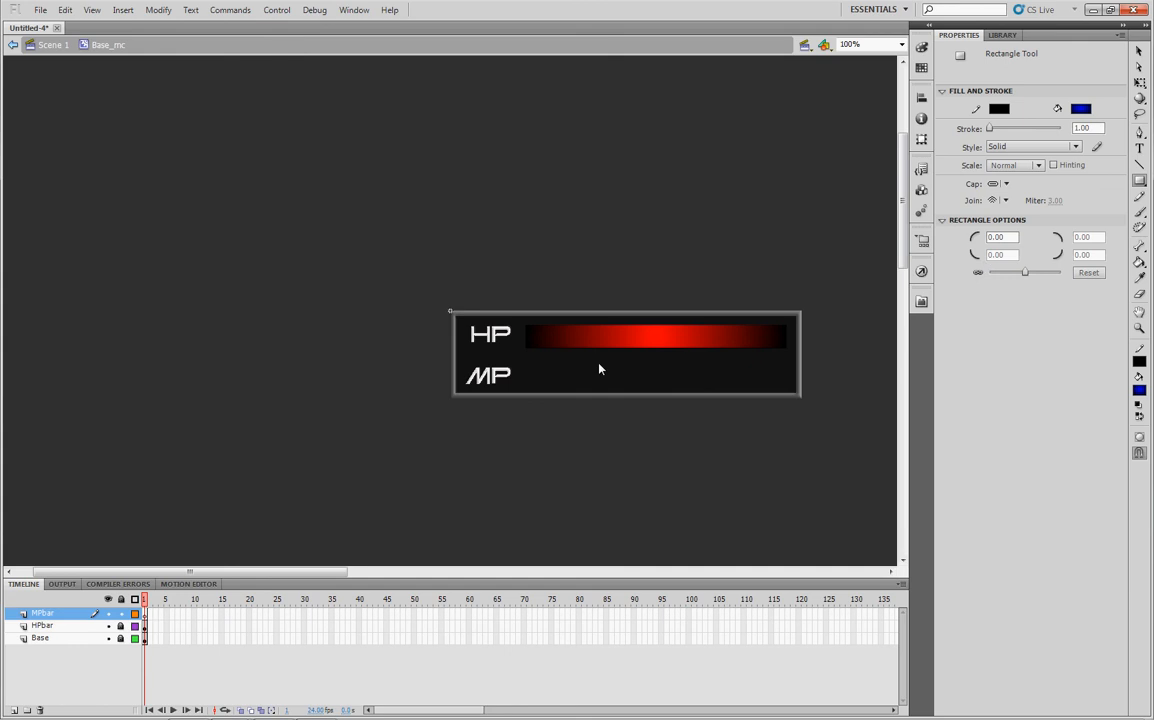
pyautogui.moveTo(523, 370); pyautogui.dragTo(630, 377)
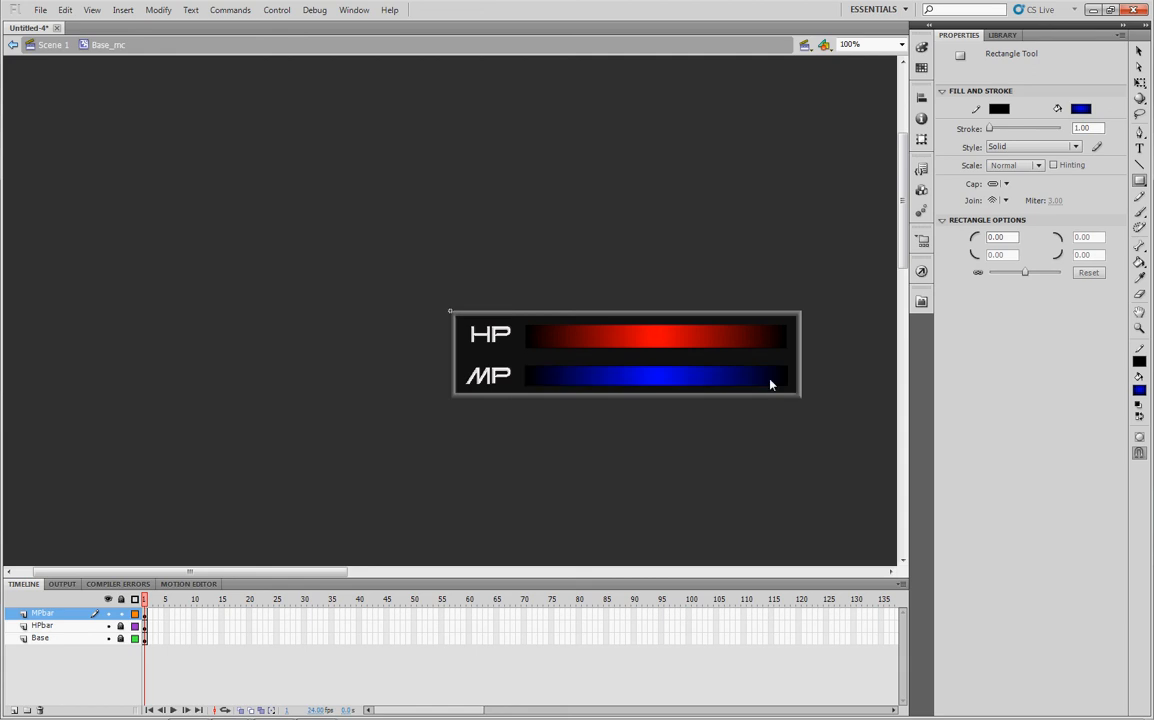
pyautogui.moveTo(648, 412)
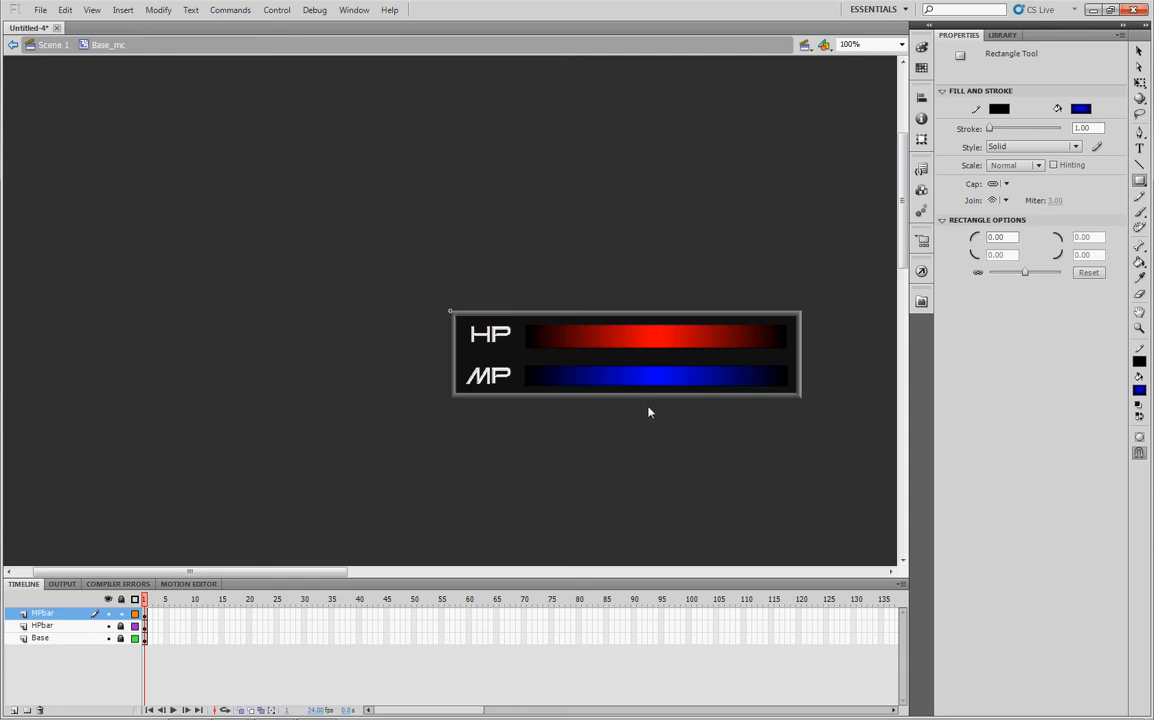
pyautogui.click(1139, 52)
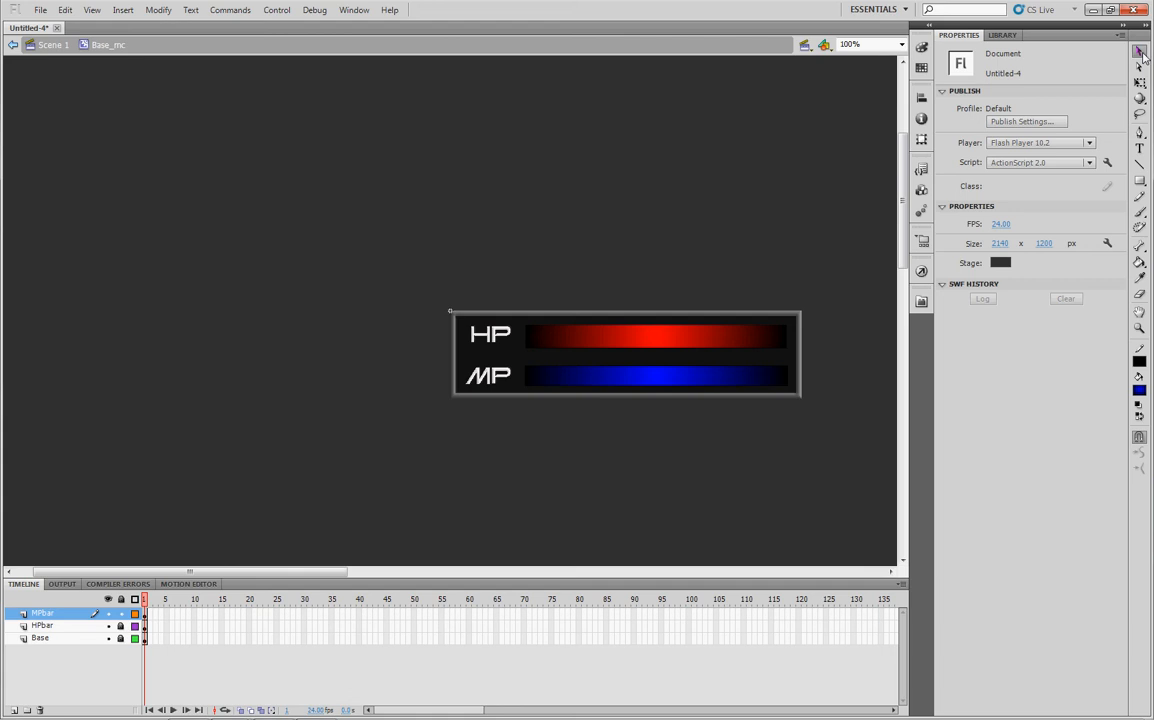
# Convert the blue bar into a movie clip named MPbar, exported for ActionScript
pyautogui.rightClick(650, 375)
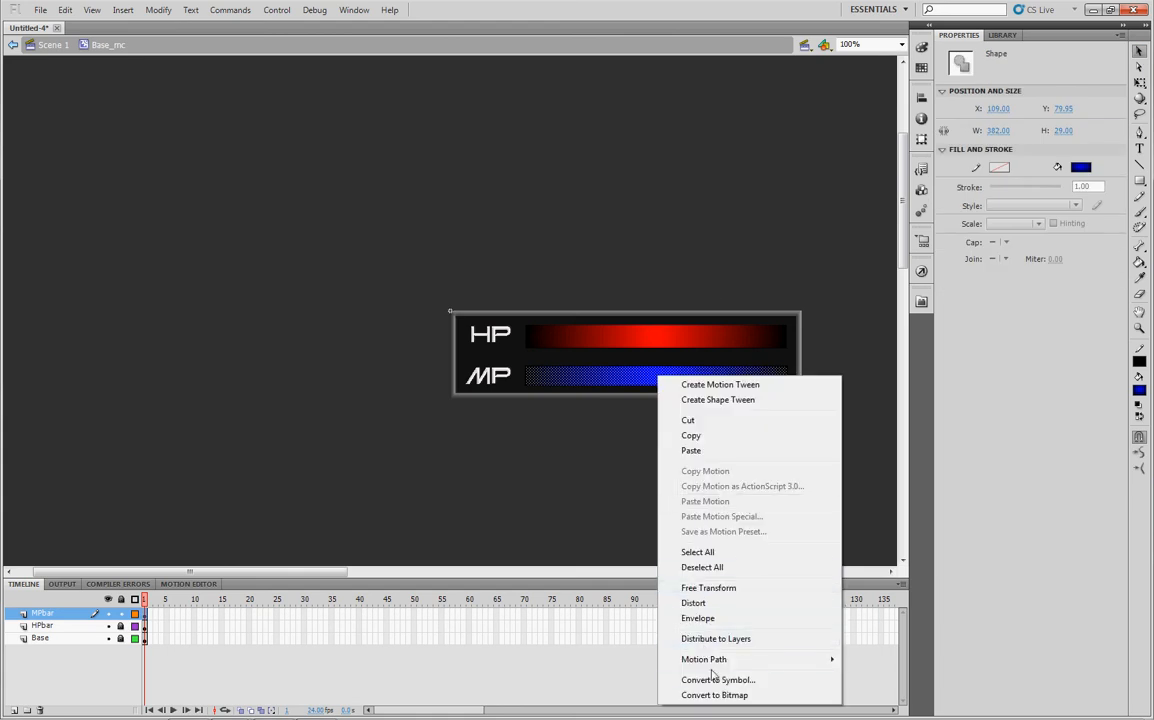
pyautogui.click(718, 679)
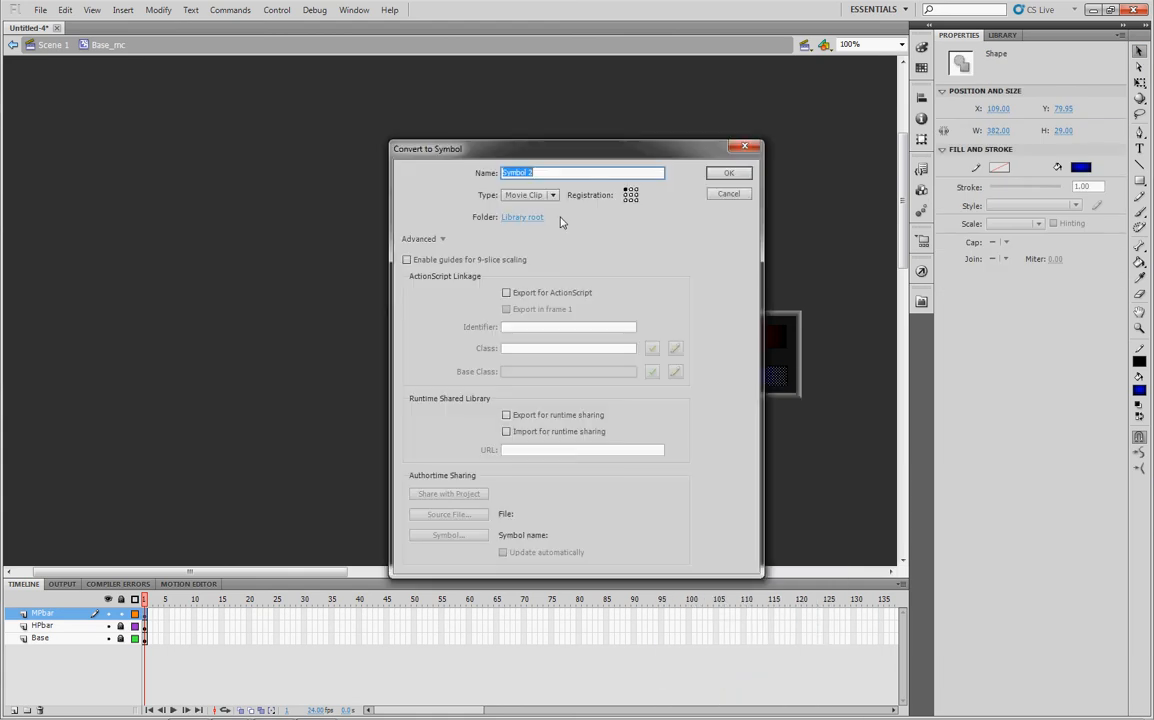
pyautogui.write('MPbar')
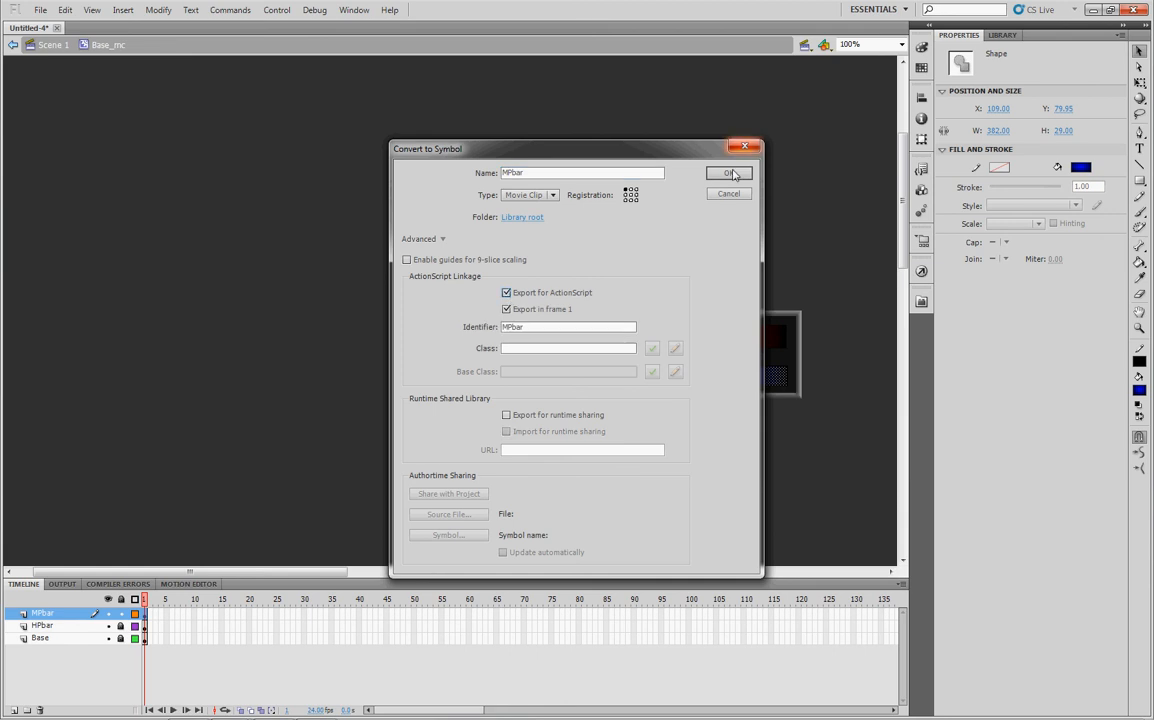
pyautogui.click(728, 173)
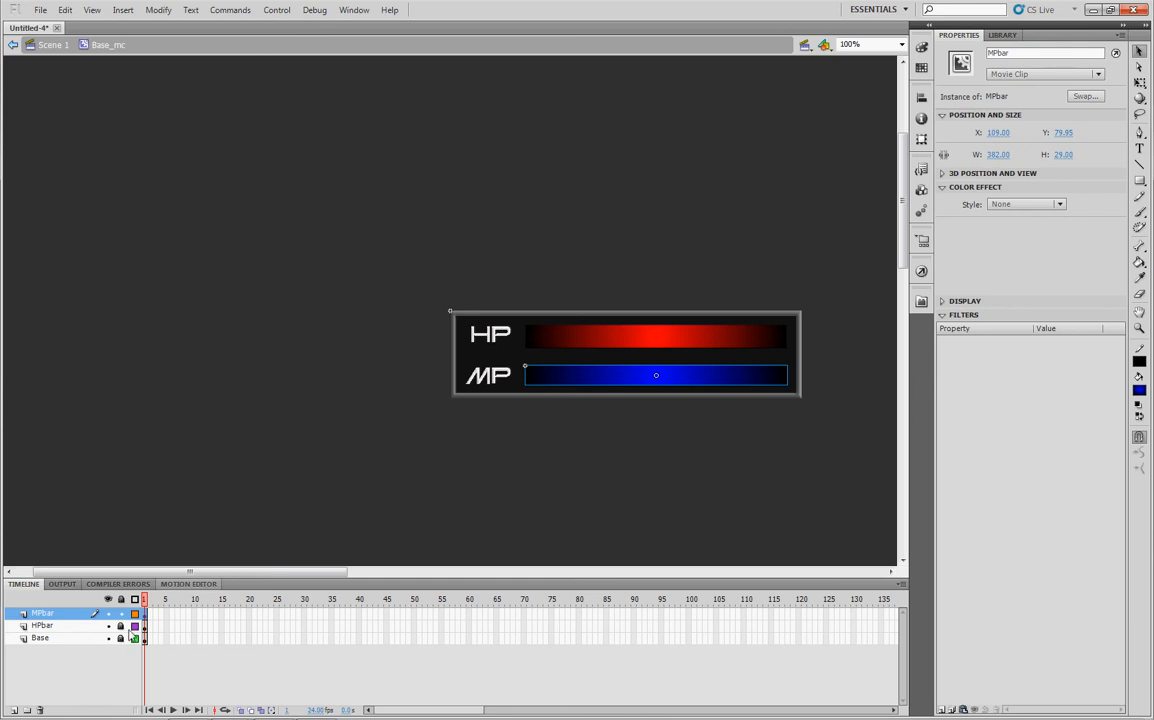
pyautogui.rightClick(42, 613)
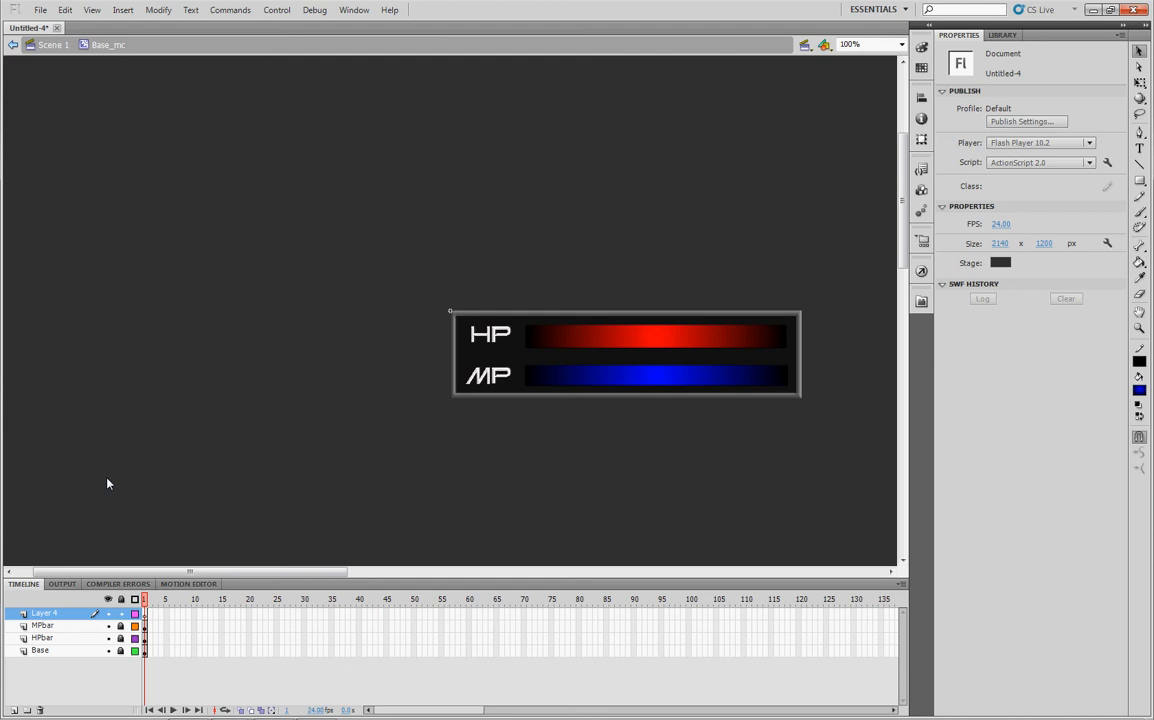
pyautogui.moveTo(120, 466)
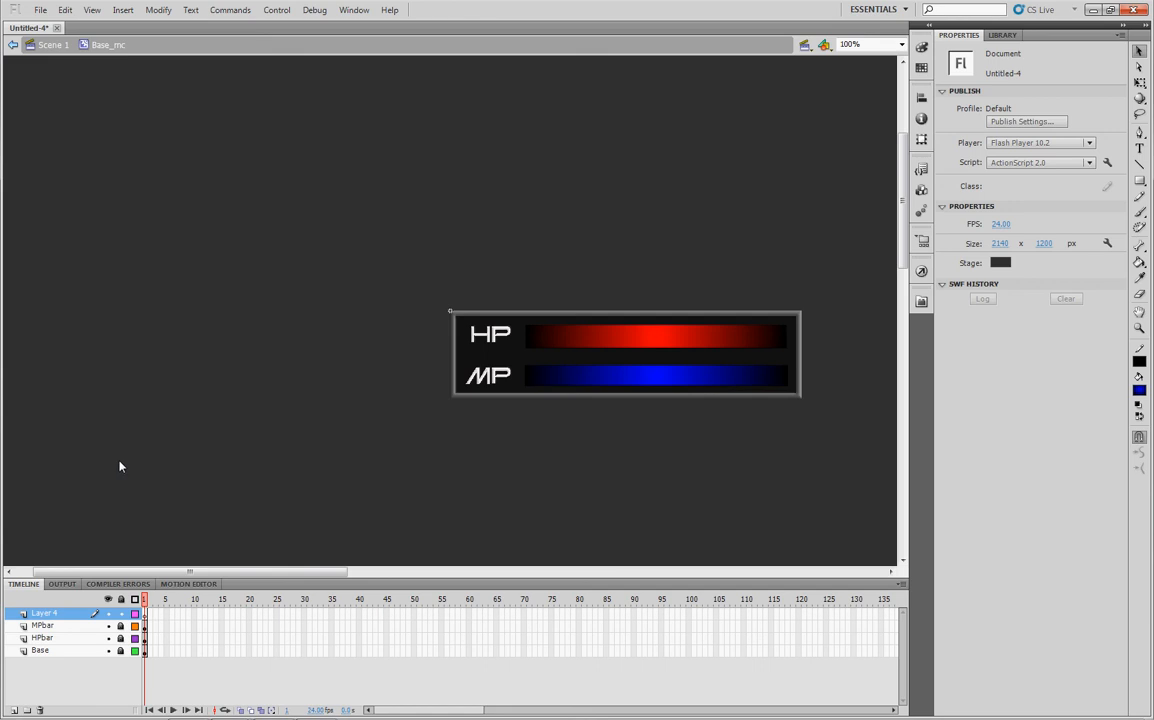
pyautogui.moveTo(700, 252)
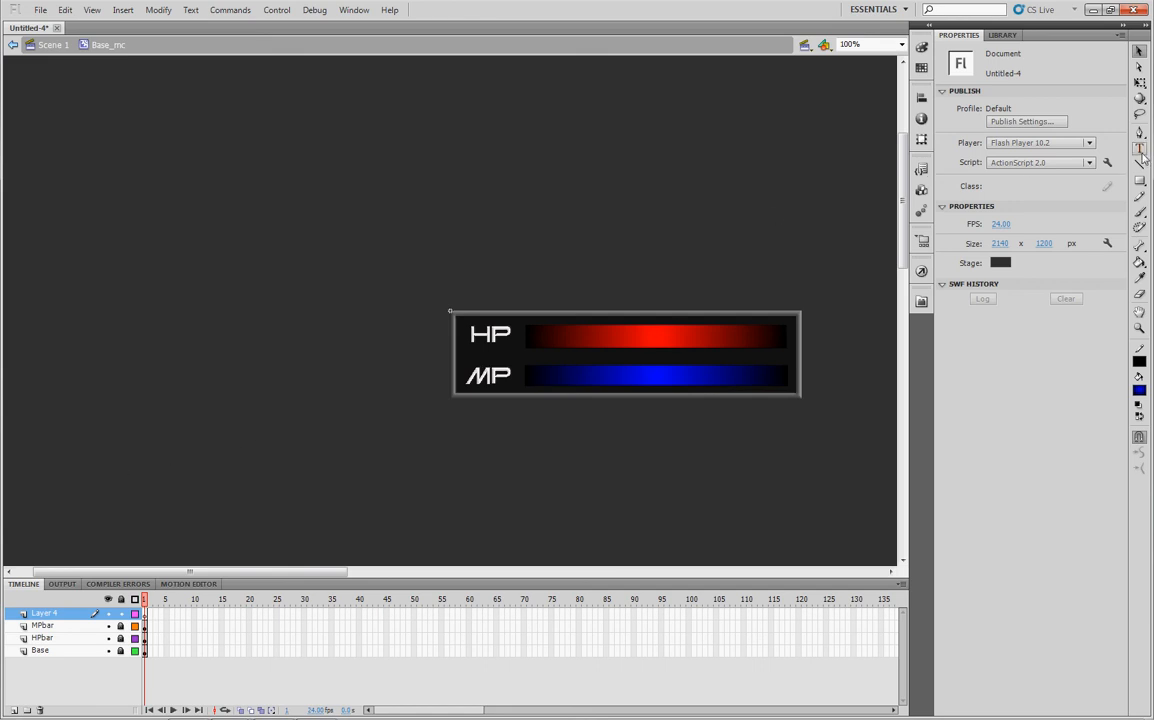
# Switch to the Text Tool for the new Layer 4
pyautogui.click(1139, 148)
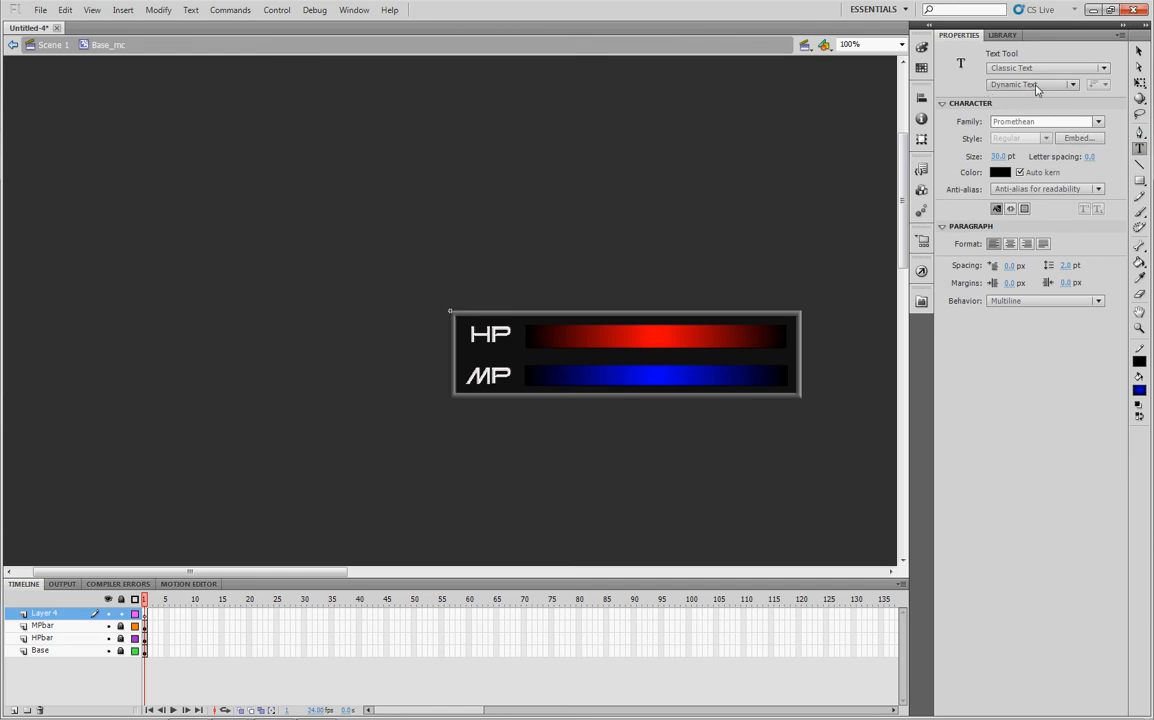
# Set the text type to Dynamic Text and open embedding for the Promethean font
pyautogui.click(1030, 84)
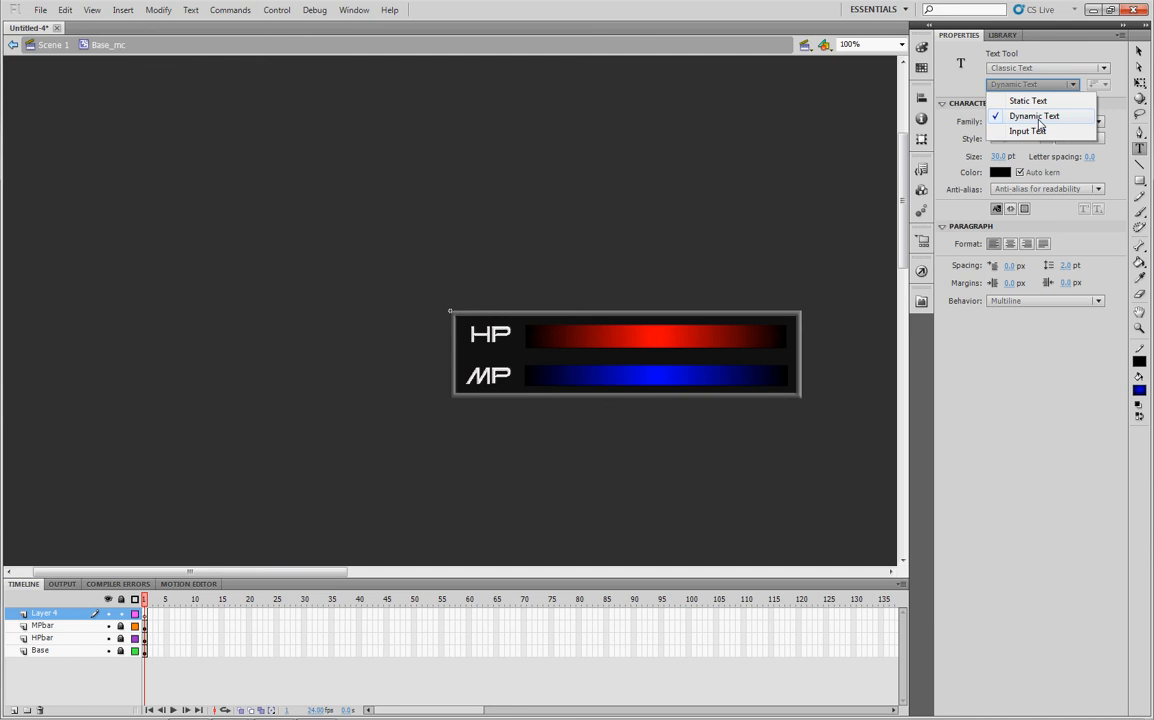
pyautogui.click(1034, 116)
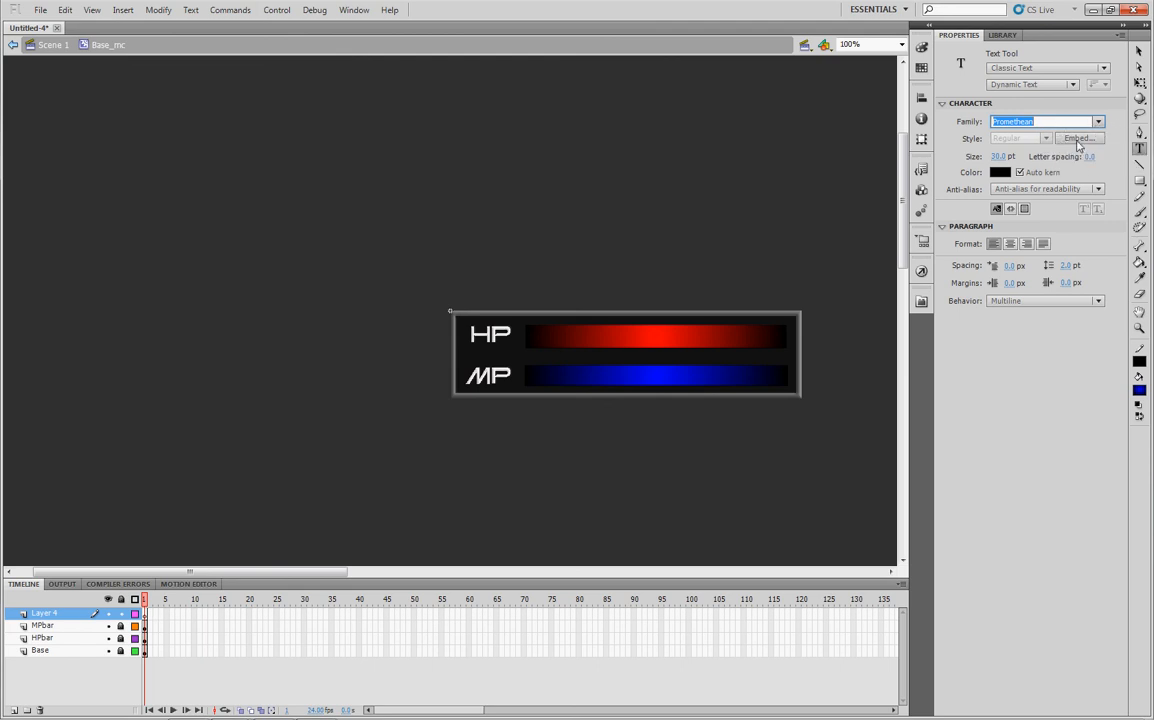
pyautogui.moveTo(1078, 138)
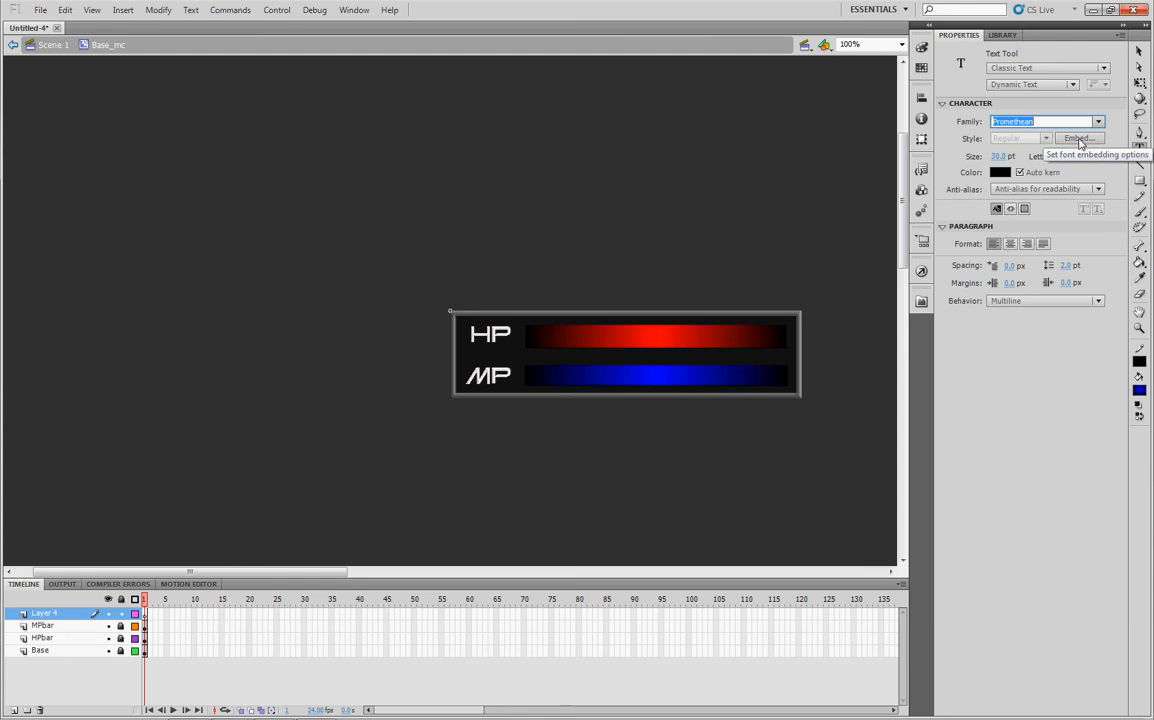
pyautogui.click(1078, 138)
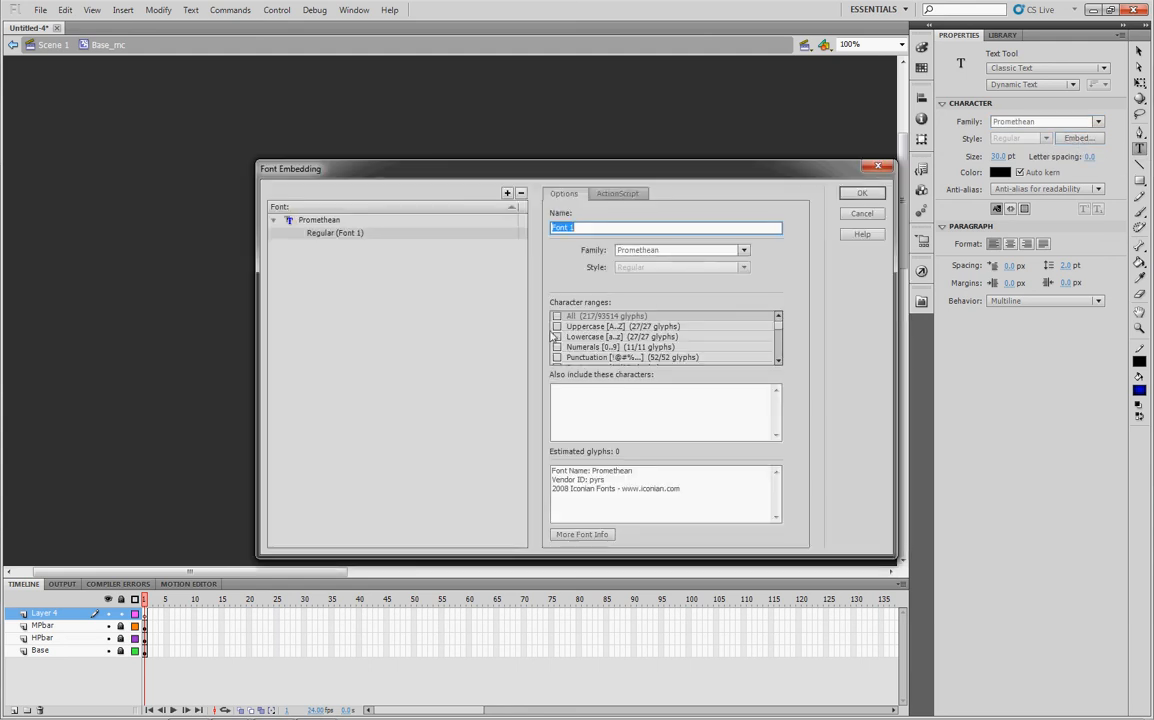
# Embed all 217 Promethean glyphs as Font 1 and close the dialog
pyautogui.click(557, 316)
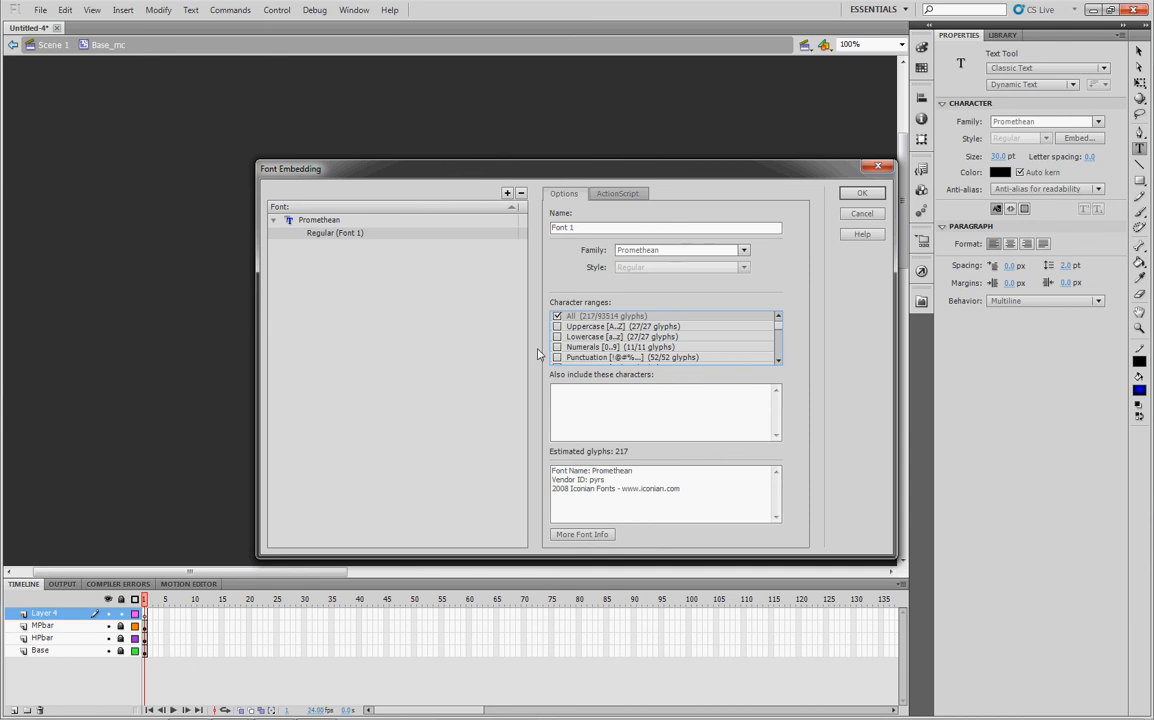
pyautogui.moveTo(590, 312)
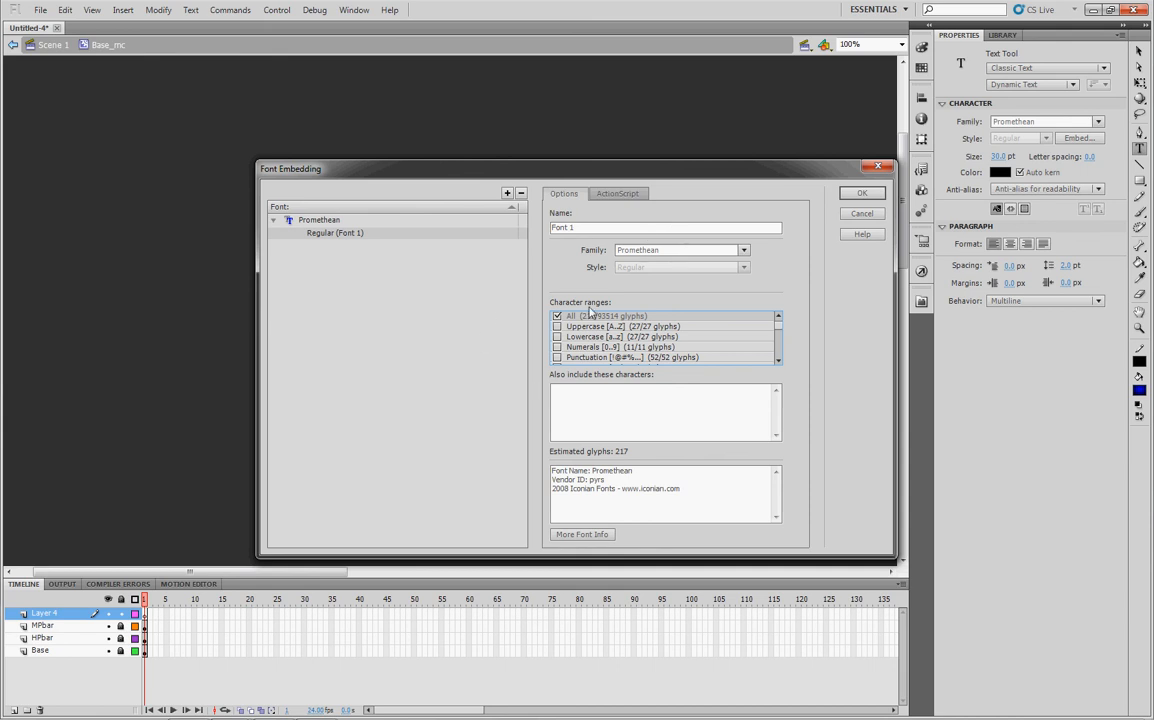
pyautogui.moveTo(630, 213)
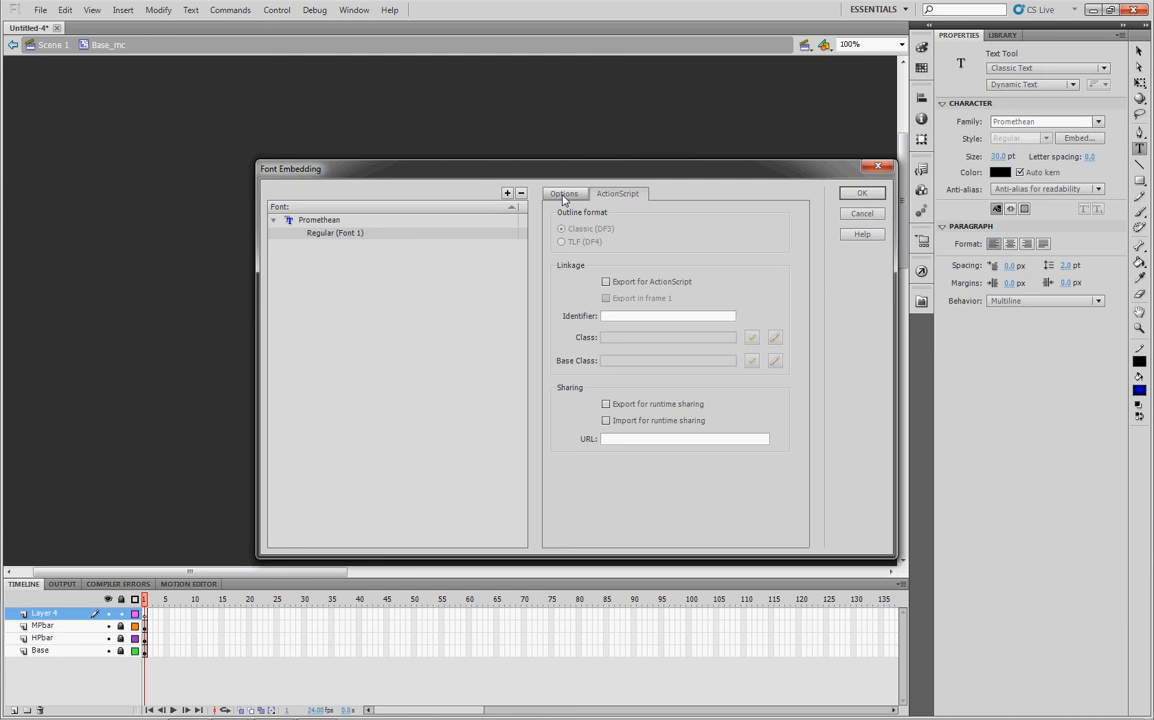
pyautogui.click(563, 193)
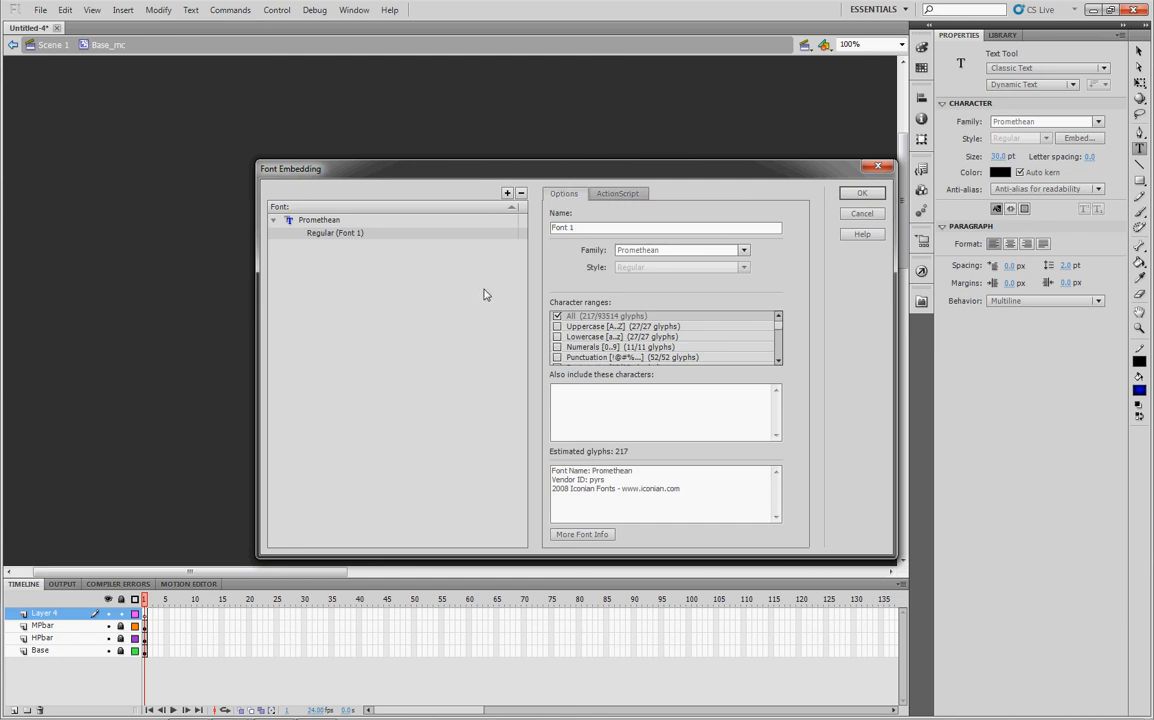
pyautogui.click(861, 192)
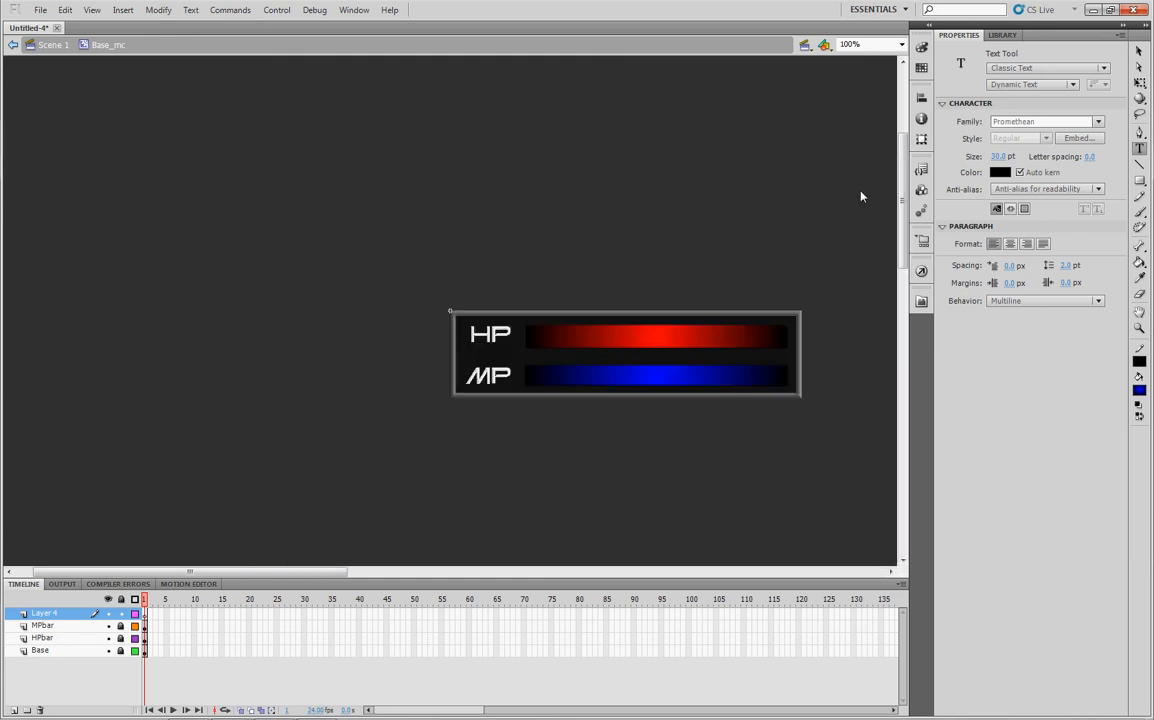
pyautogui.moveTo(1078, 138)
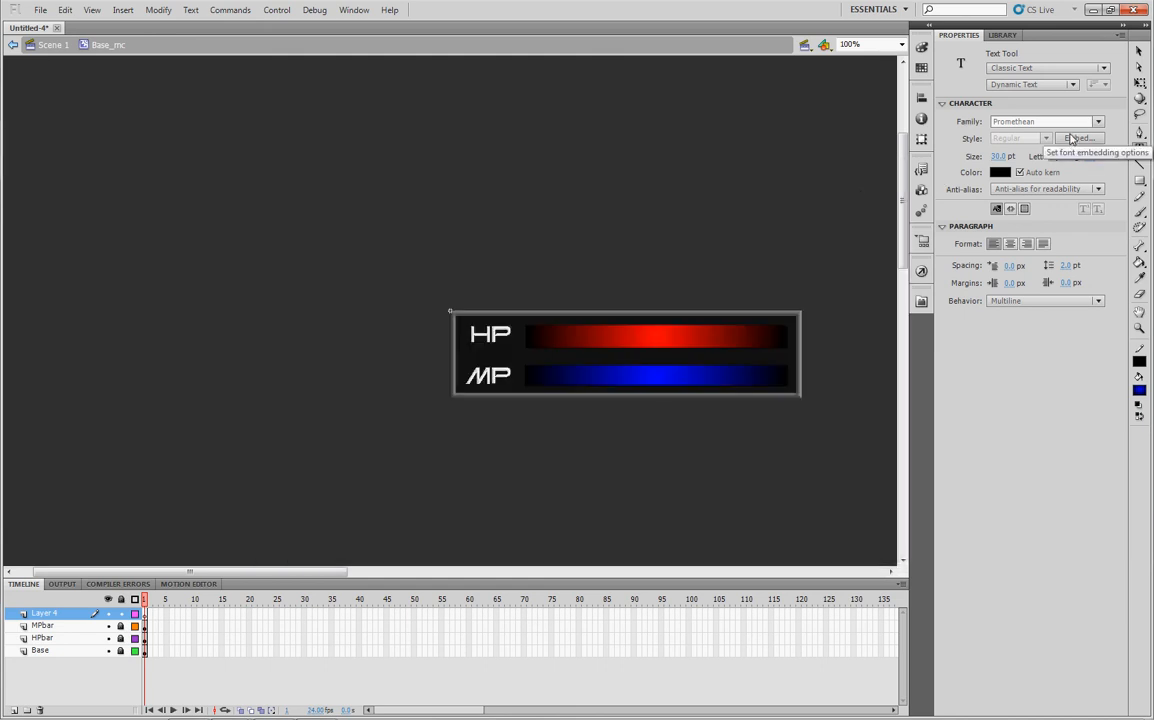
# Create a grey dynamic text field reading 100% at the HP bar's right end
pyautogui.click(1000, 172)
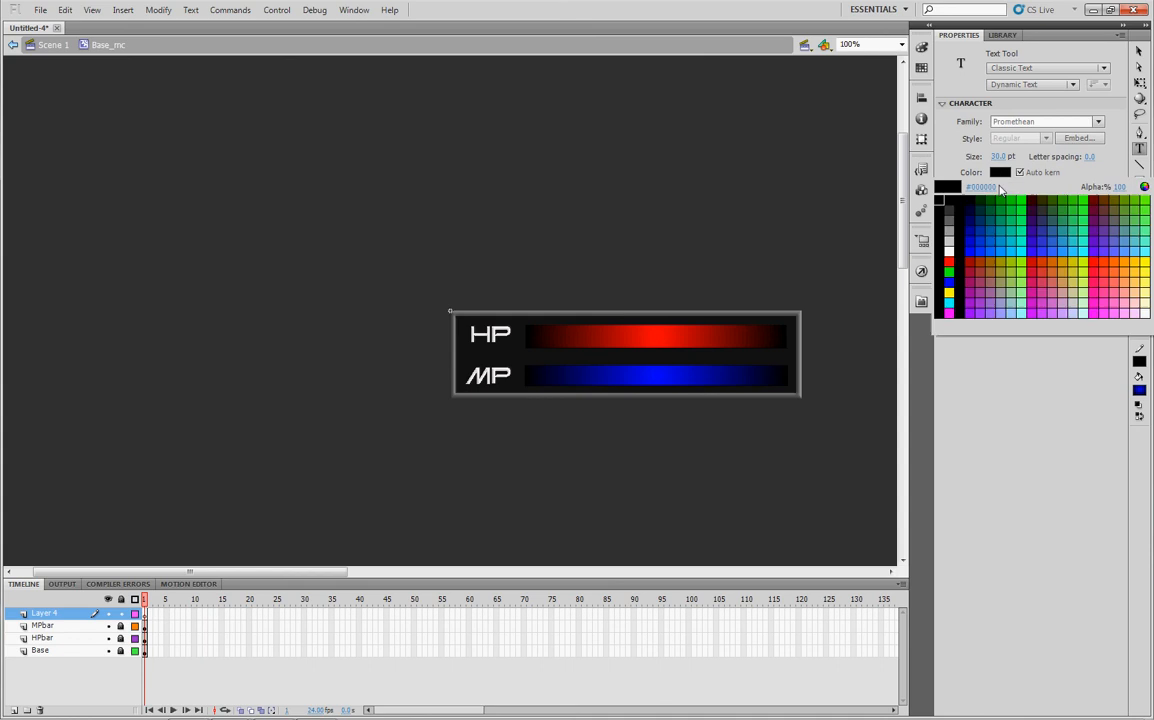
pyautogui.click(972, 227)
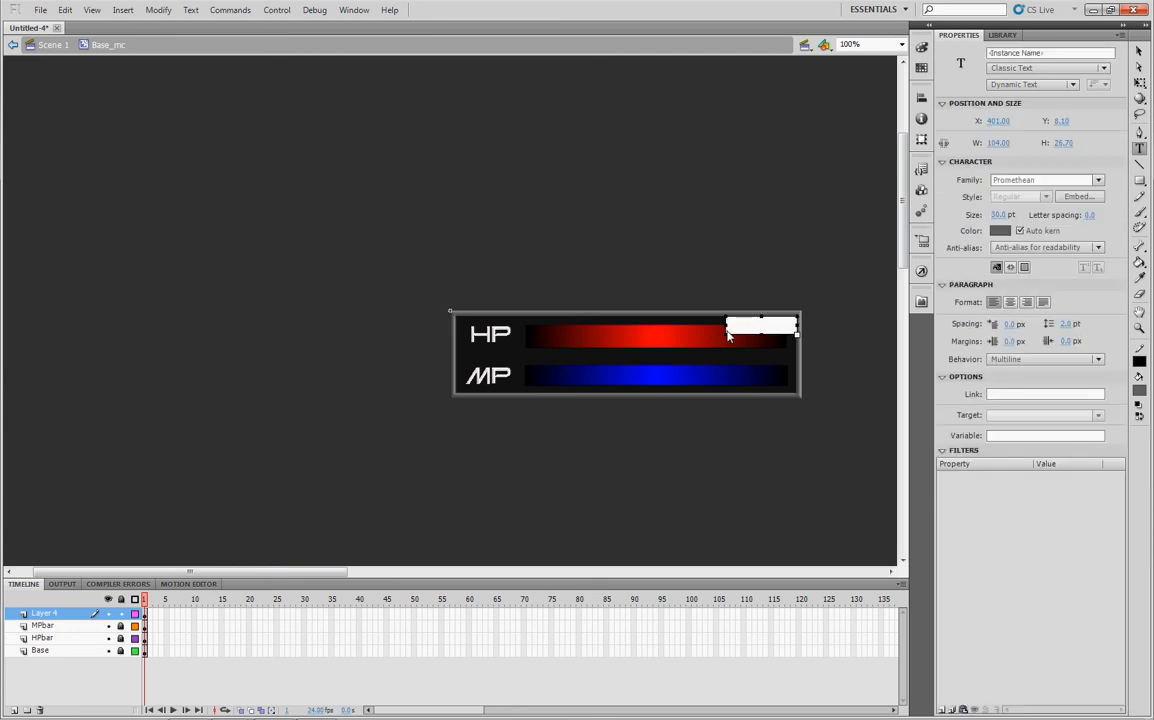
pyautogui.write('100%')
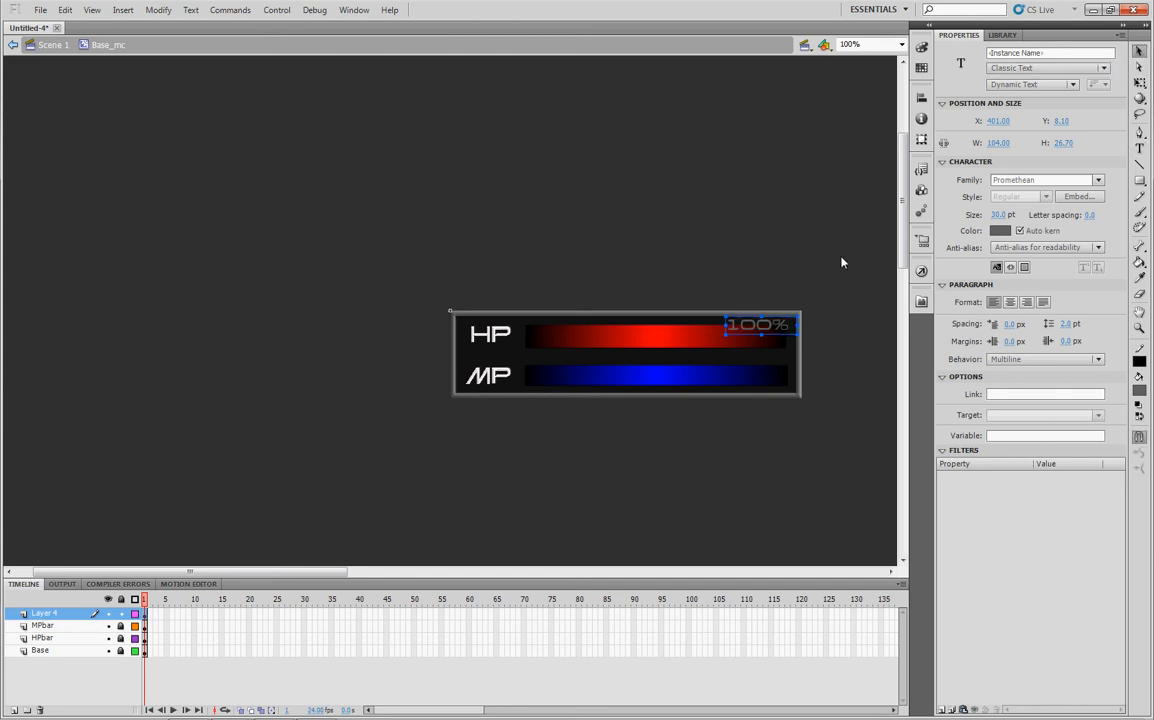
pyautogui.moveTo(758, 324); pyautogui.dragTo(745, 340)
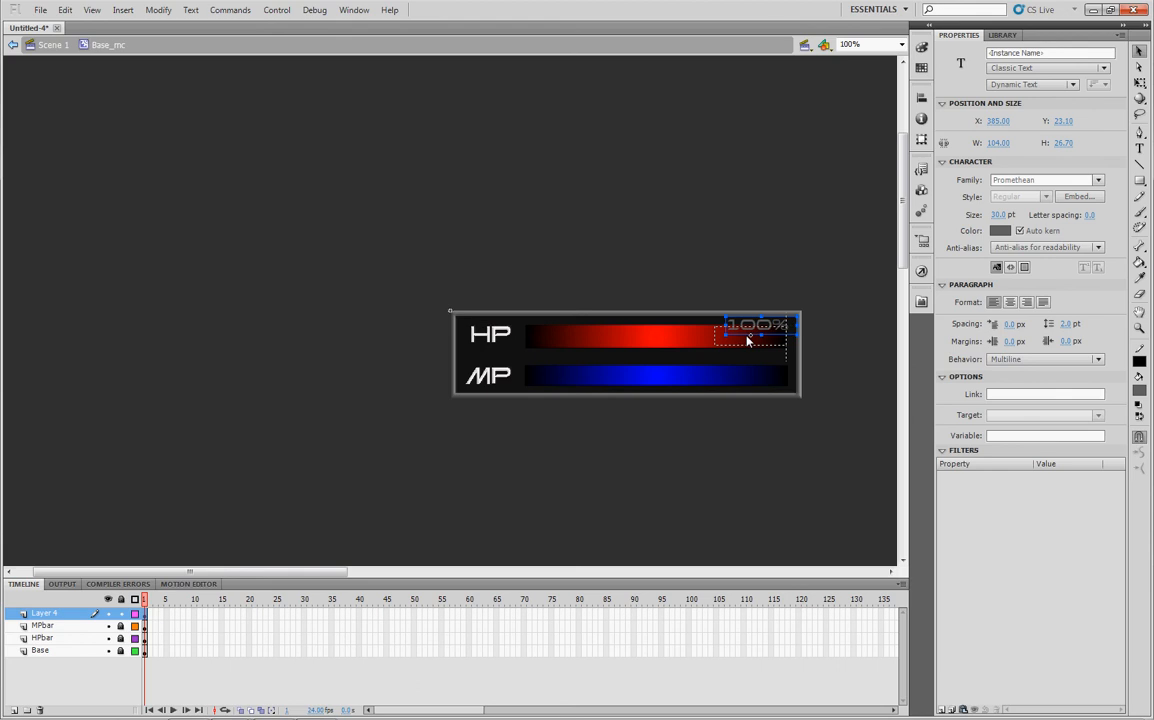
pyautogui.moveTo(755, 335); pyautogui.dragTo(757, 333)
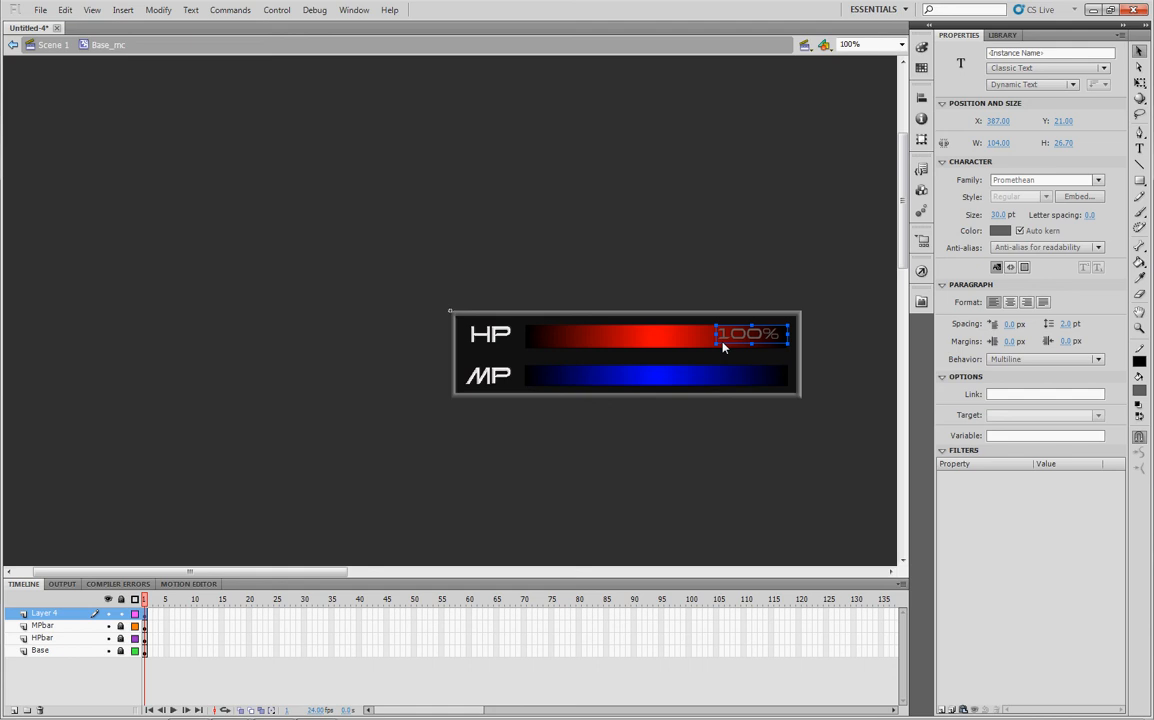
pyautogui.moveTo(824, 310)
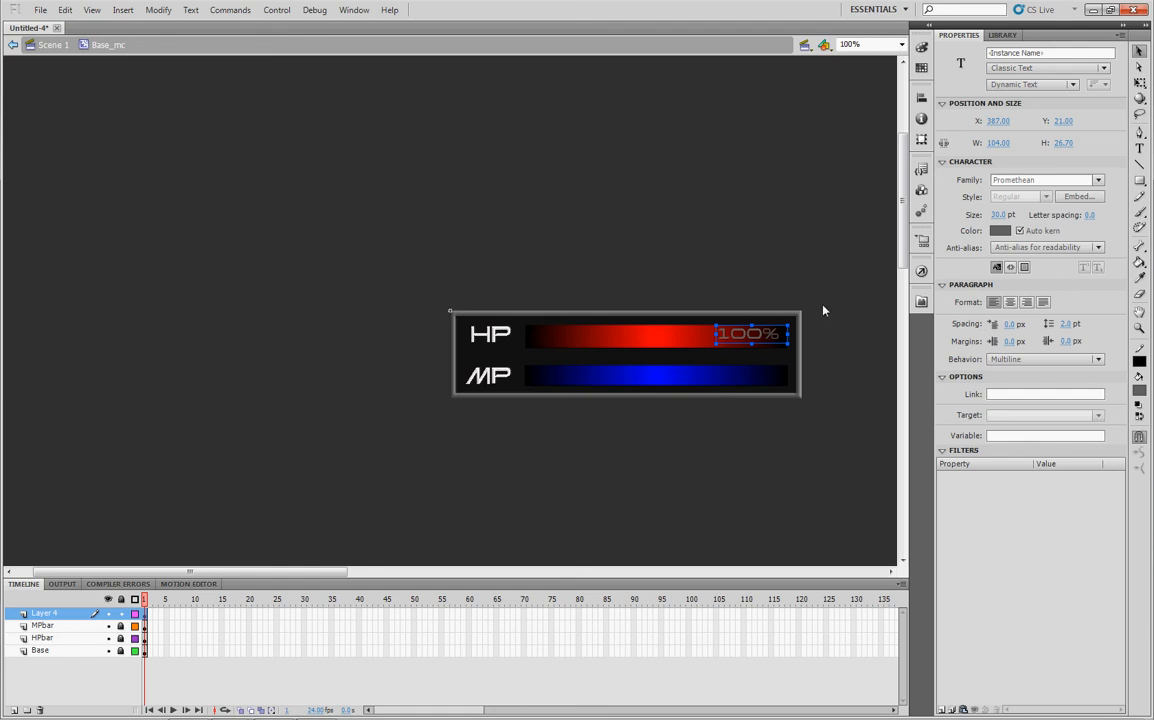
# Give the text field the instance name 'health' and rename Layer 4 to health_txt
pyautogui.click(1048, 52)
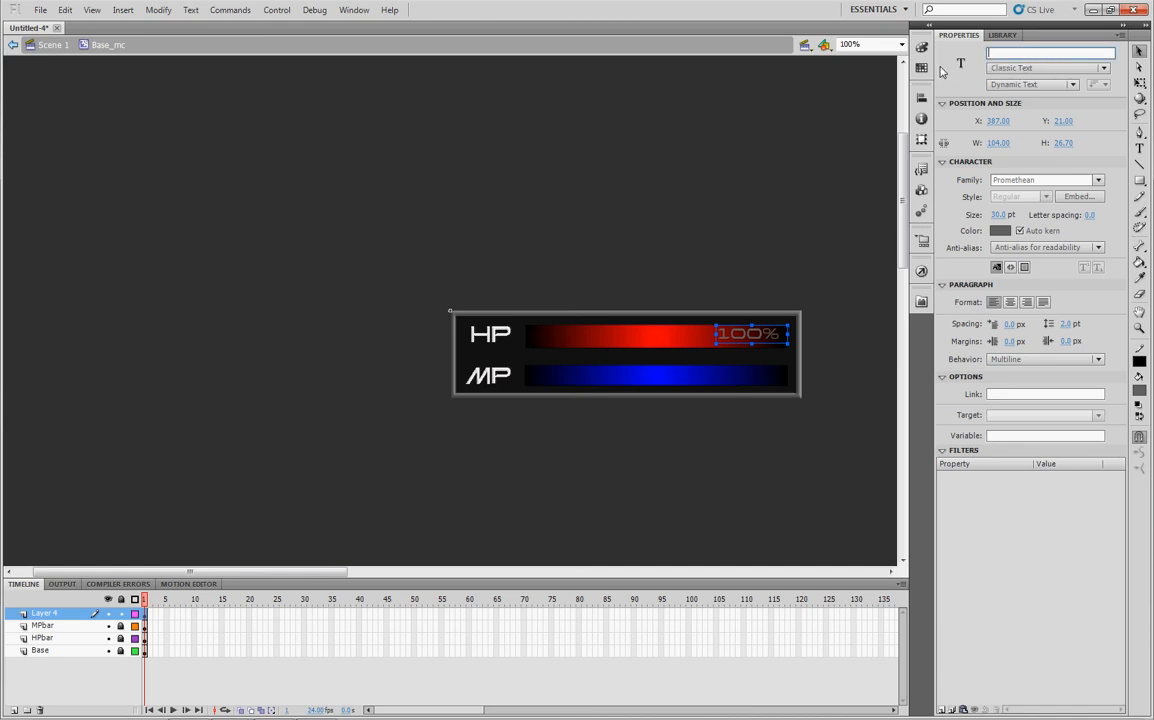
pyautogui.write('health')
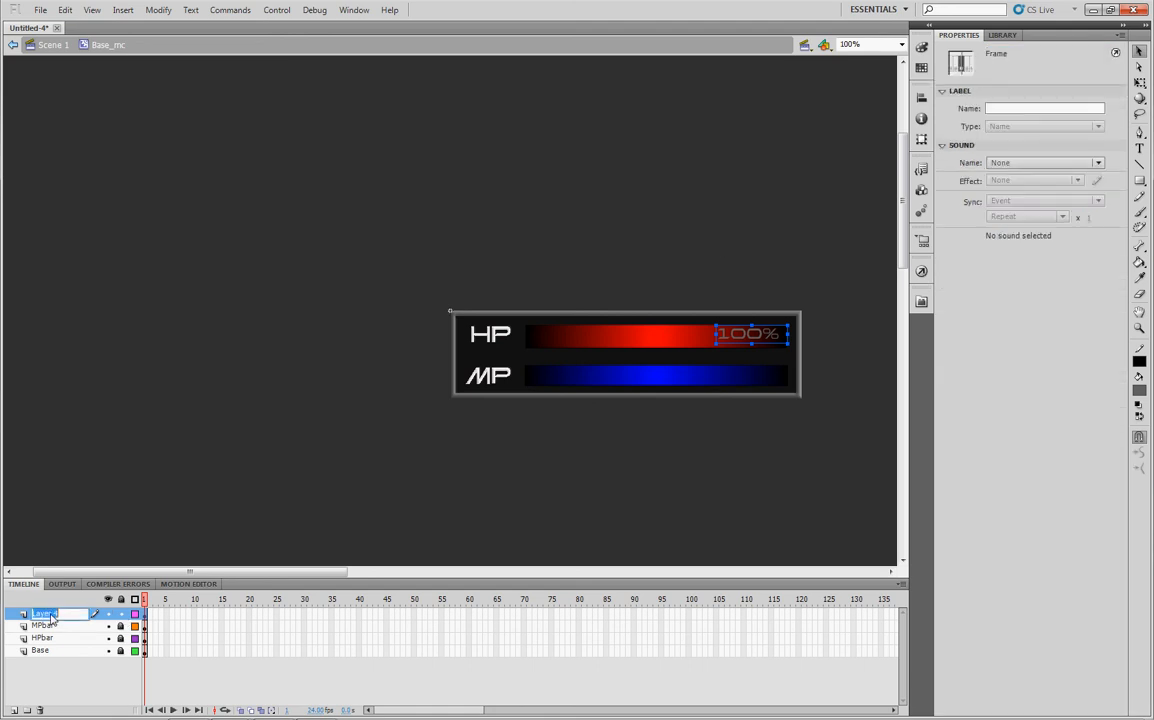
pyautogui.write('health_txt')
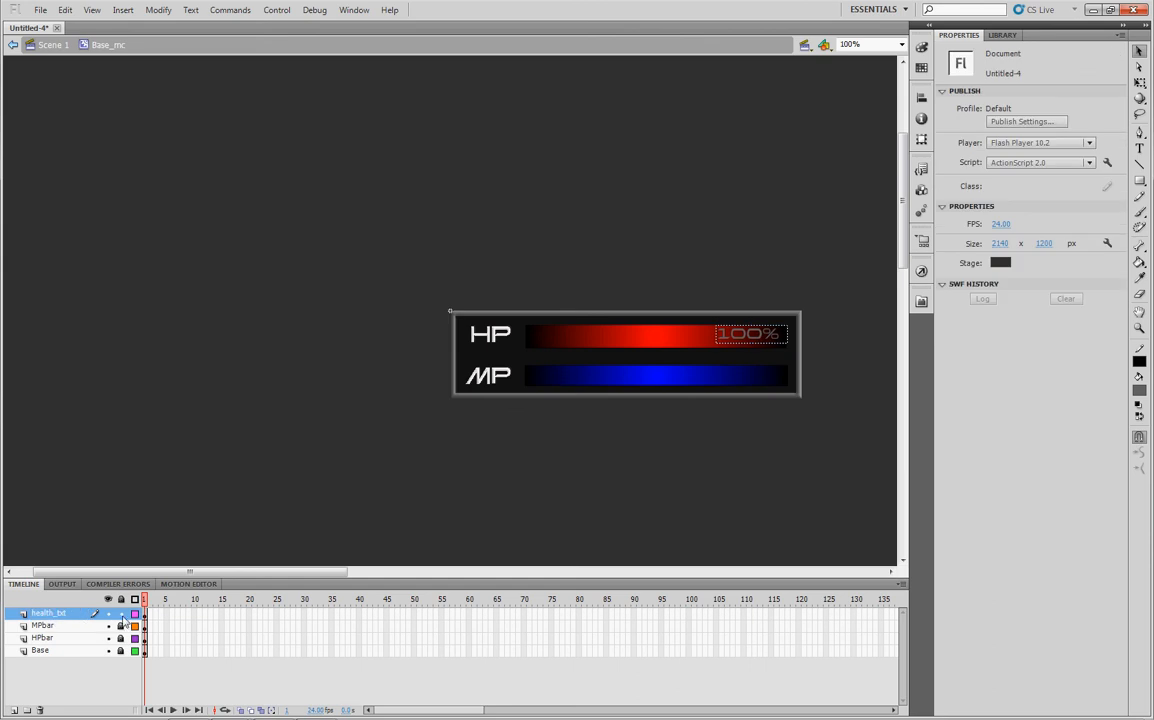
# Insert a new layer above health_txt and name it magic_txt
pyautogui.rightClick(48, 612)
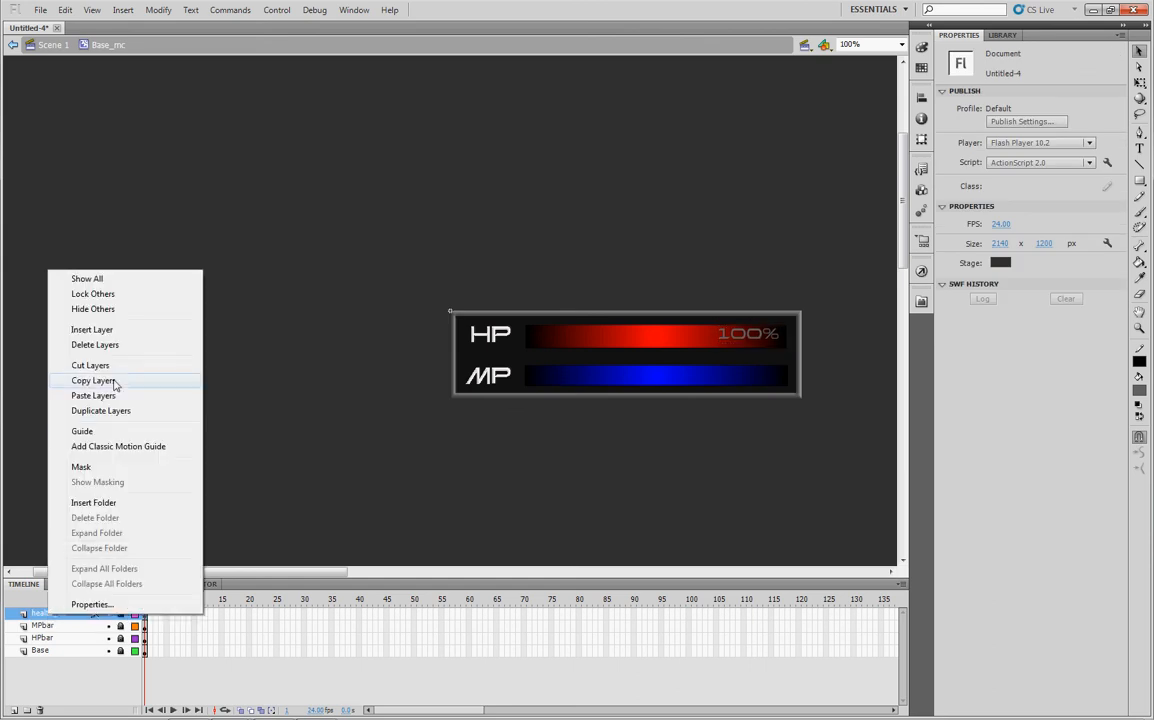
pyautogui.moveTo(92, 329)
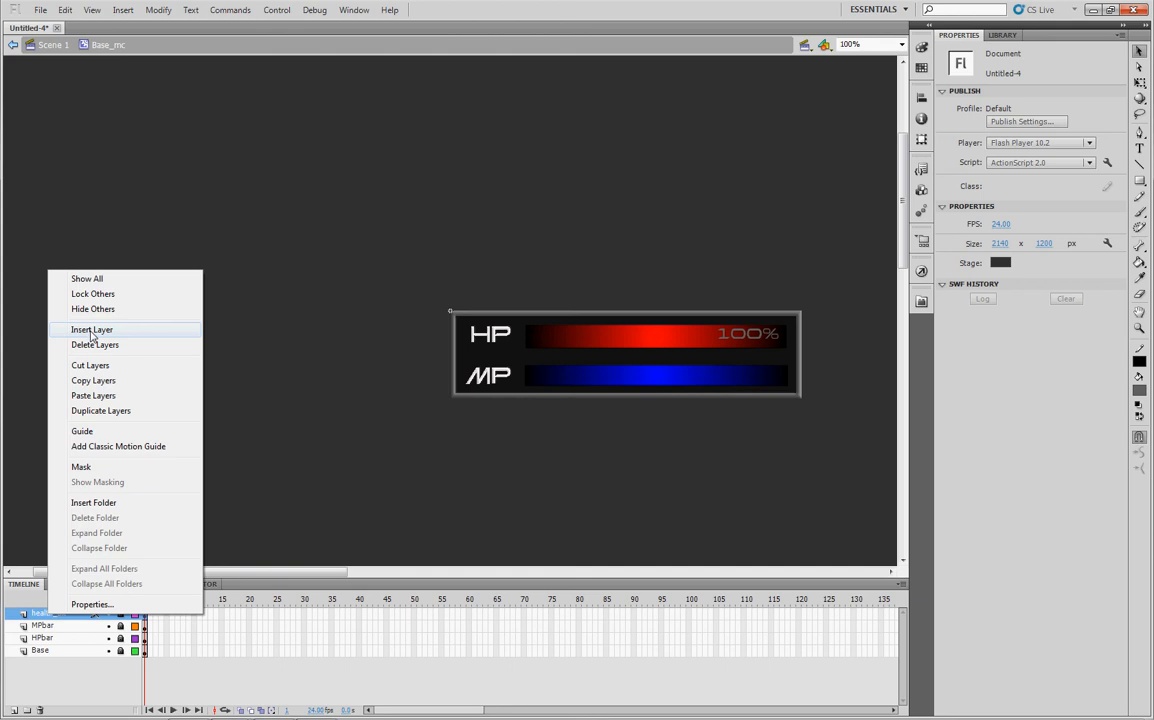
pyautogui.click(92, 329)
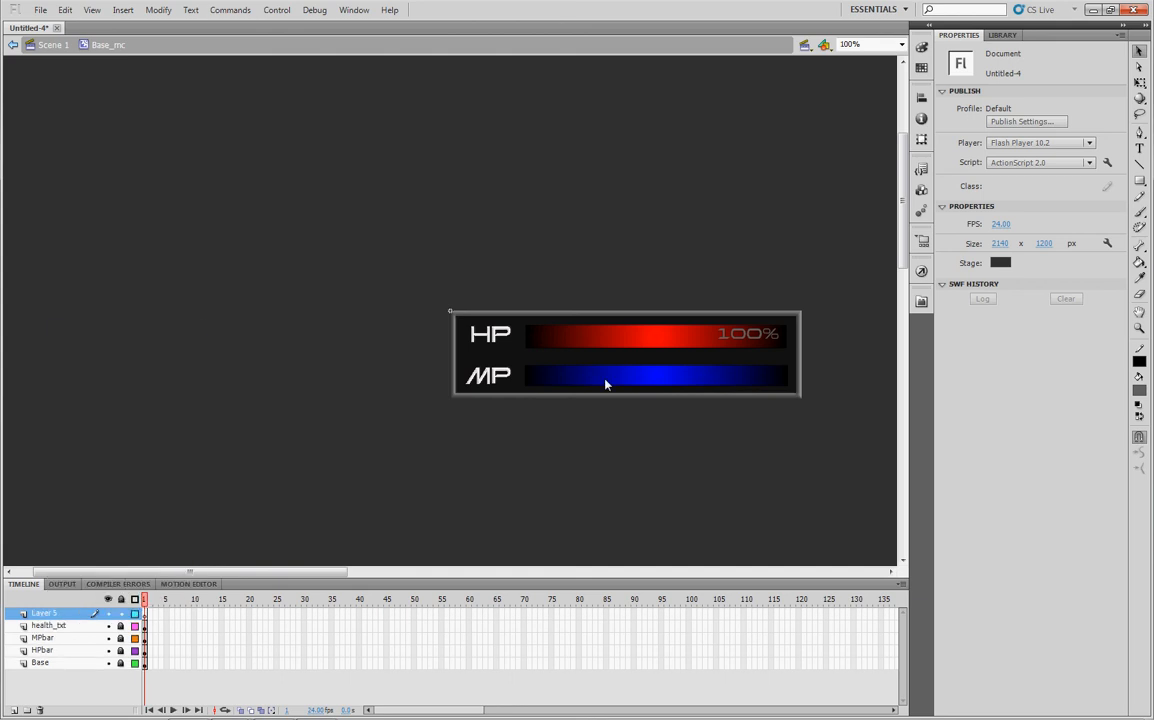
pyautogui.click(45, 612)
pyautogui.write('magic_txt')
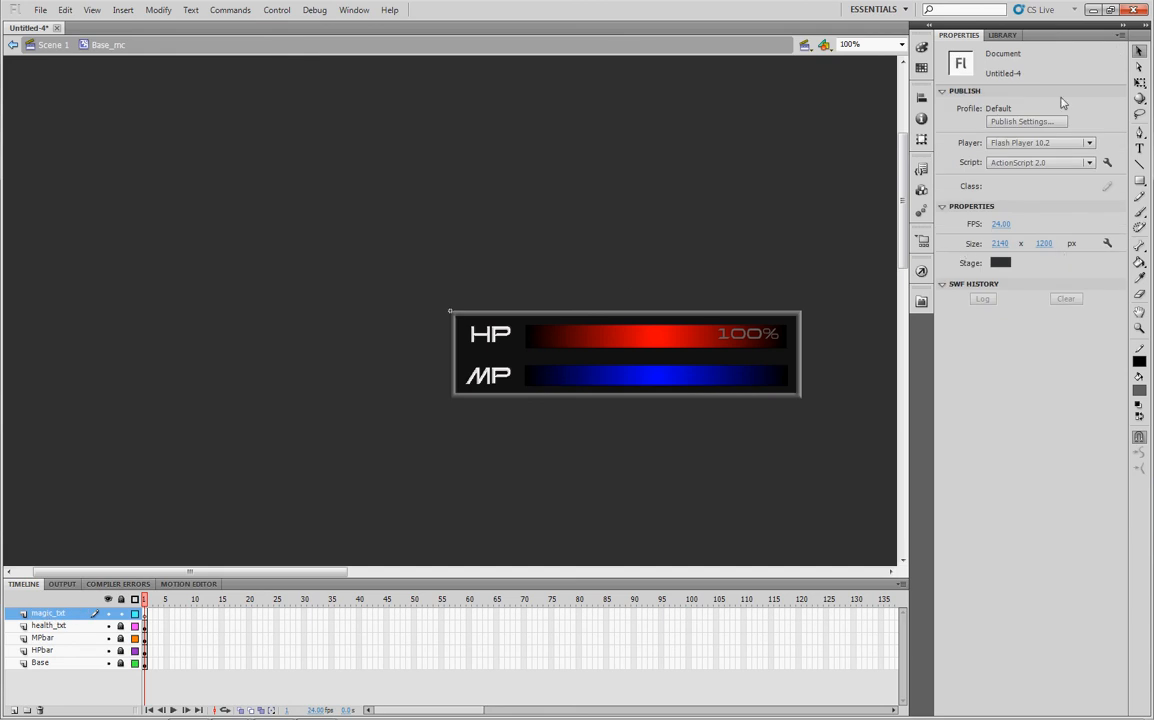
# Add a grey 100% text field on the MP bar, then rename Scene 1's layer HUD
pyautogui.click(1139, 147)
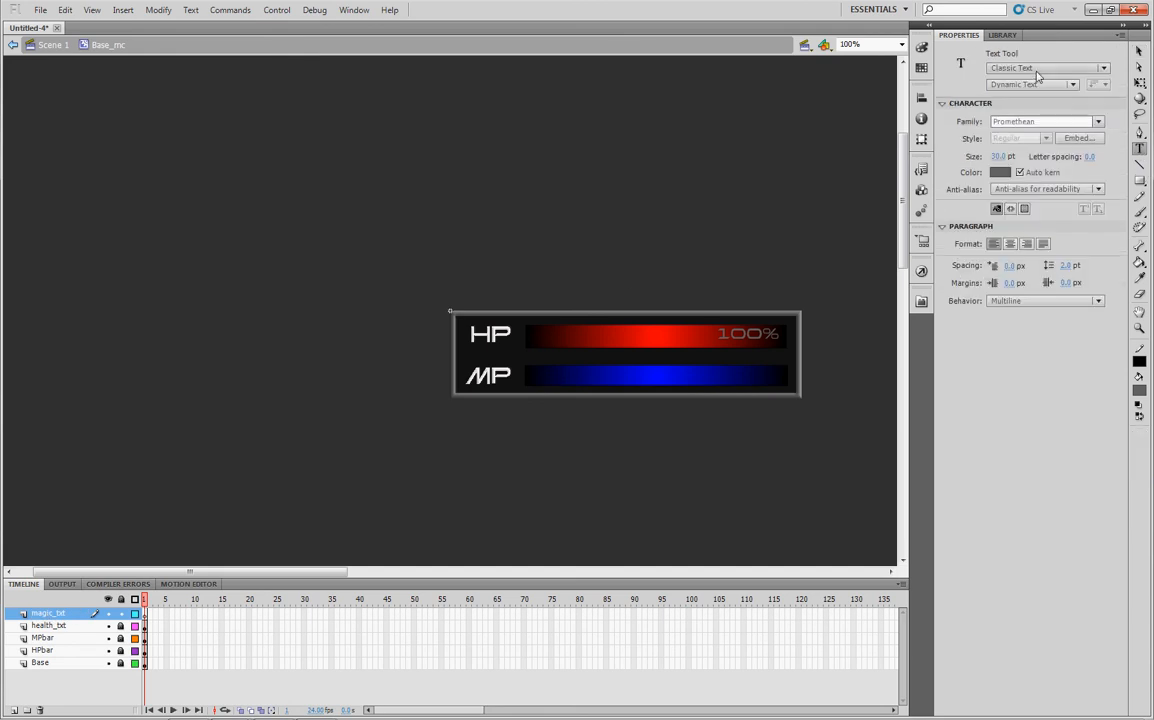
pyautogui.moveTo(1033, 97)
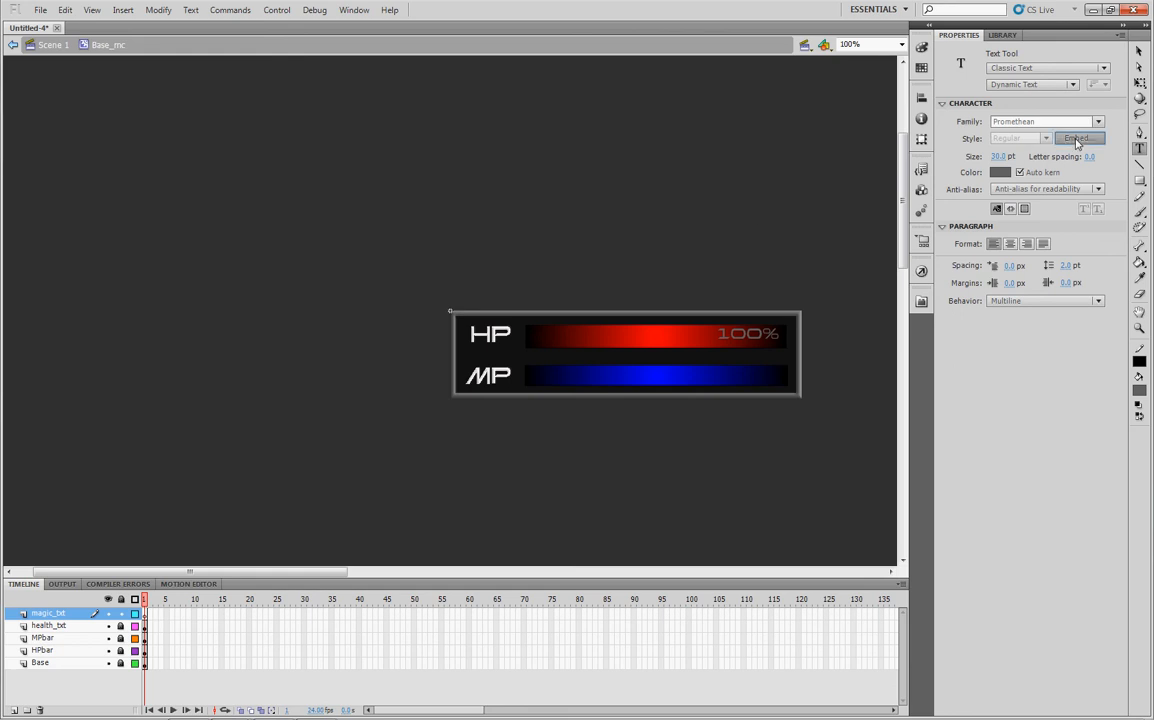
pyautogui.click(1078, 138)
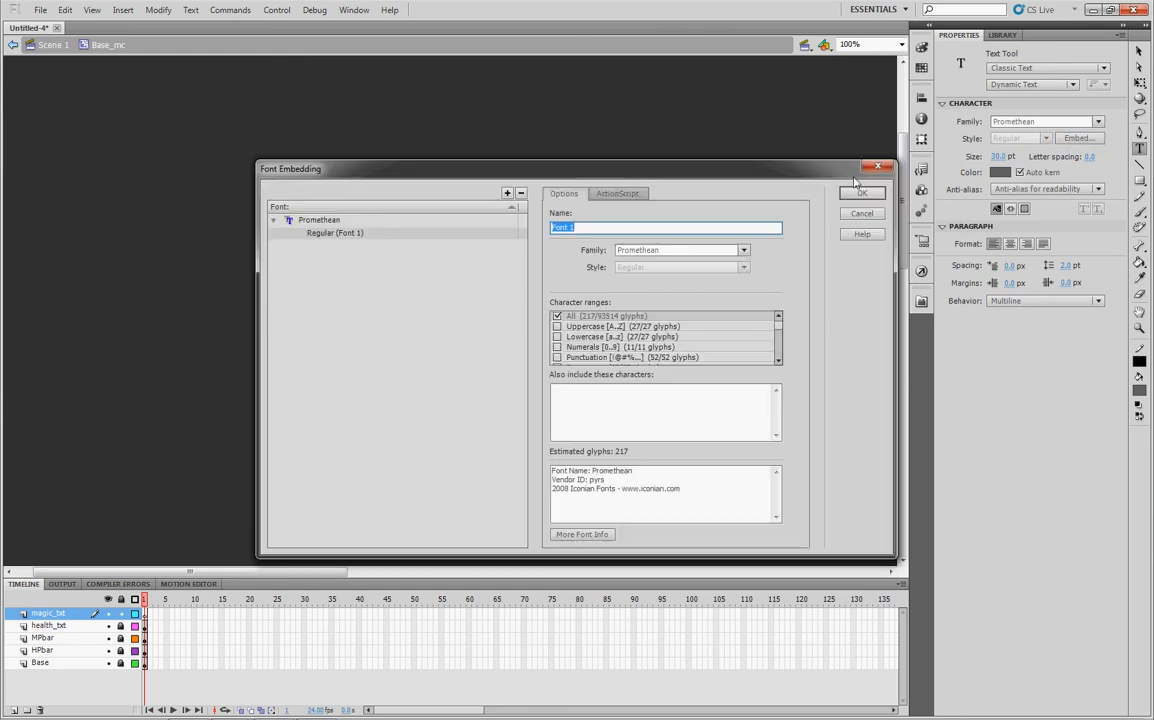
pyautogui.click(861, 192)
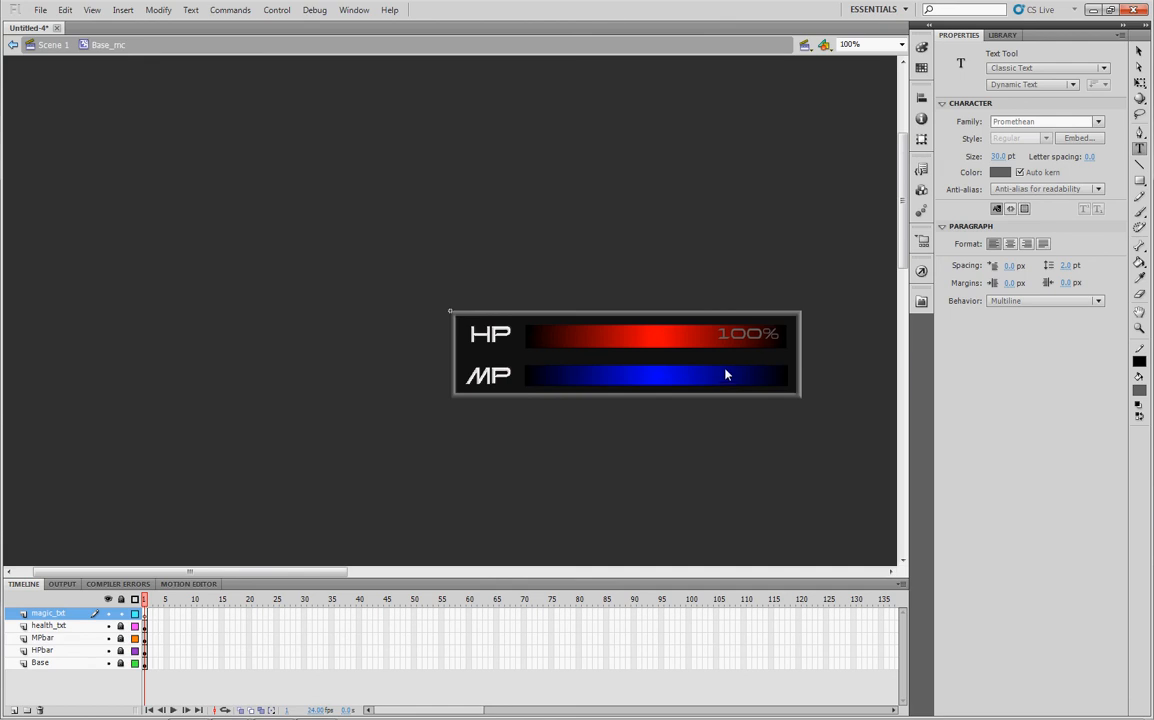
pyautogui.click(757, 375)
pyautogui.write('100')
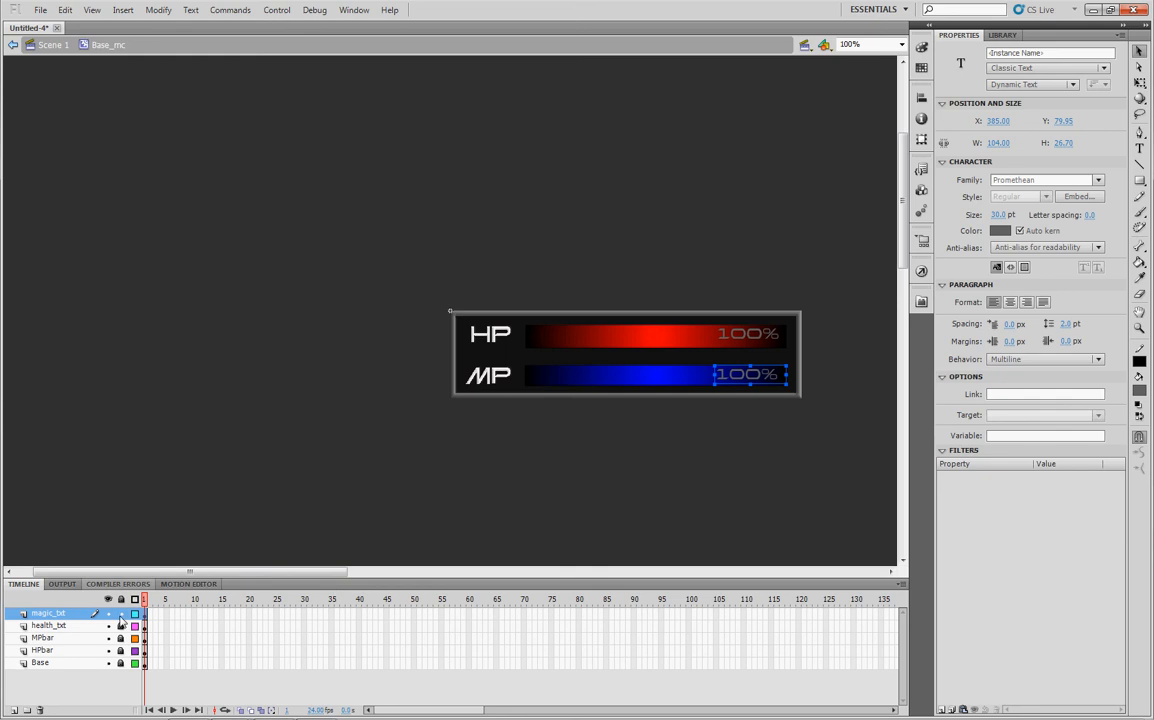
pyautogui.click(53, 44)
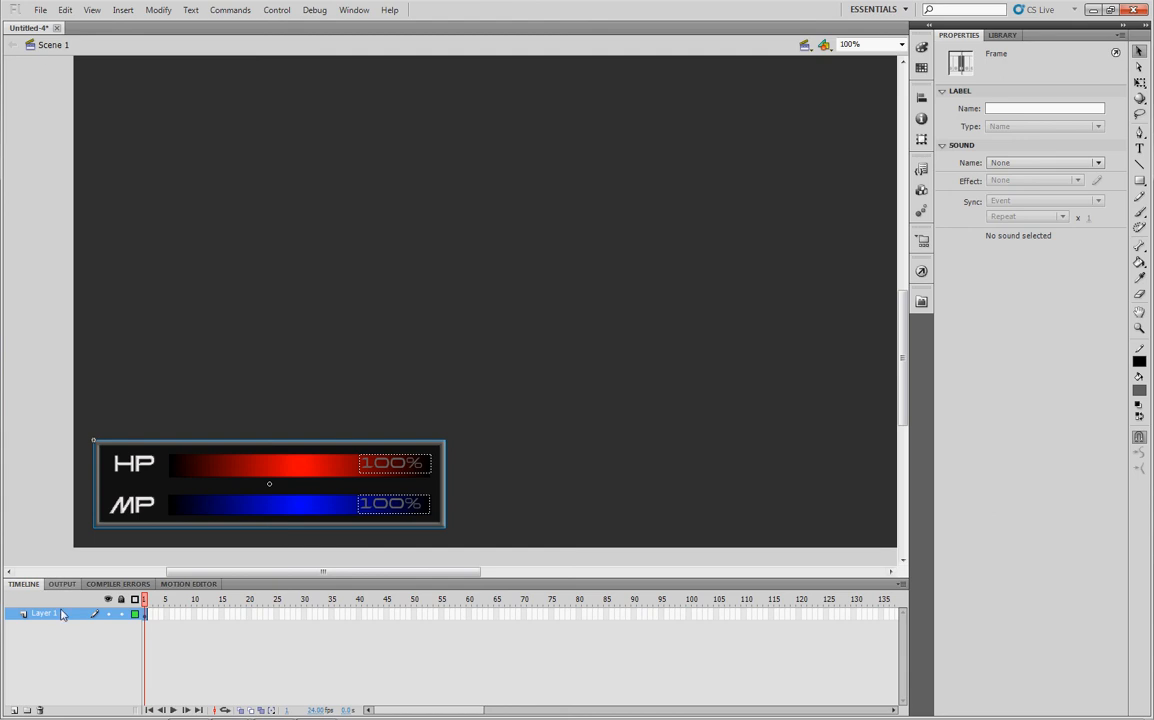
pyautogui.doubleClick(43, 613)
pyautogui.write('HUD')
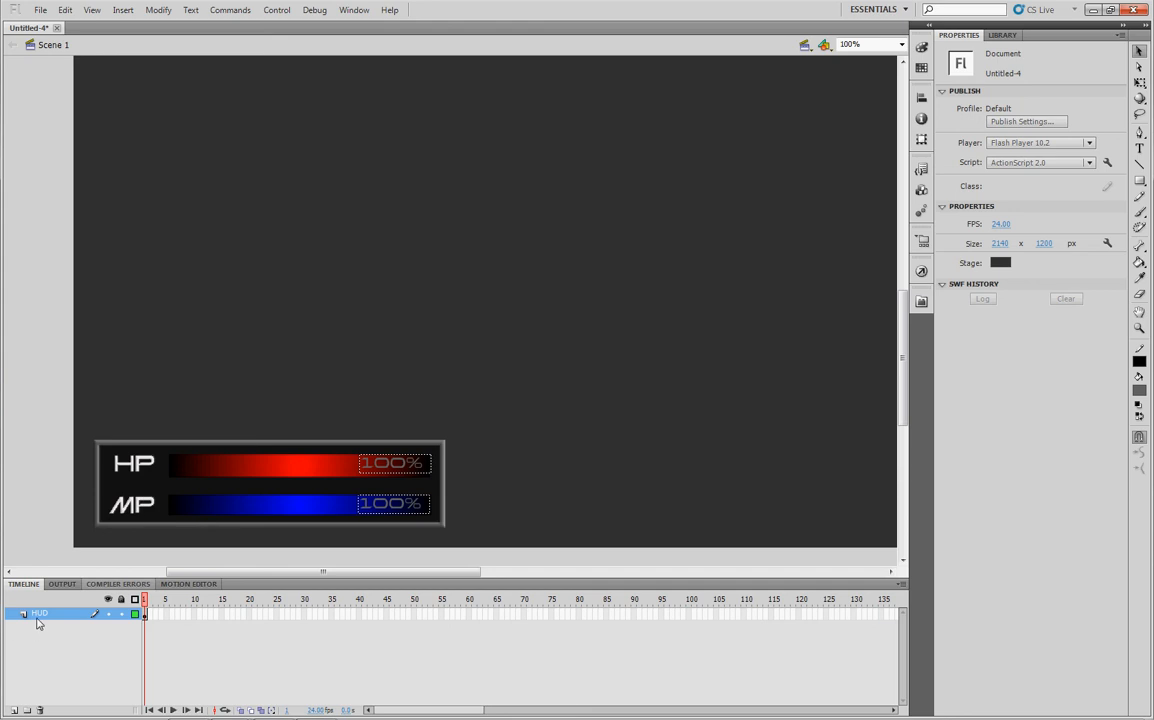
# Insert a new layer above HUD and name it Actions
pyautogui.rightClick(40, 613)
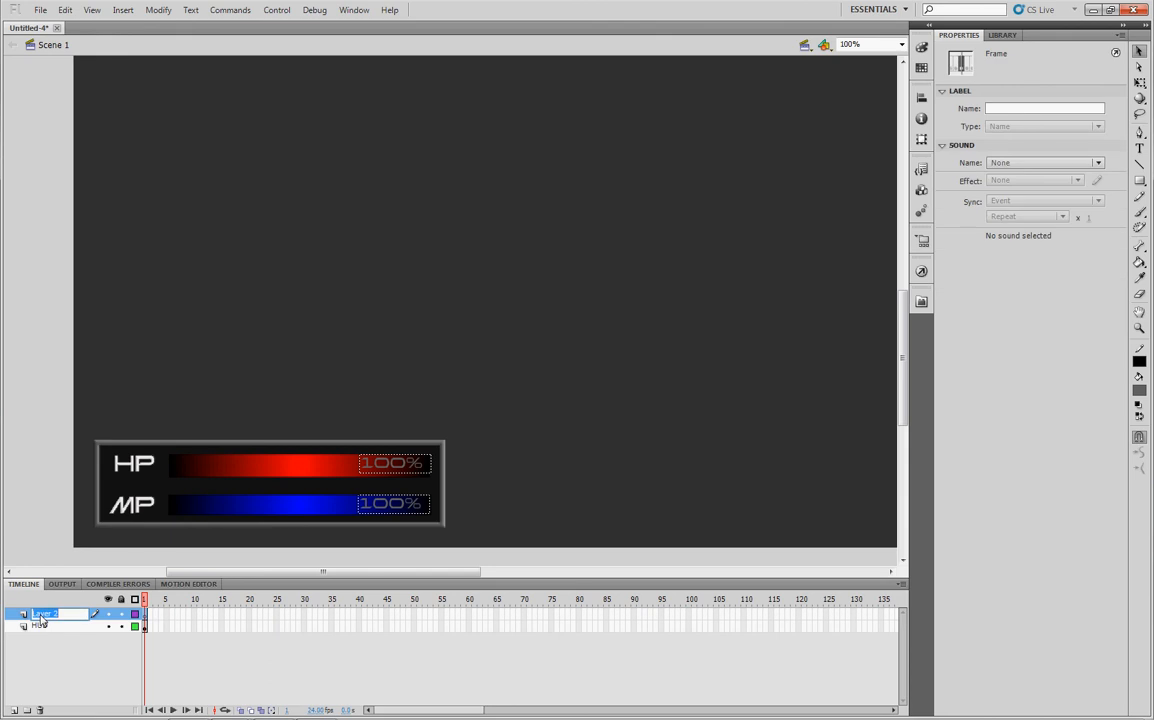
pyautogui.write('Actions')
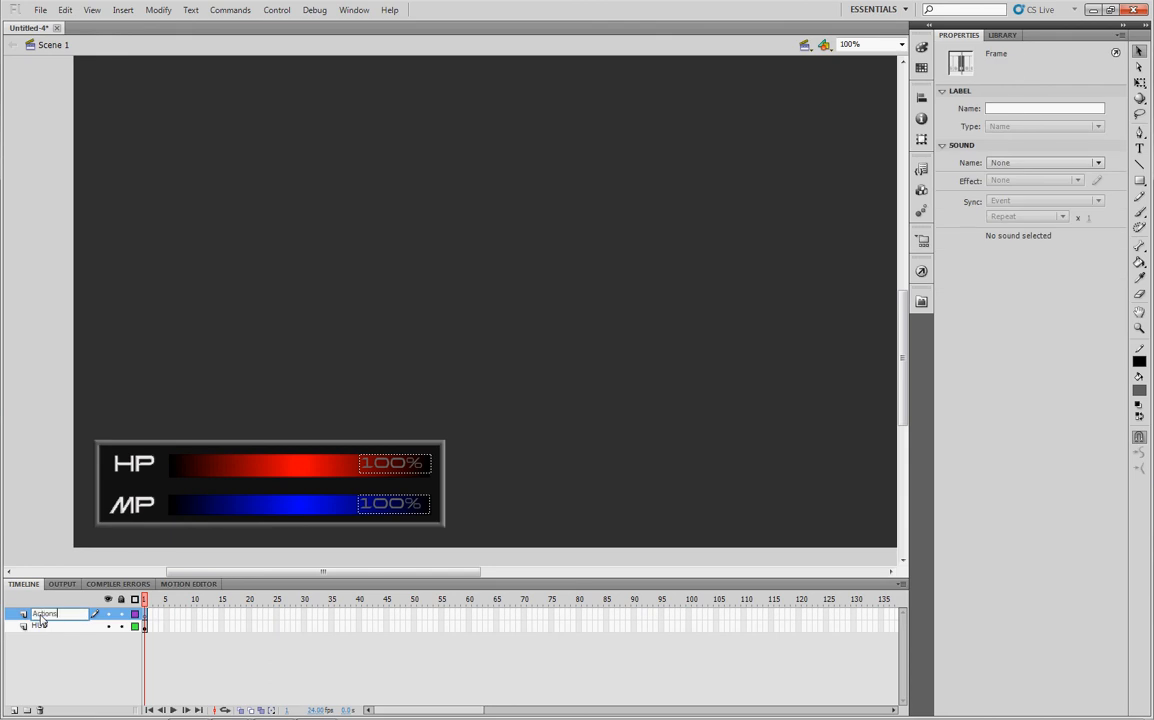
pyautogui.click(455, 443)
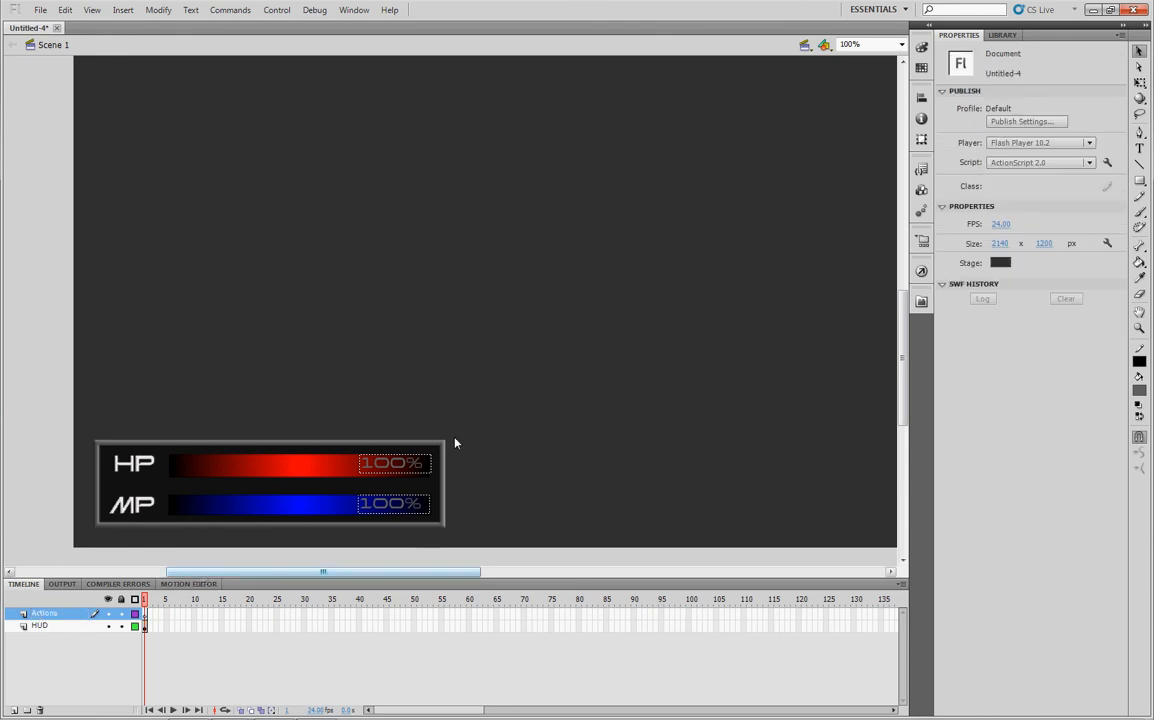
pyautogui.moveTo(475, 418)
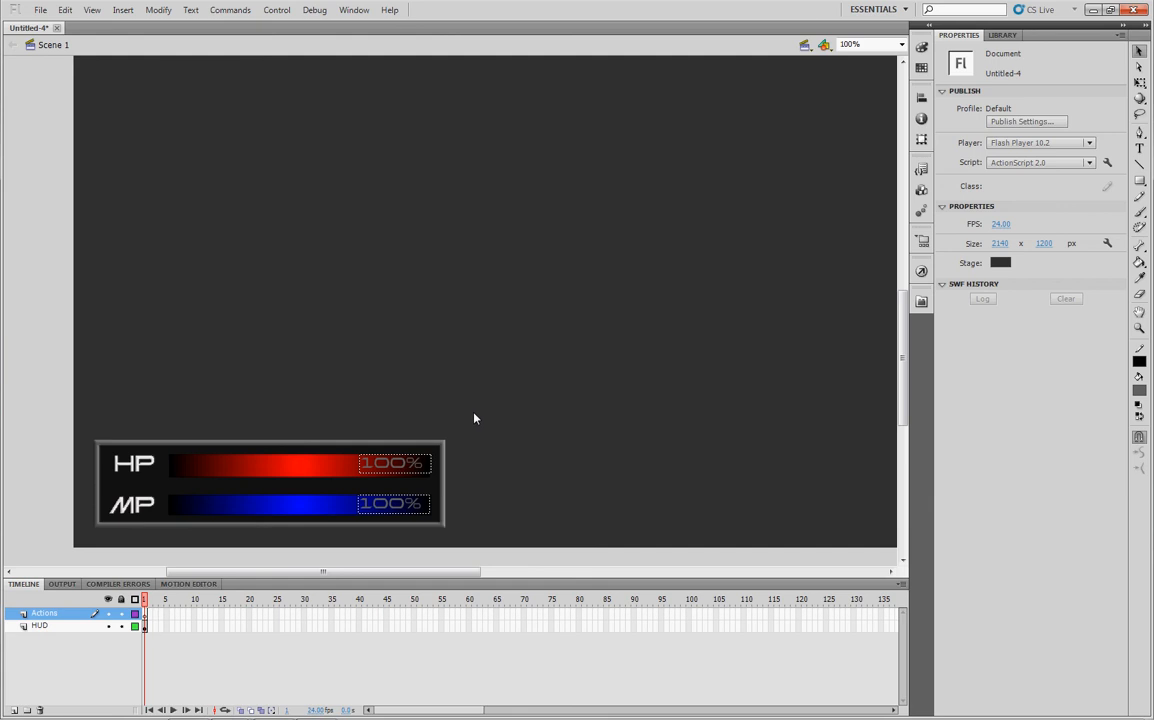
pyautogui.click(921, 270)
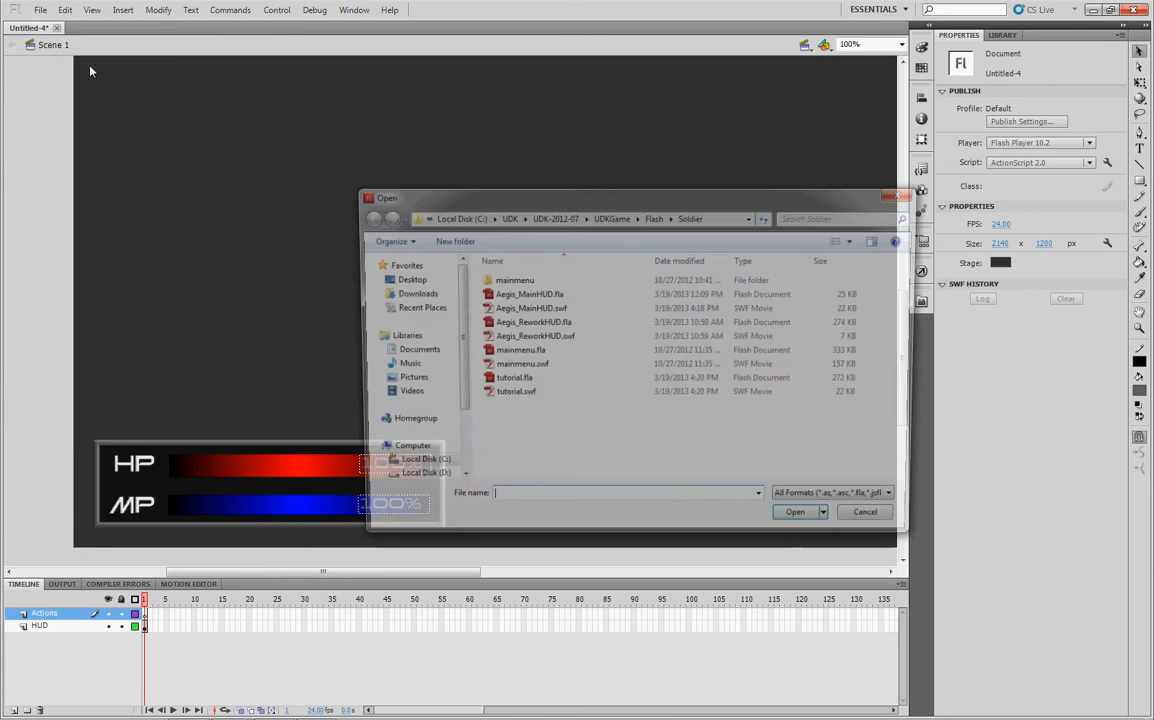
# Copy script lines 1–27 from Aegis_MainHUD.fla and return to Untitled-4
pyautogui.moveTo(640, 198); pyautogui.dragTo(632, 195)
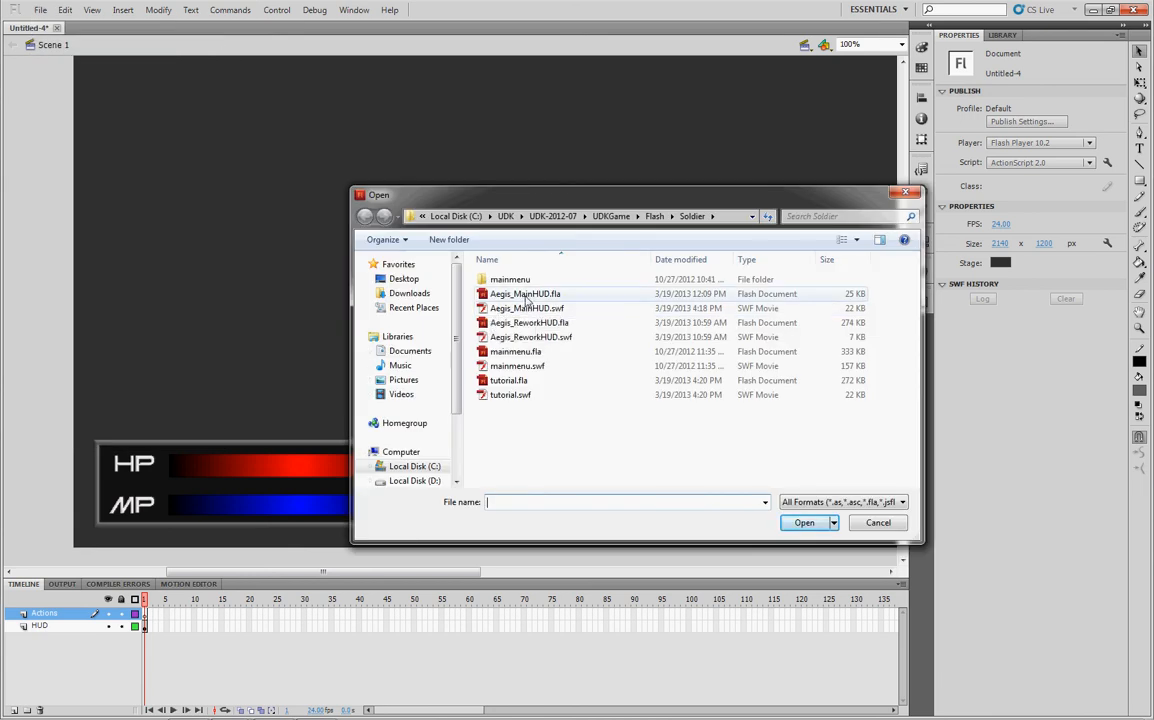
pyautogui.click(804, 522)
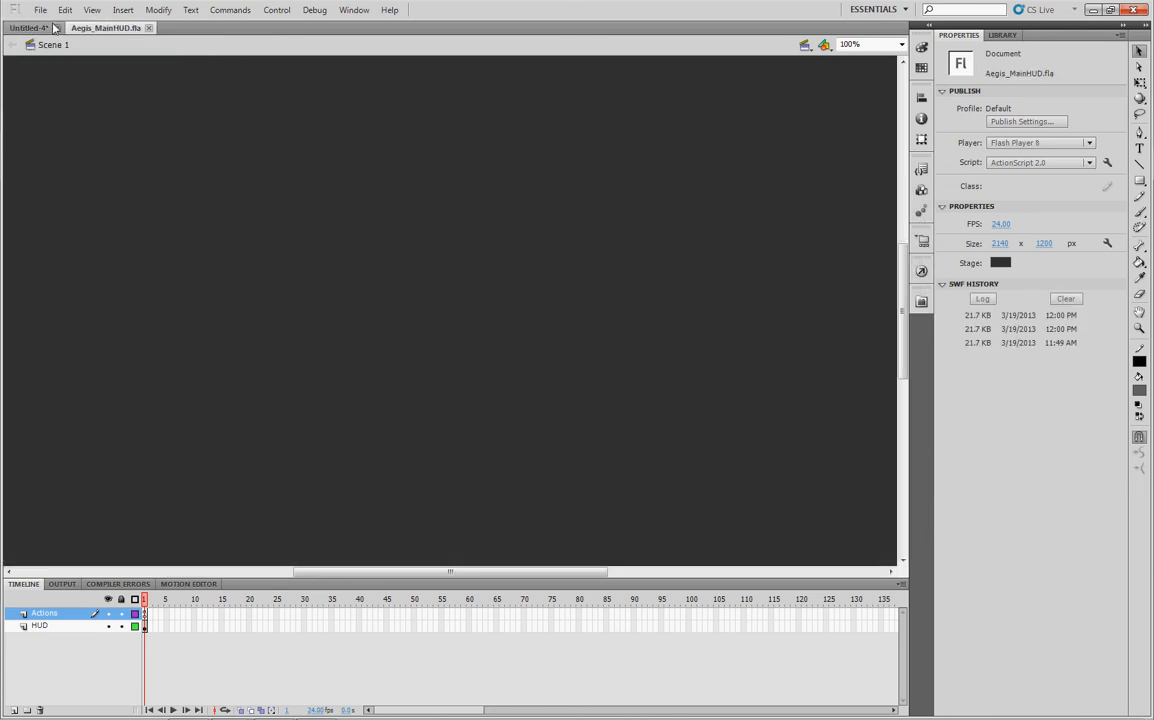
pyautogui.moveTo(836, 263)
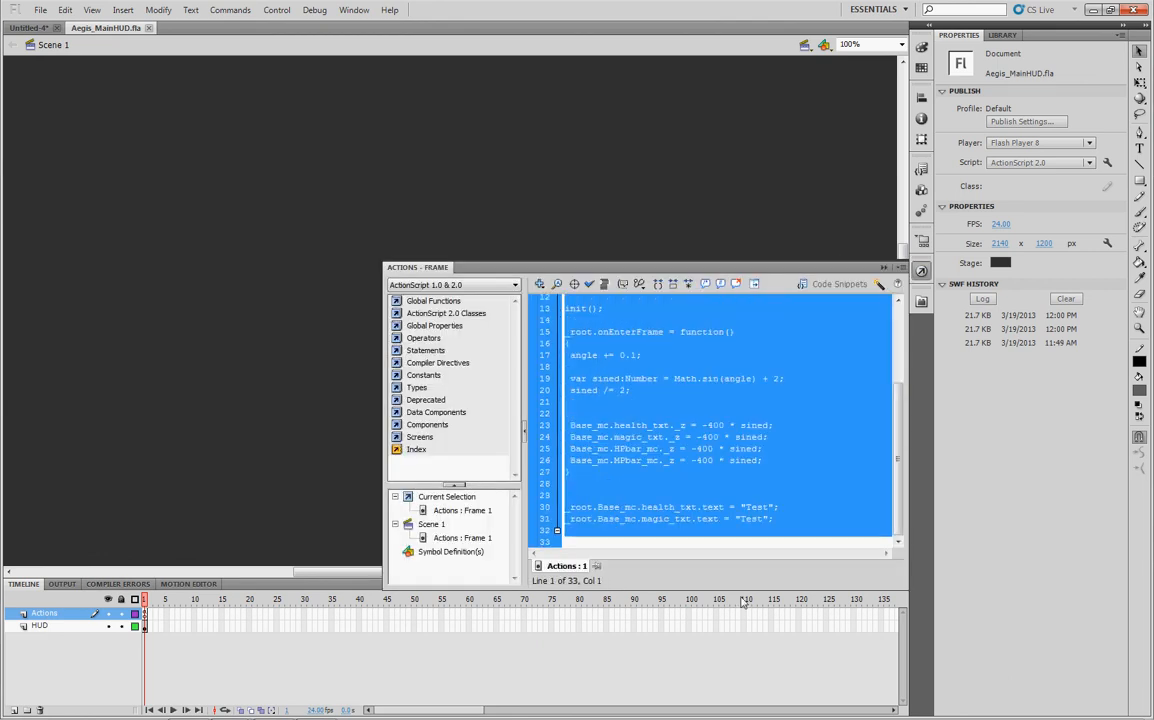
pyautogui.click(710, 481)
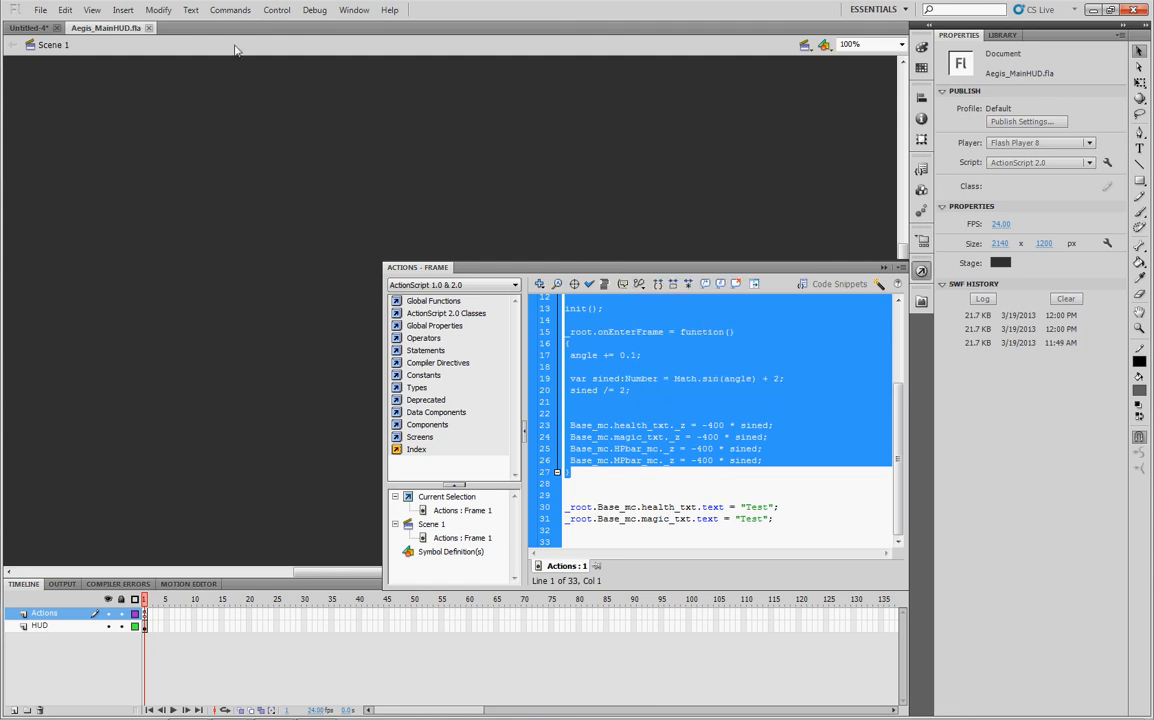
pyautogui.click(30, 27)
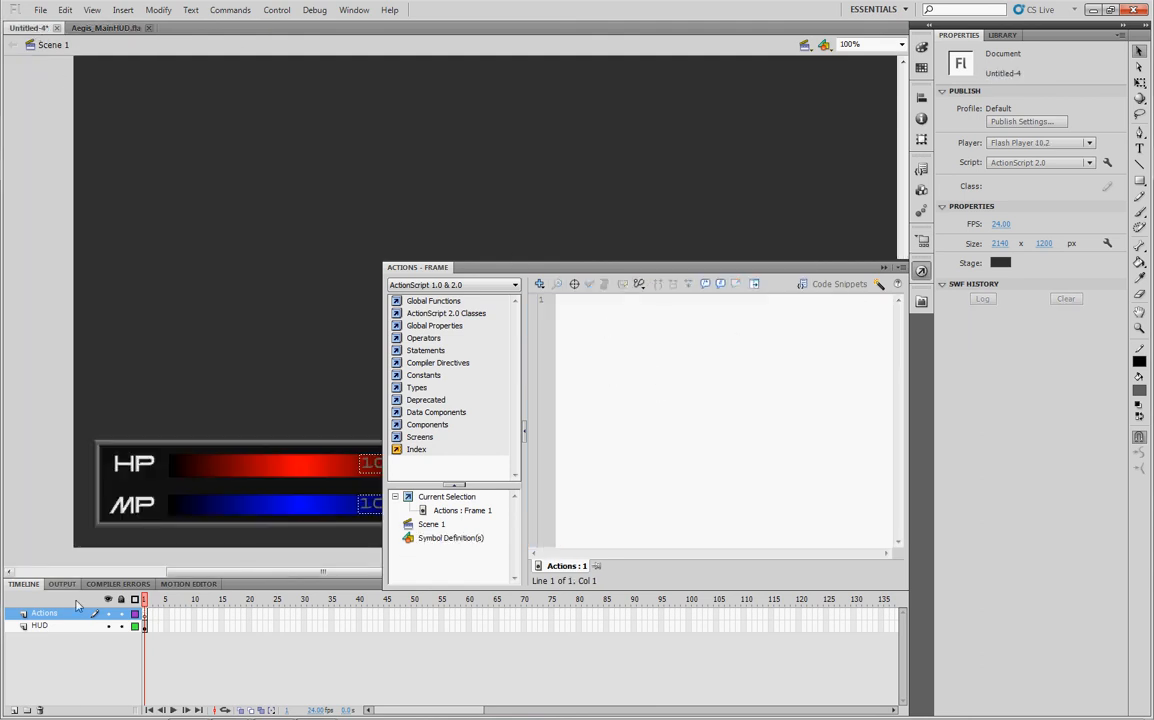
# Paste the 27-line Base_mc script onto frame 1 of the Actions layer and review it
pyautogui.click(884, 267)
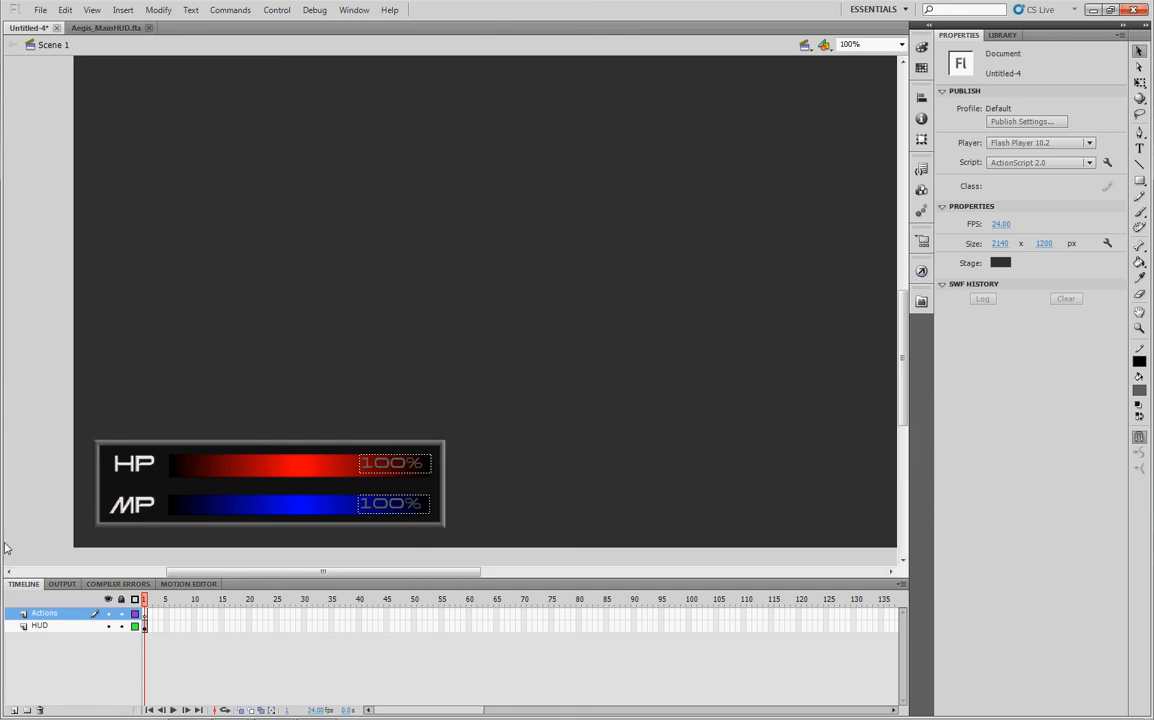
pyautogui.click(144, 613)
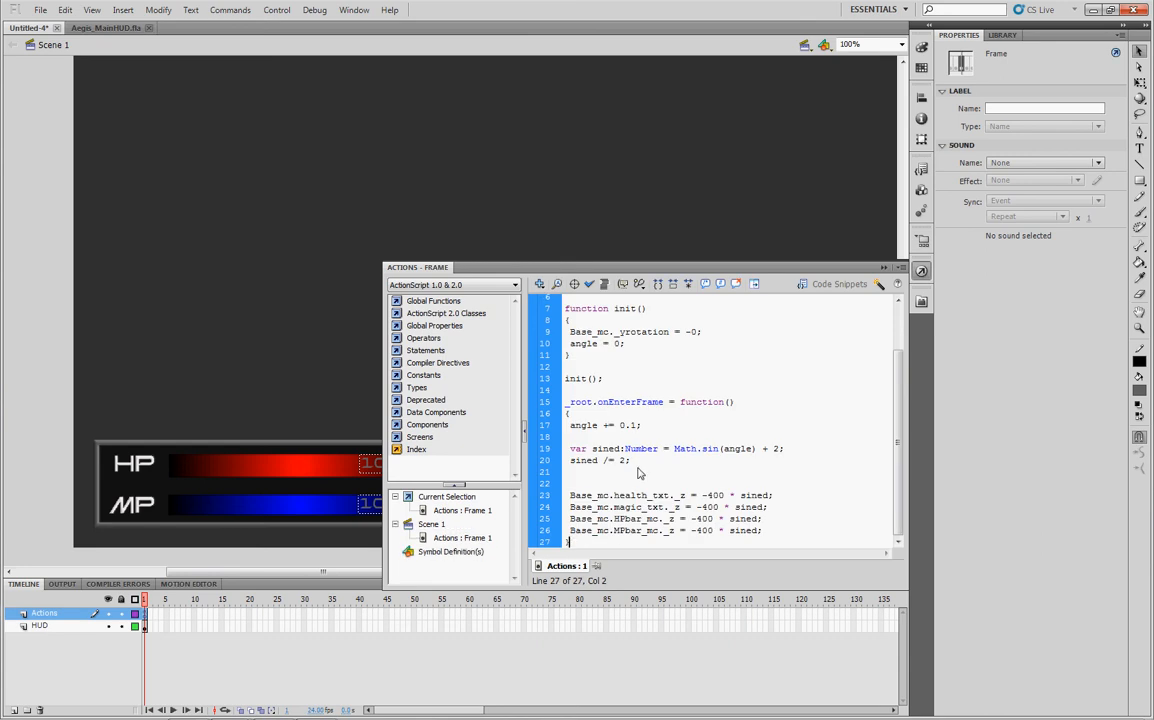
pyautogui.scroll(3)
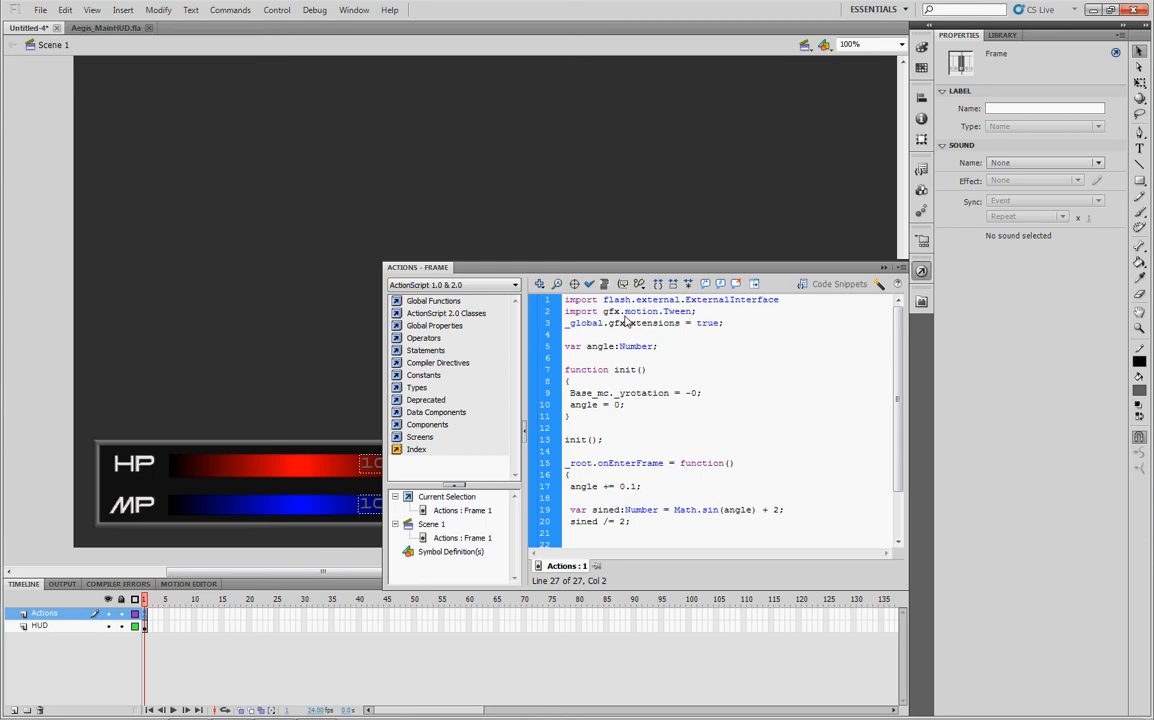
pyautogui.moveTo(706, 311)
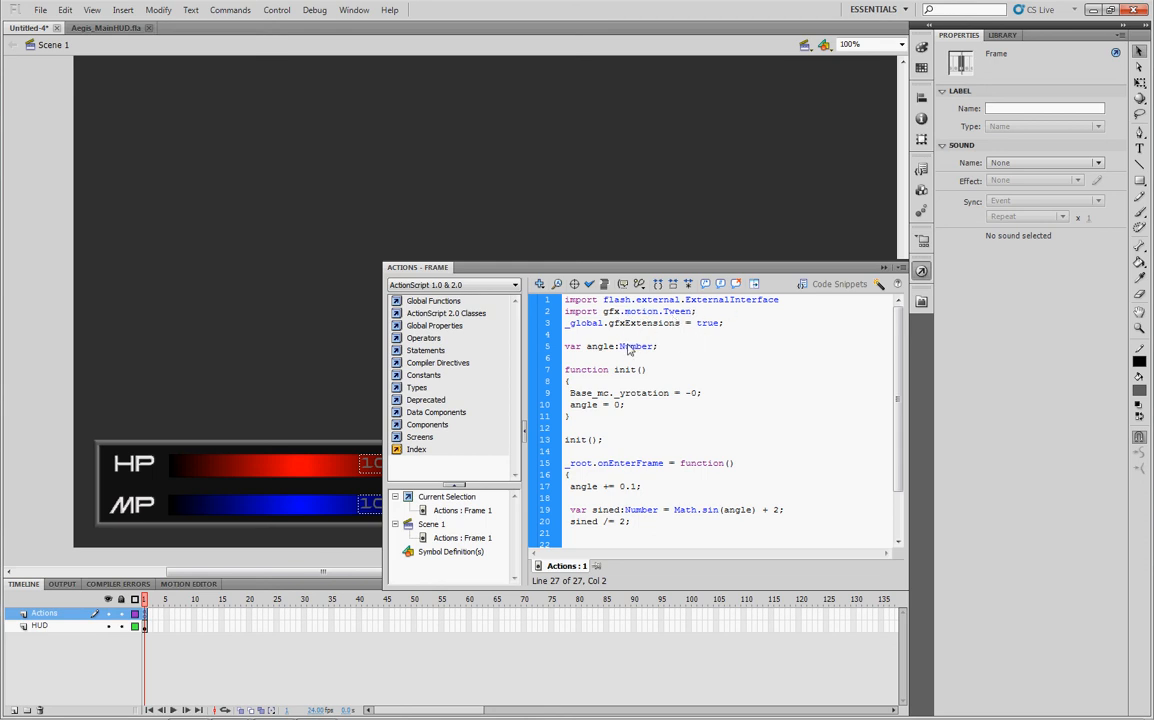
pyautogui.moveTo(617, 390)
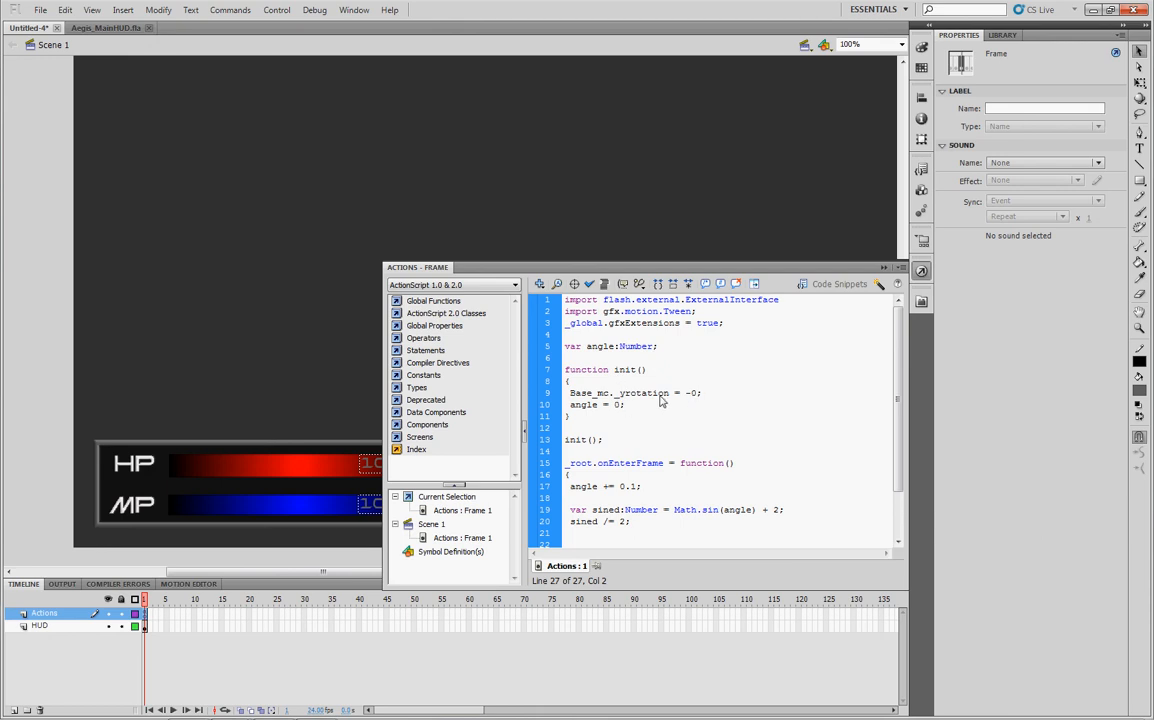
pyautogui.click(691, 392)
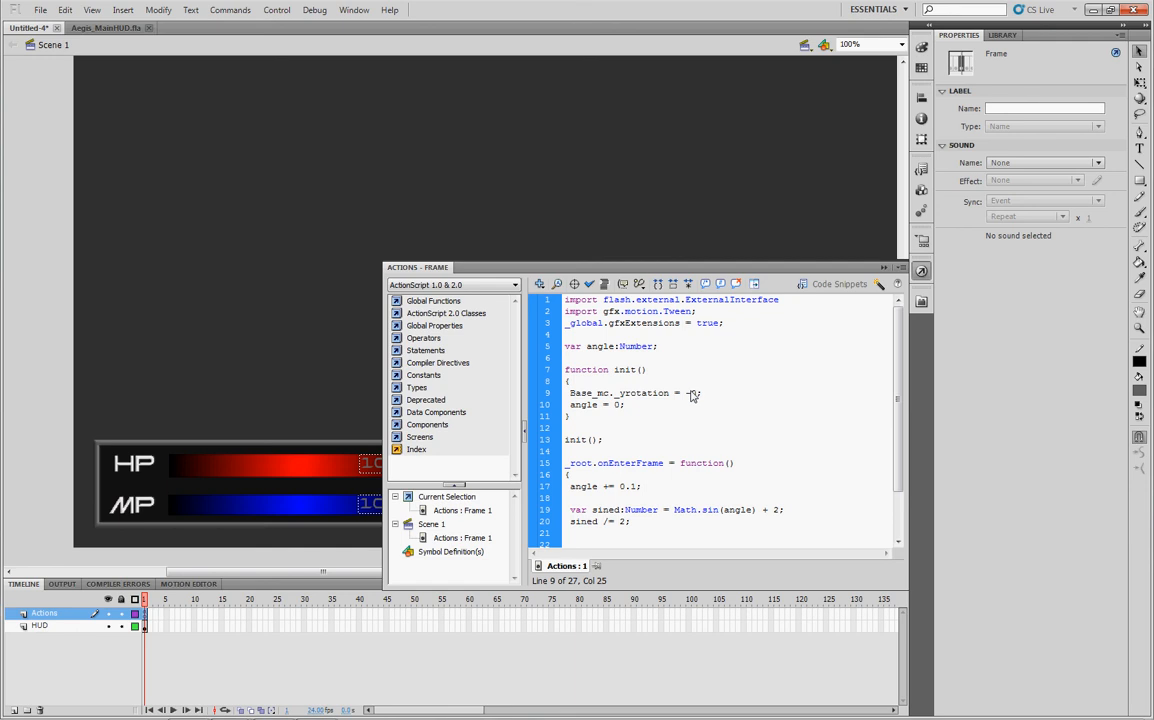
pyautogui.scroll(-3)
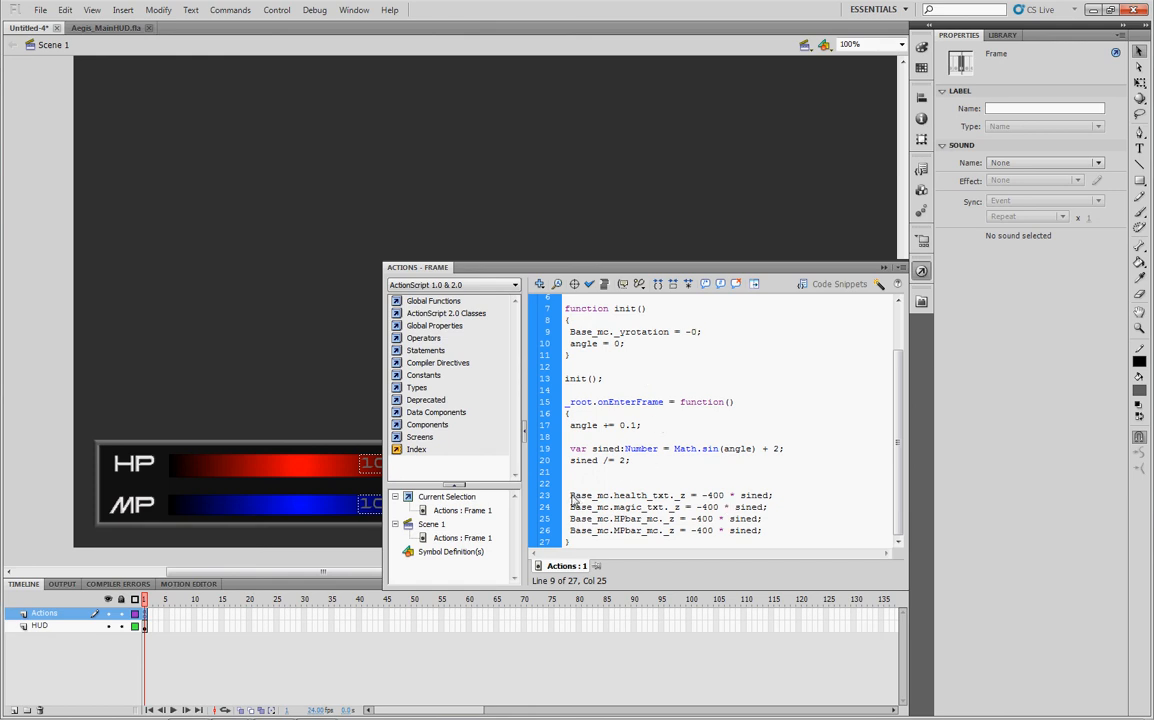
pyautogui.moveTo(570, 495); pyautogui.dragTo(765, 531)
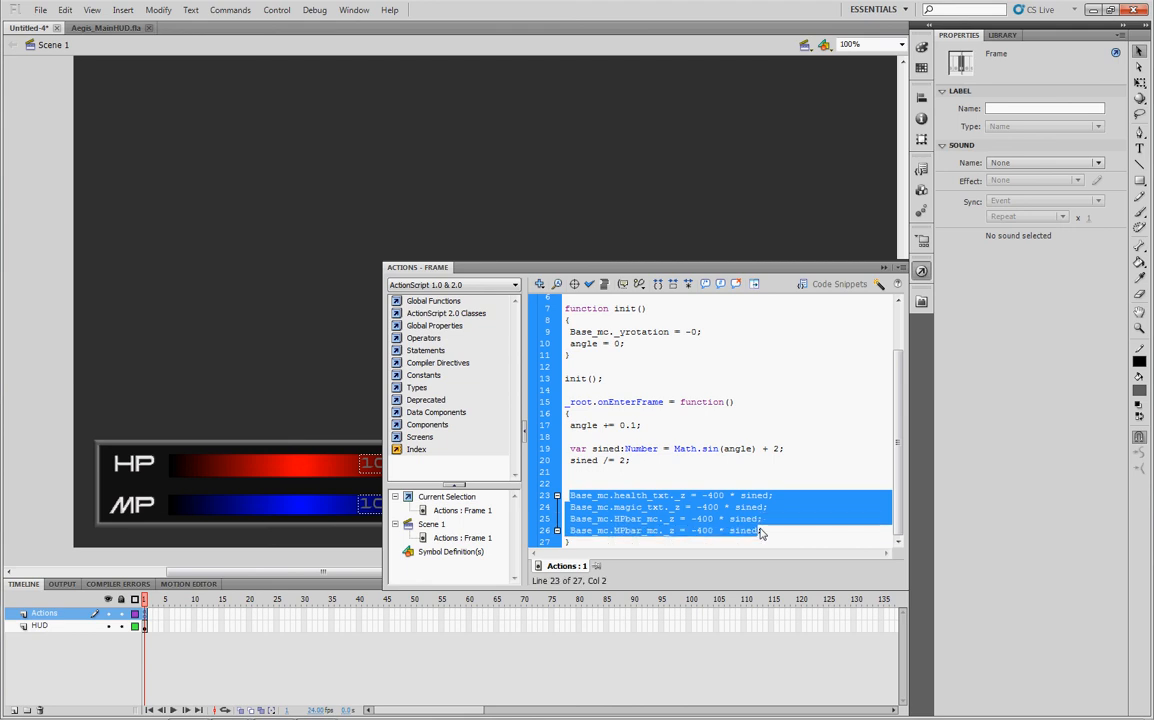
pyautogui.click(763, 530)
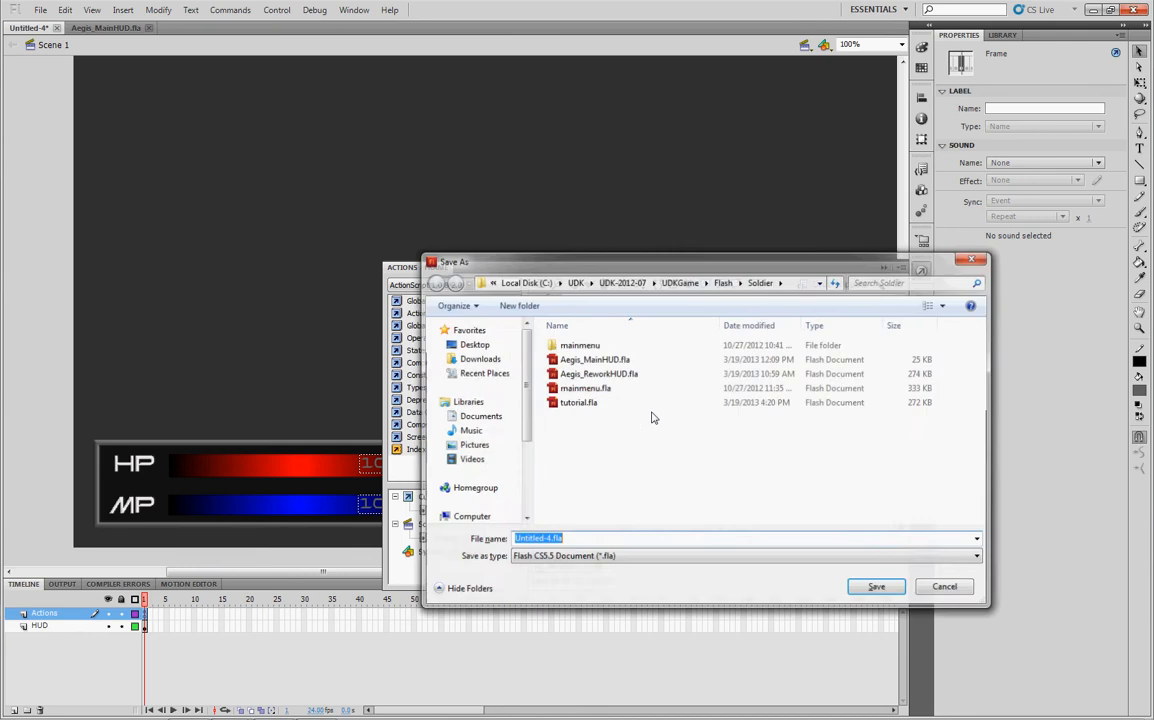
# Save over tutorial.fla in the Soldier folder, confirming the replacement
pyautogui.click(578, 402)
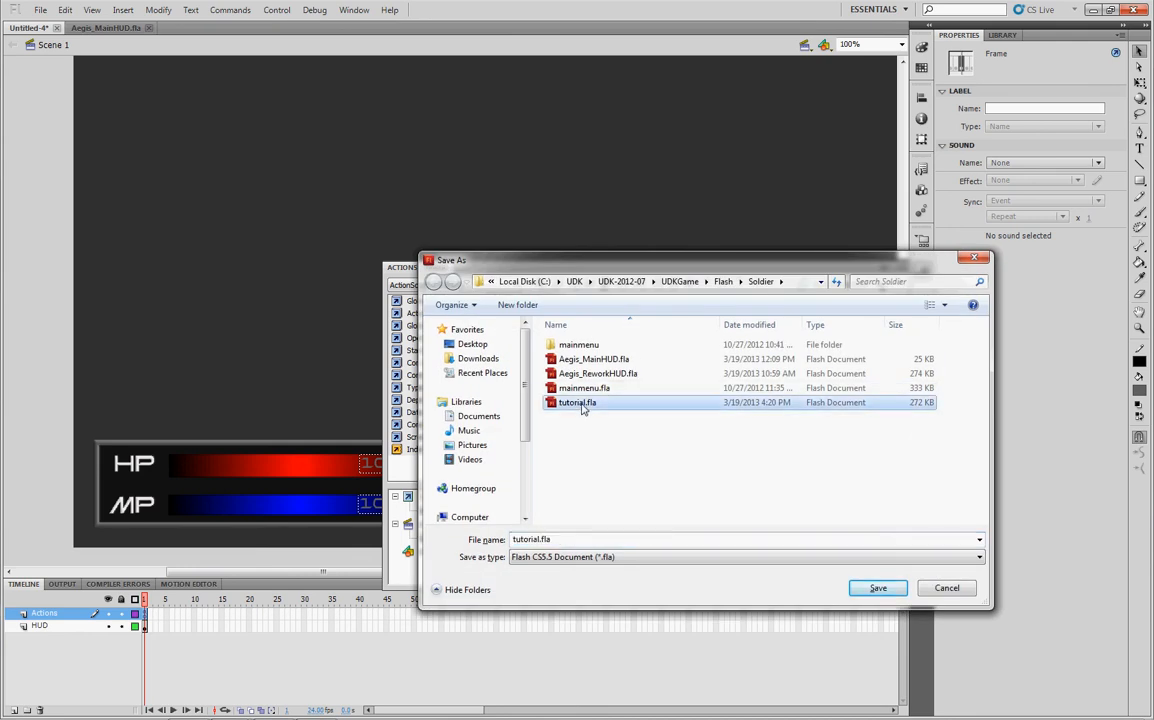
pyautogui.click(875, 587)
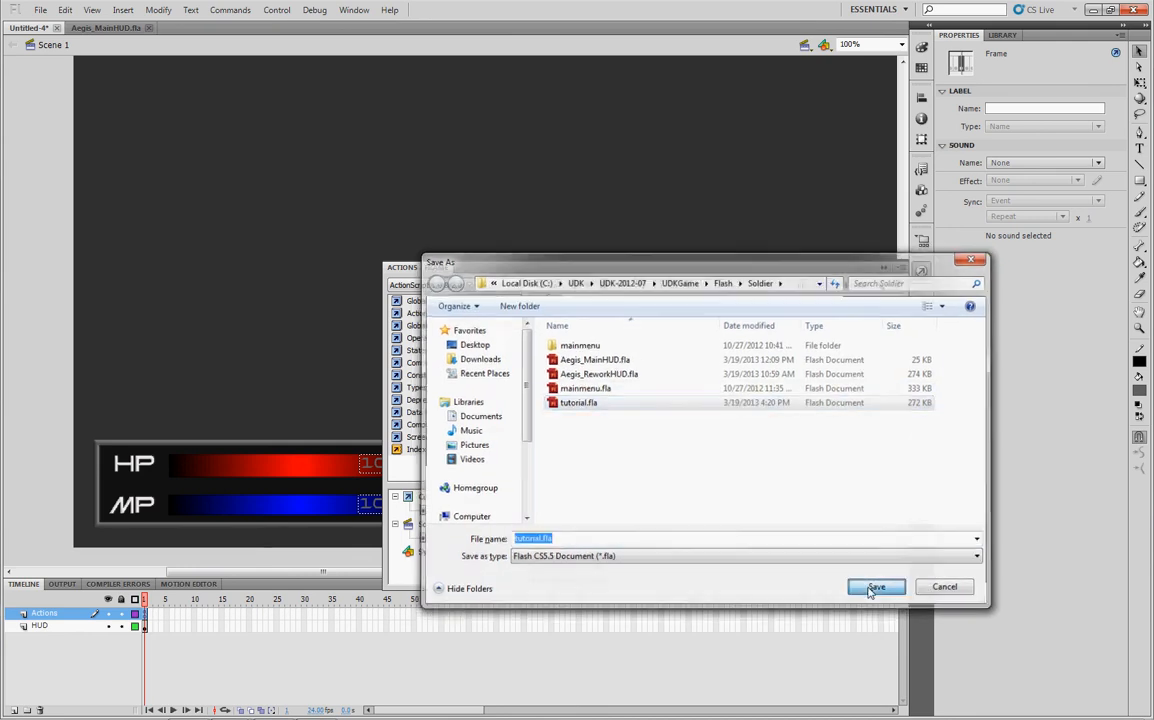
pyautogui.click(875, 587)
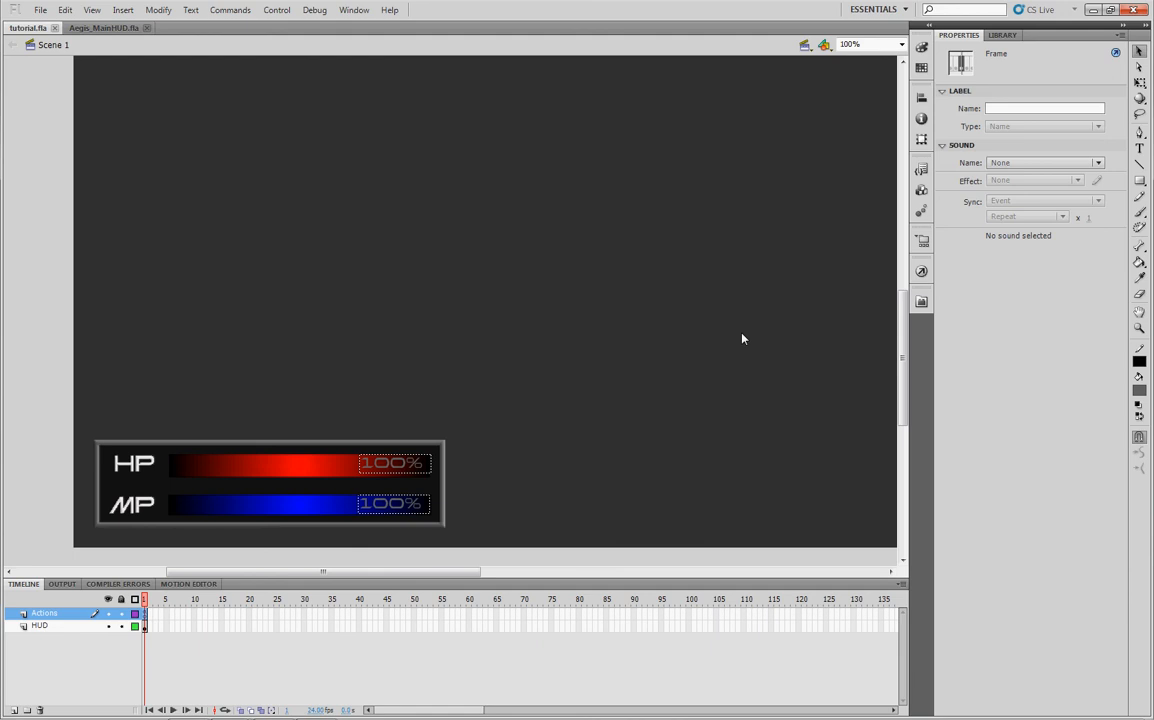
pyautogui.moveTo(921, 301)
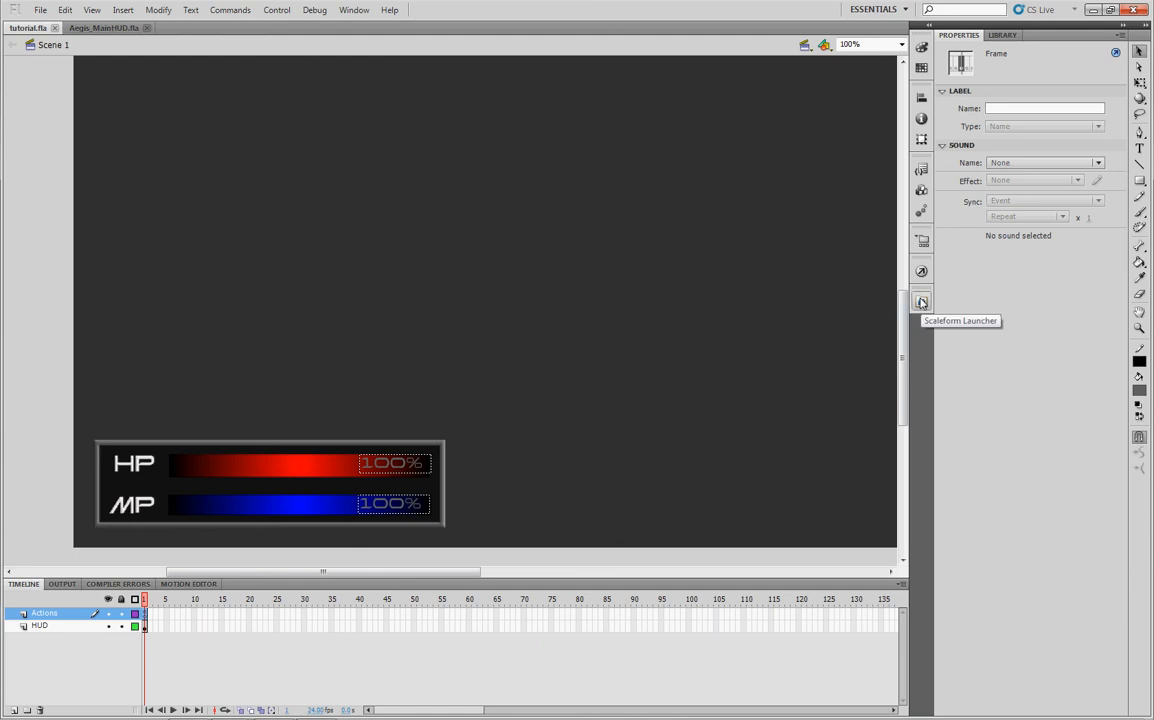
pyautogui.moveTo(463, 497)
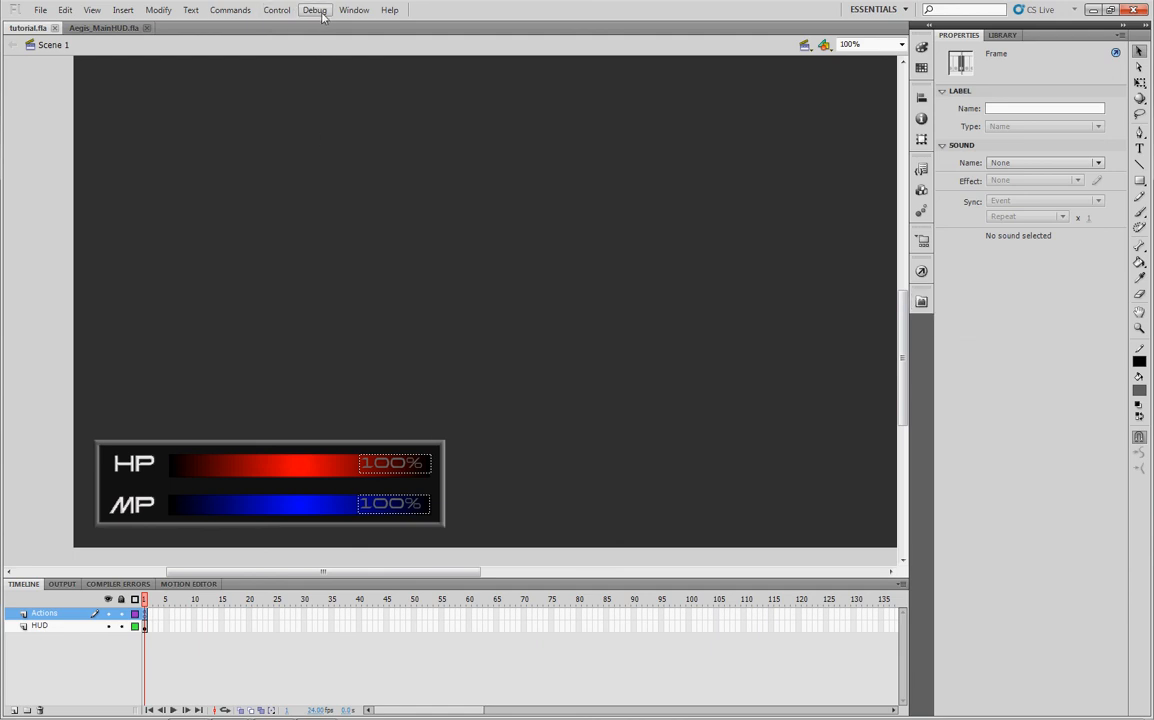
pyautogui.moveTo(361, 85)
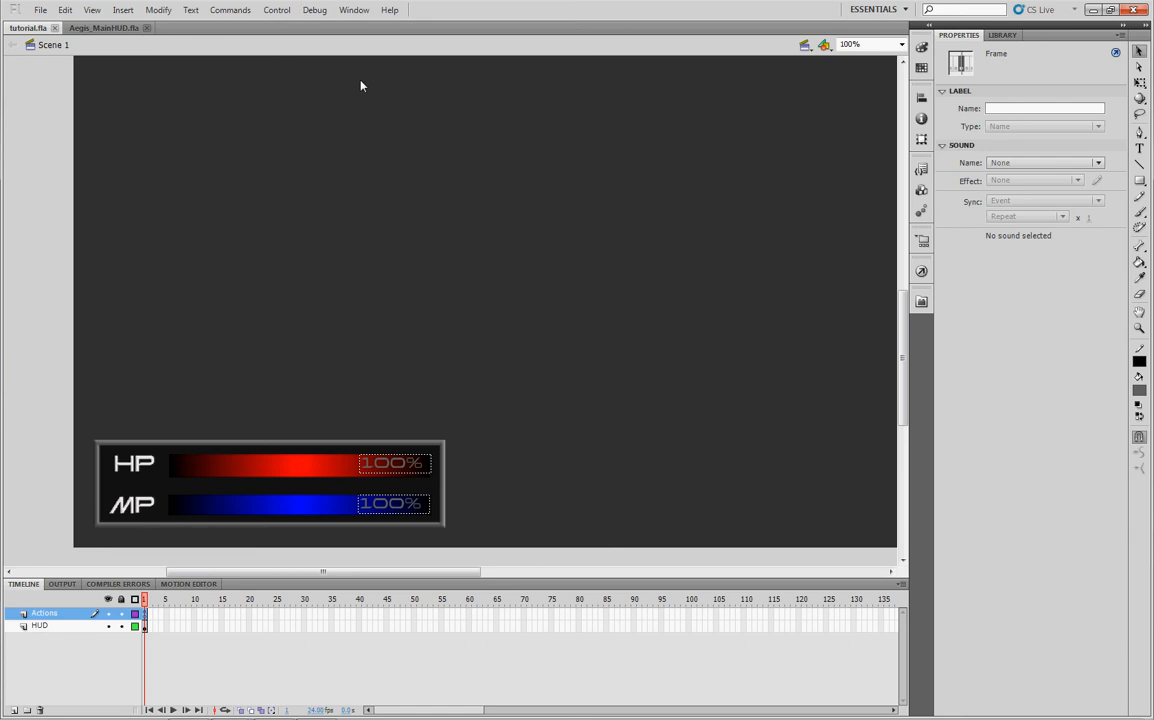
# Run the HUD test from the Scaleform Launcher panel to open GFxMediaPlayer
pyautogui.click(354, 9)
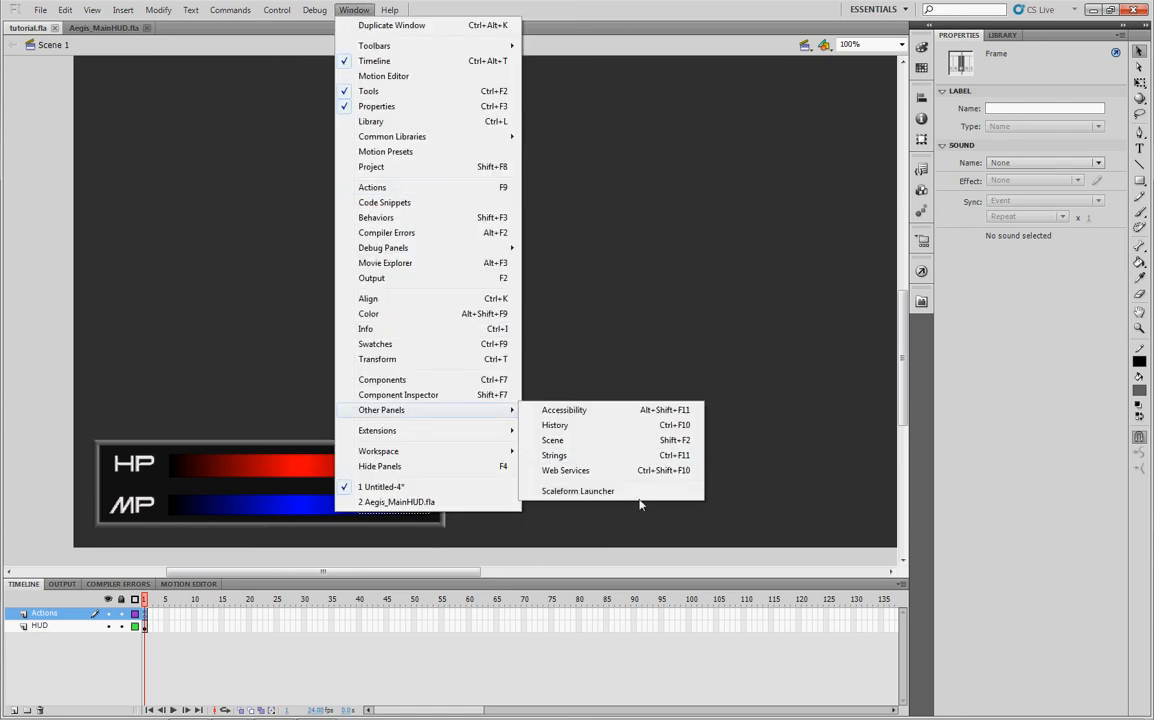
pyautogui.click(577, 490)
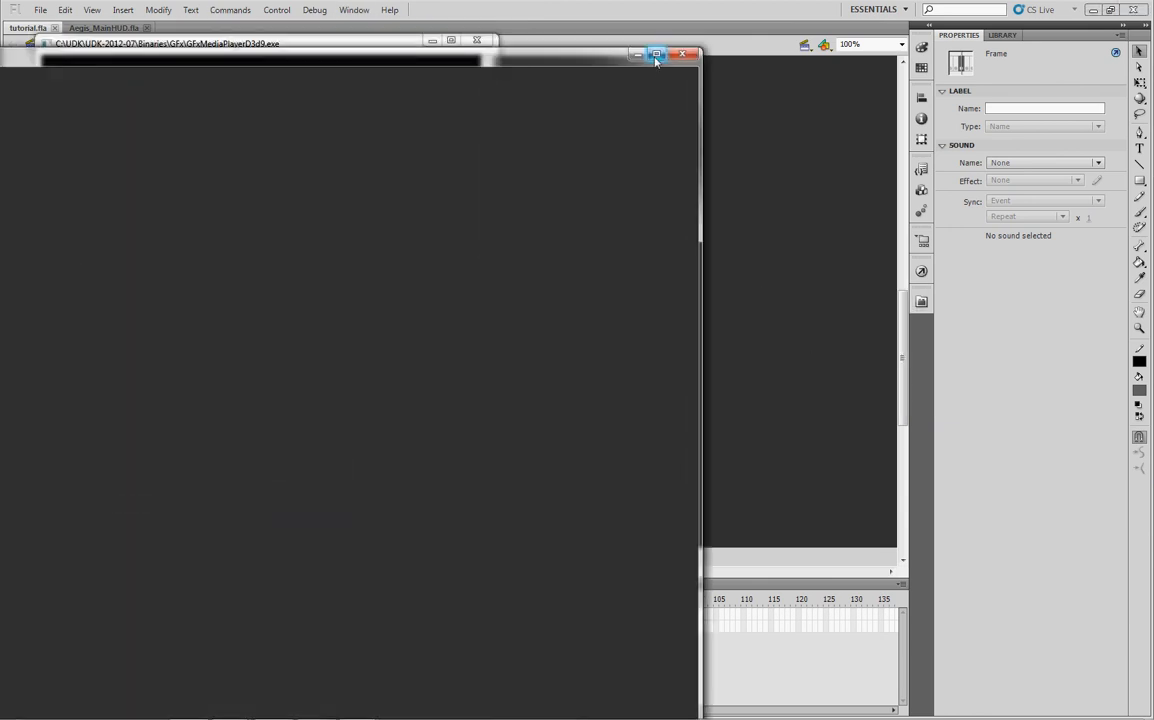
# Maximize GFxPlayer to check the HP and MP bars at 100%, then close it
pyautogui.click(655, 54)
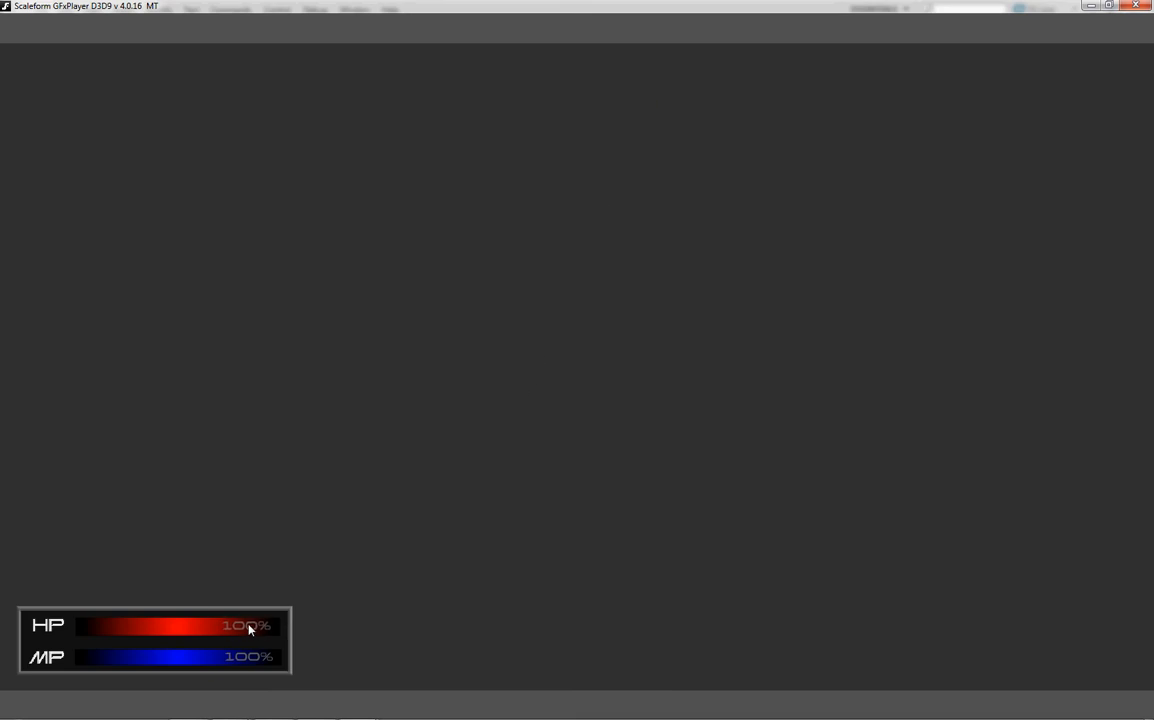
pyautogui.moveTo(262, 629)
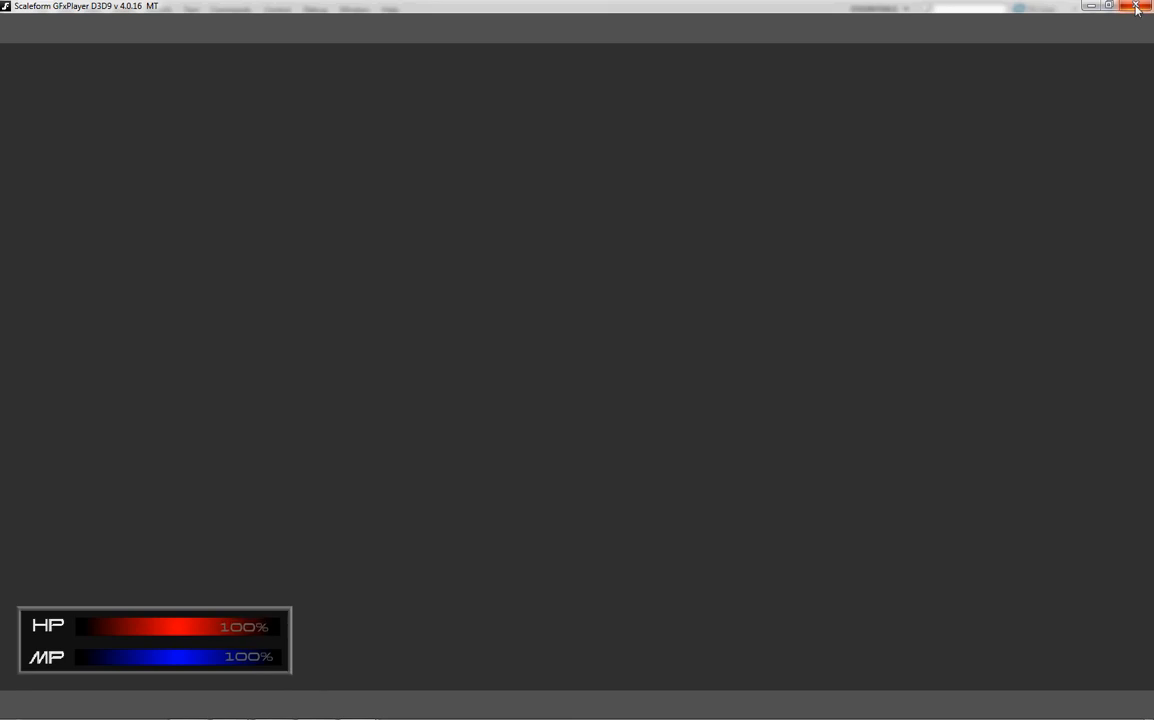
pyautogui.click(1136, 6)
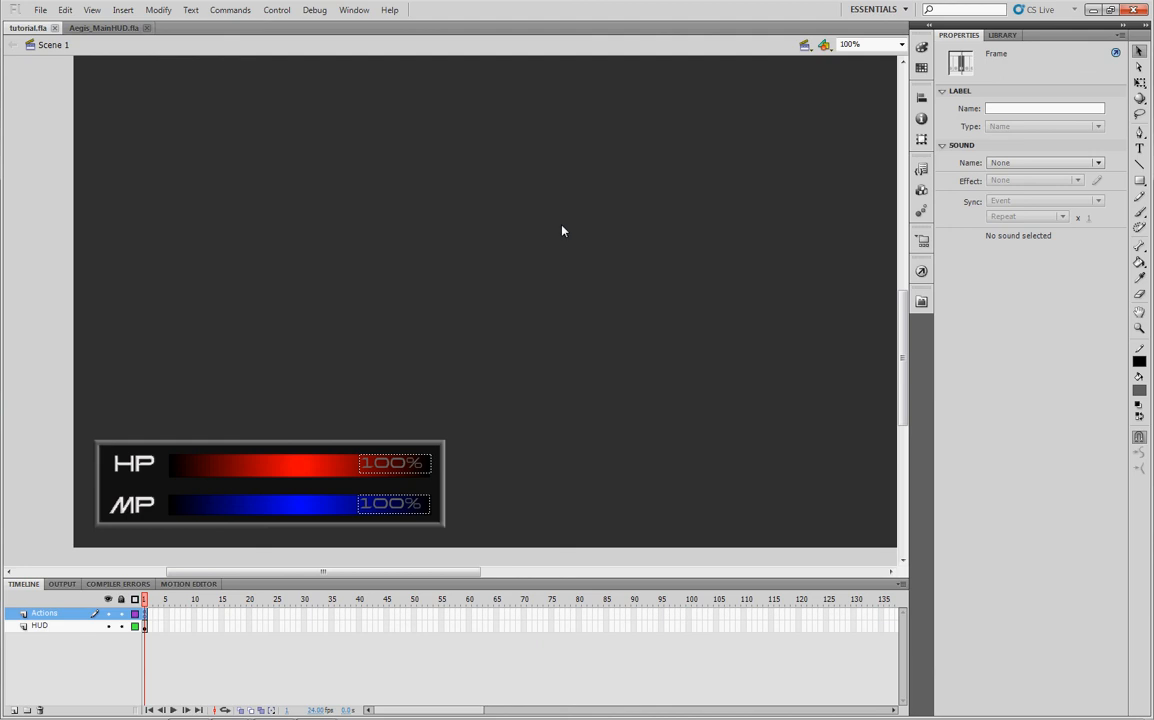
# Export the movie over tutorial.swf in the Soldier folder, confirming the replacement
pyautogui.click(40, 10)
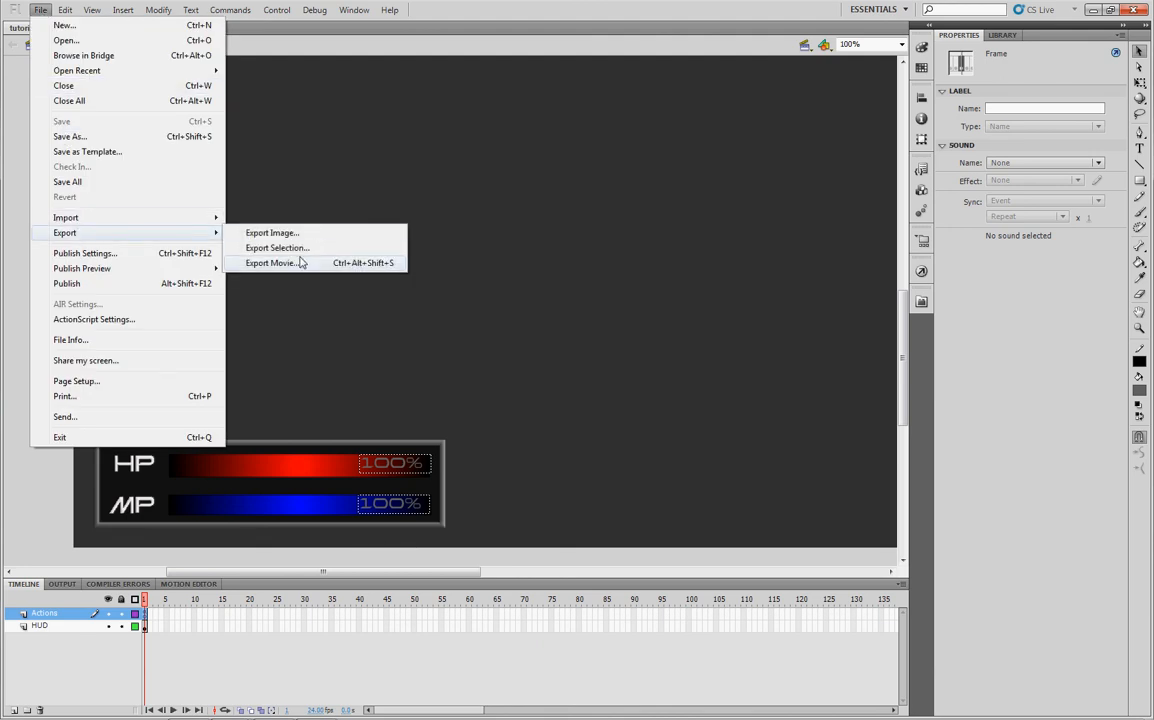
pyautogui.click(270, 262)
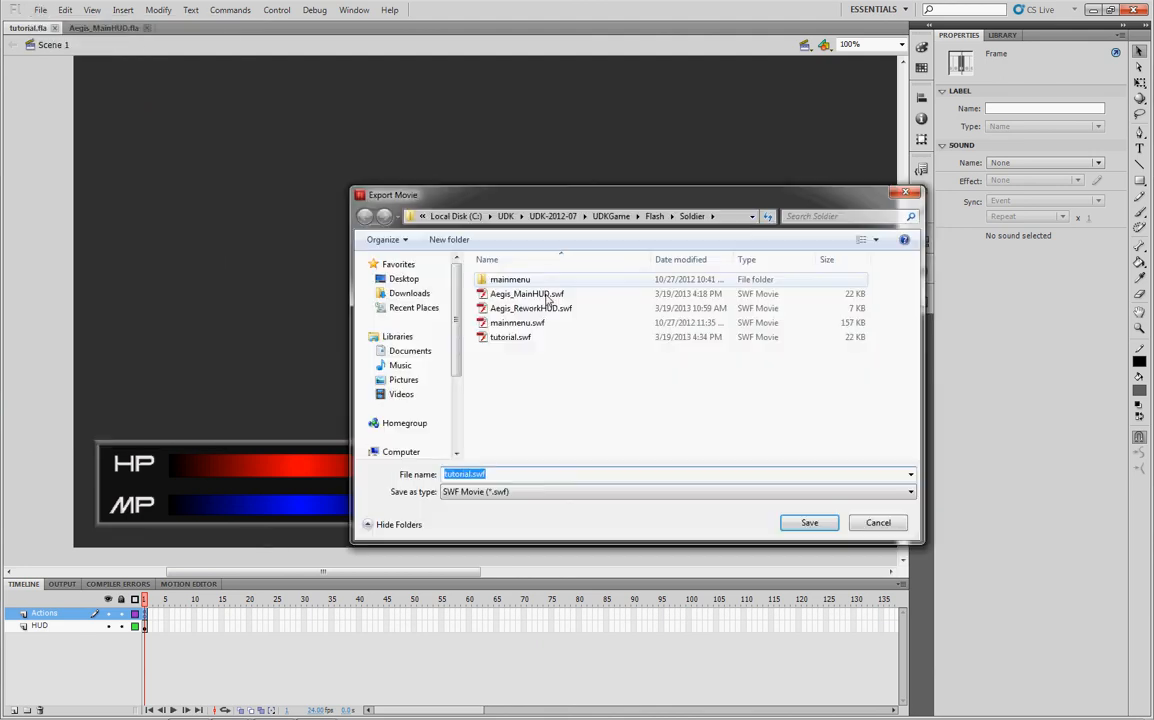
pyautogui.click(510, 337)
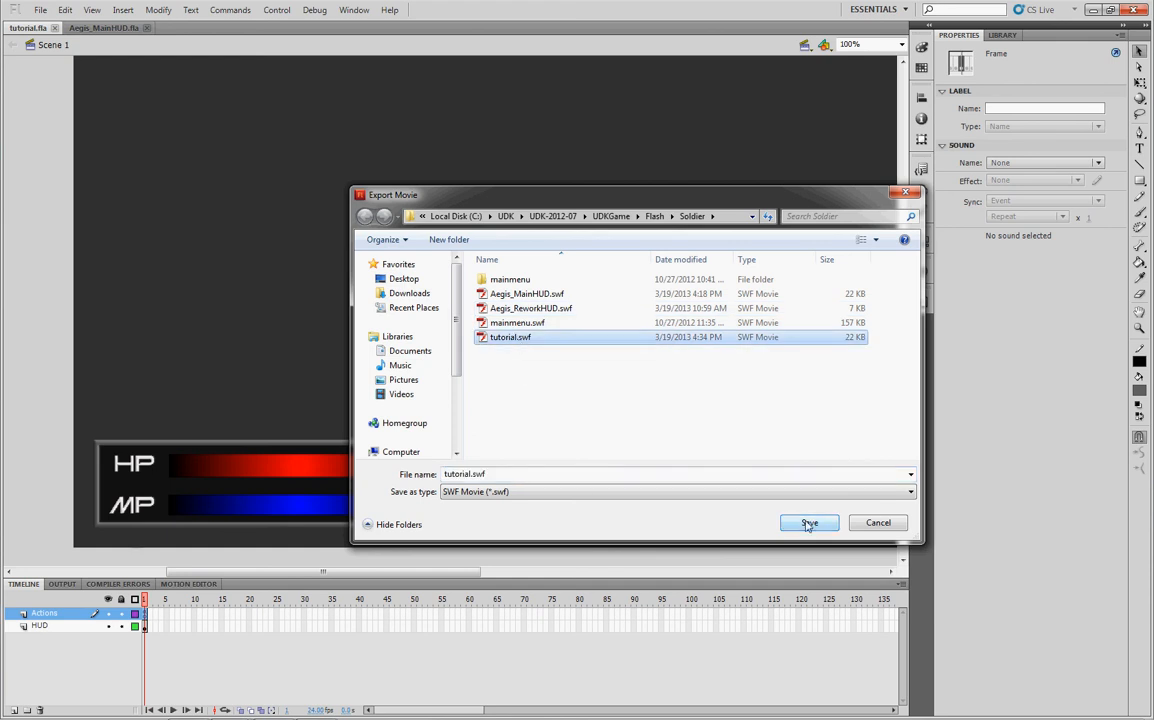
pyautogui.click(808, 522)
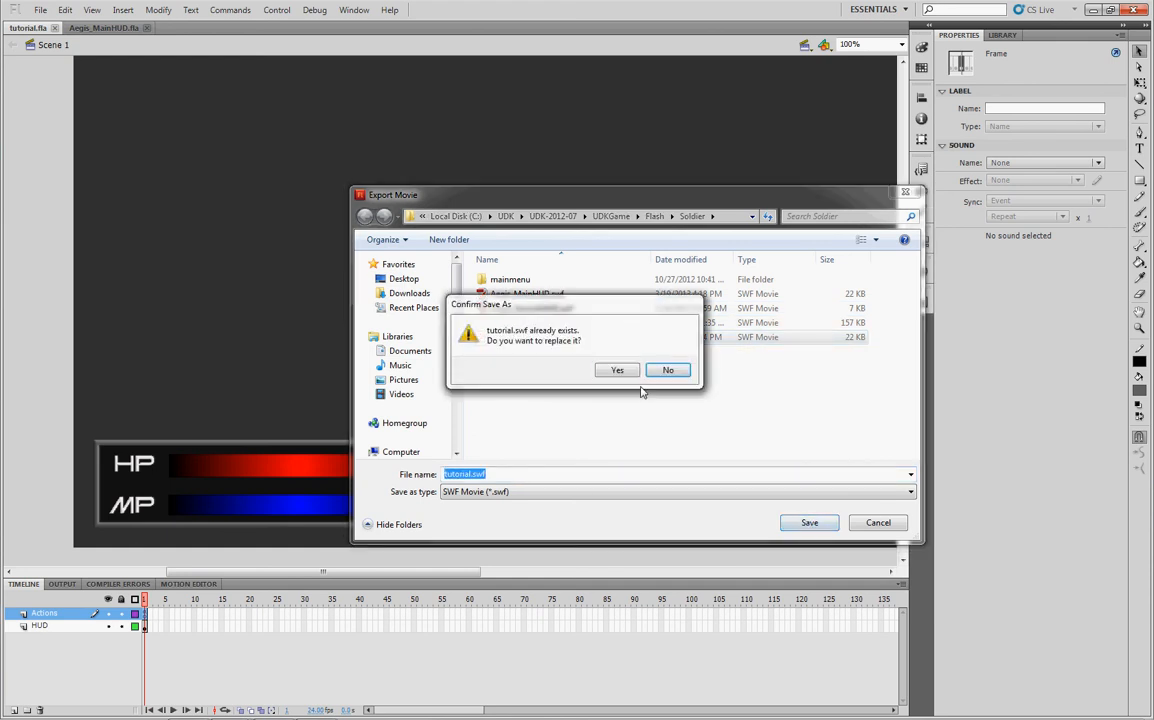
pyautogui.click(617, 370)
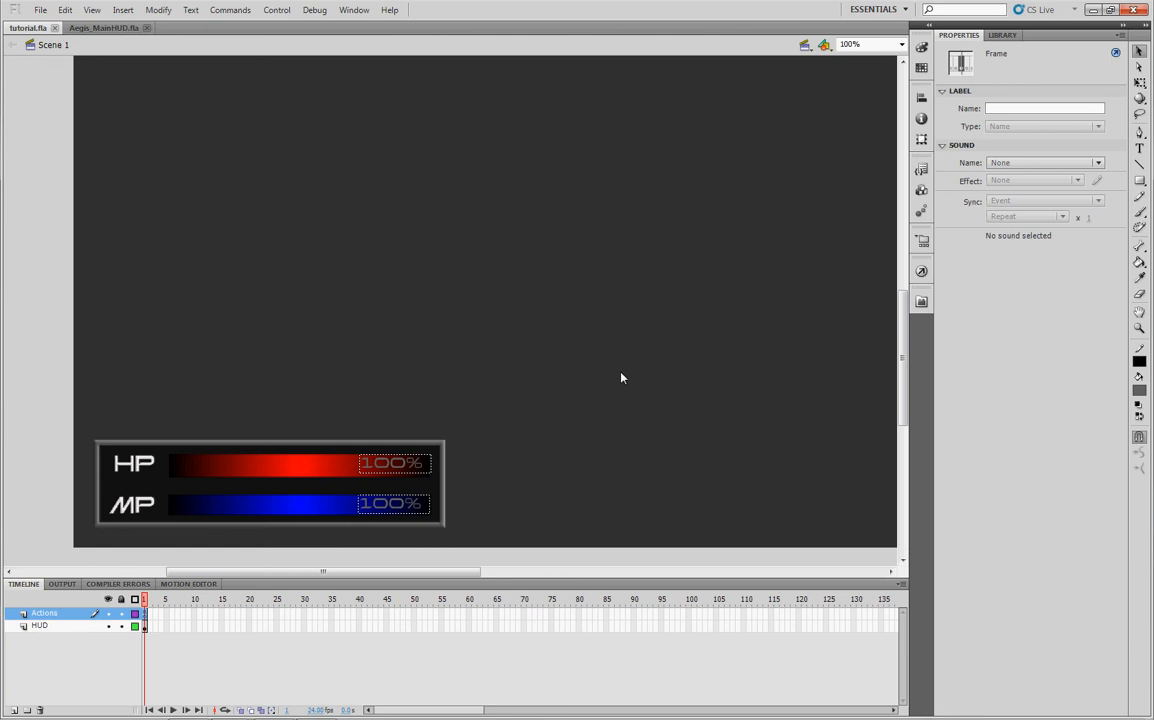